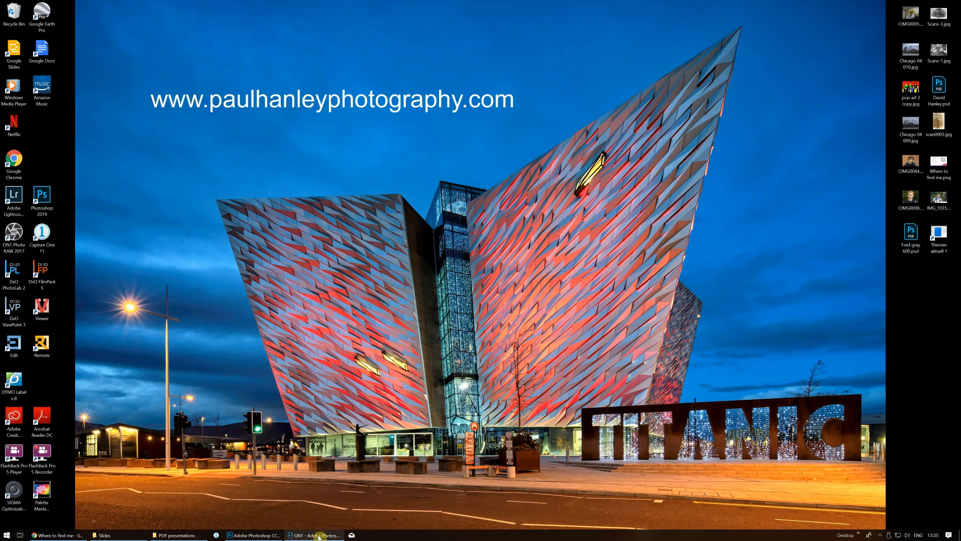
# Switch to Lightroom Classic and show the GN1 Slideshow collection's 30 photos in the Library.
pyautogui.click(313, 535)
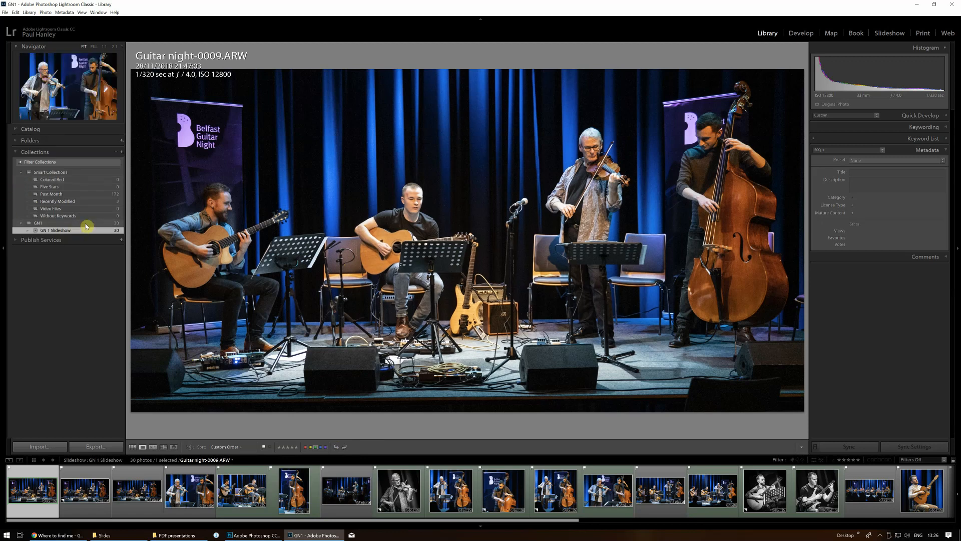
pyautogui.click(38, 222)
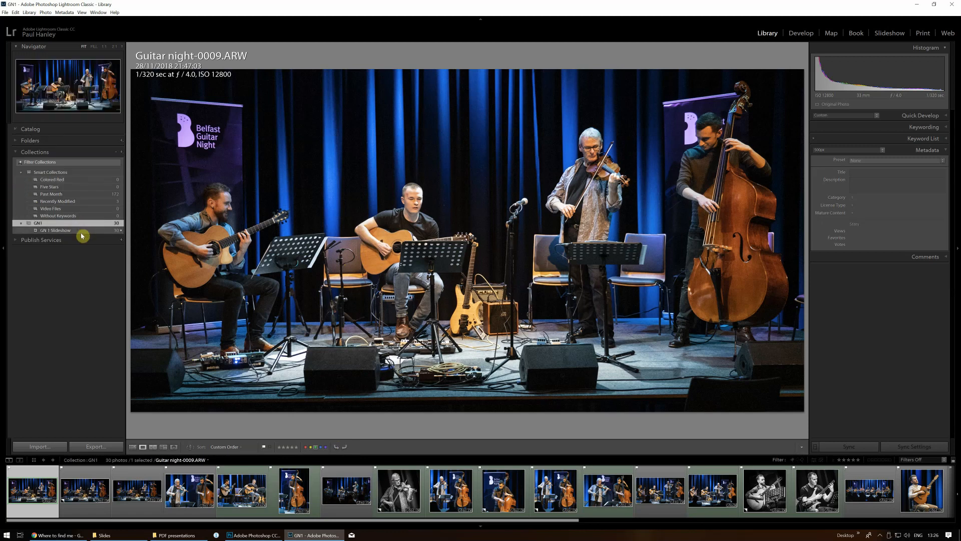
pyautogui.click(56, 231)
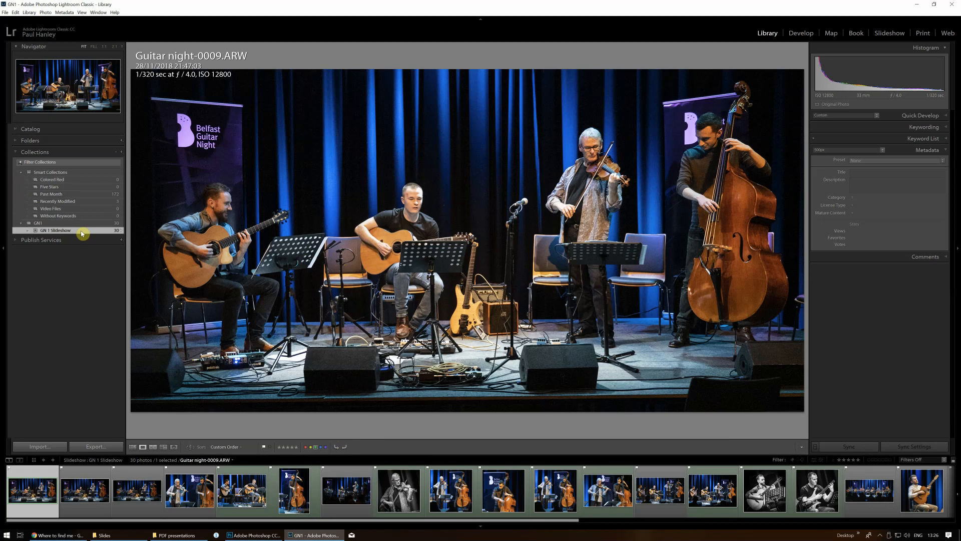
pyautogui.moveTo(889, 32)
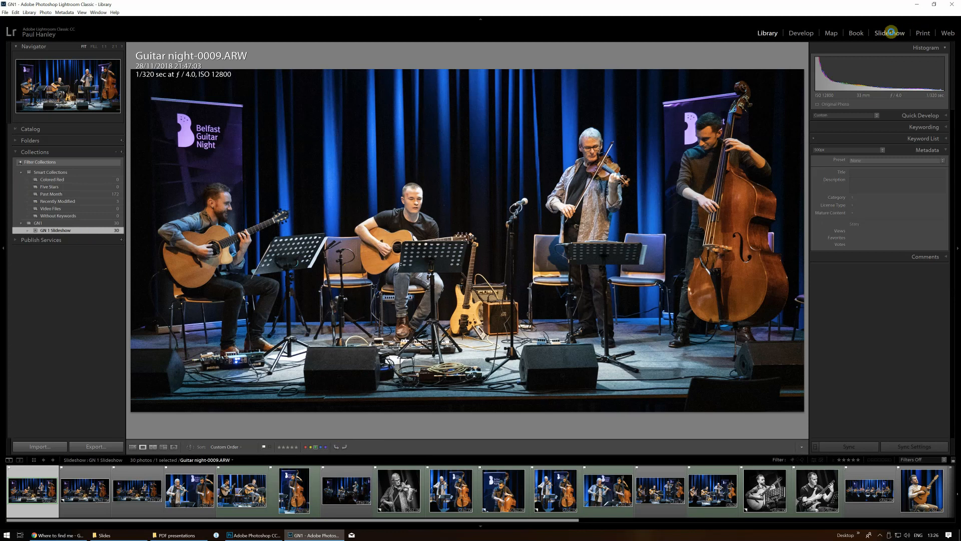
# Switch to the Slideshow module to preview the GN1 Slideshow collection.
pyautogui.click(889, 32)
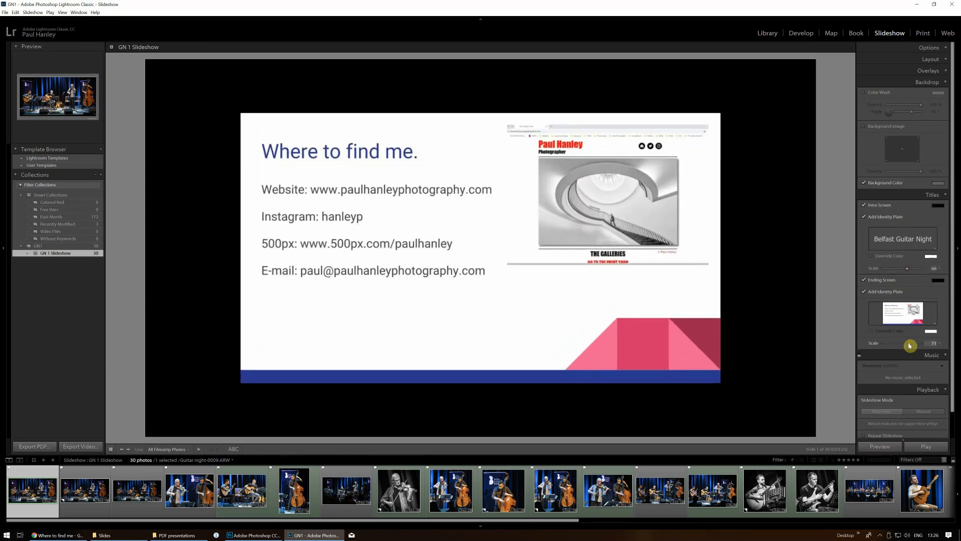
pyautogui.moveTo(370, 294)
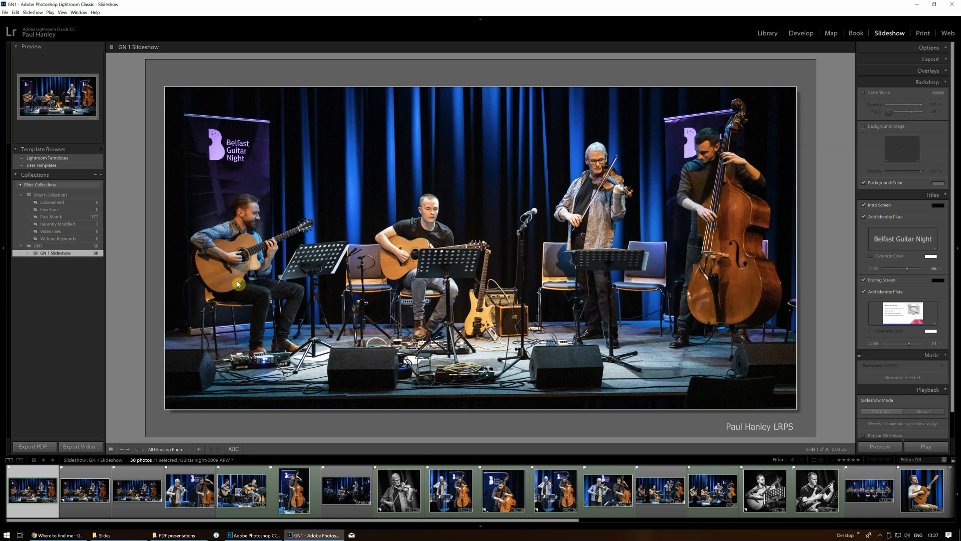
pyautogui.moveTo(241, 285)
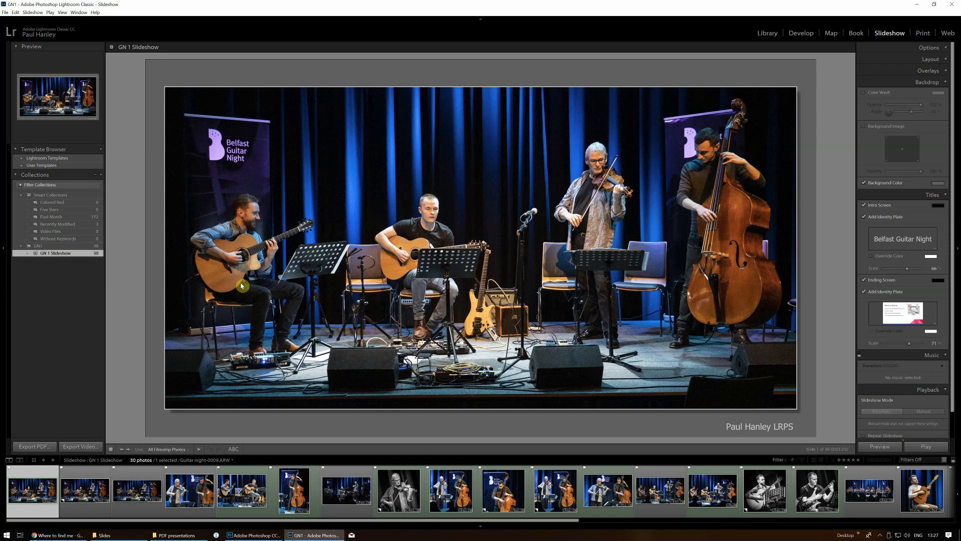
pyautogui.moveTo(258, 295)
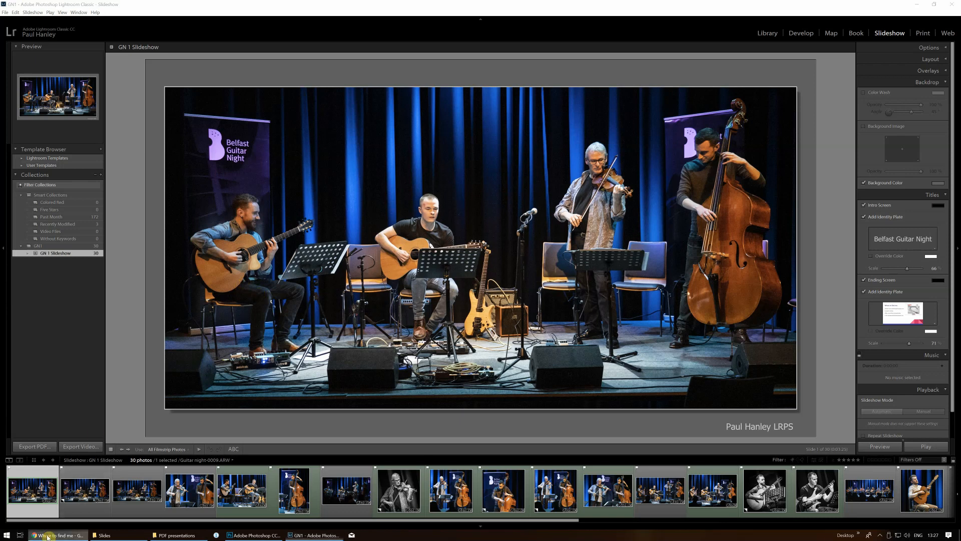
# Switch to the Chrome window with the Where to find me Google Slides presentation.
pyautogui.click(56, 535)
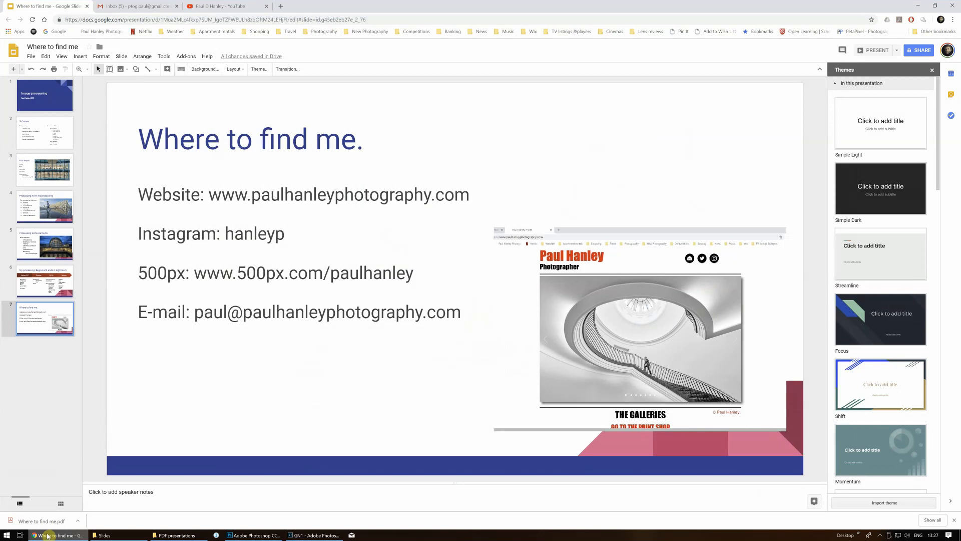
pyautogui.moveTo(192, 384)
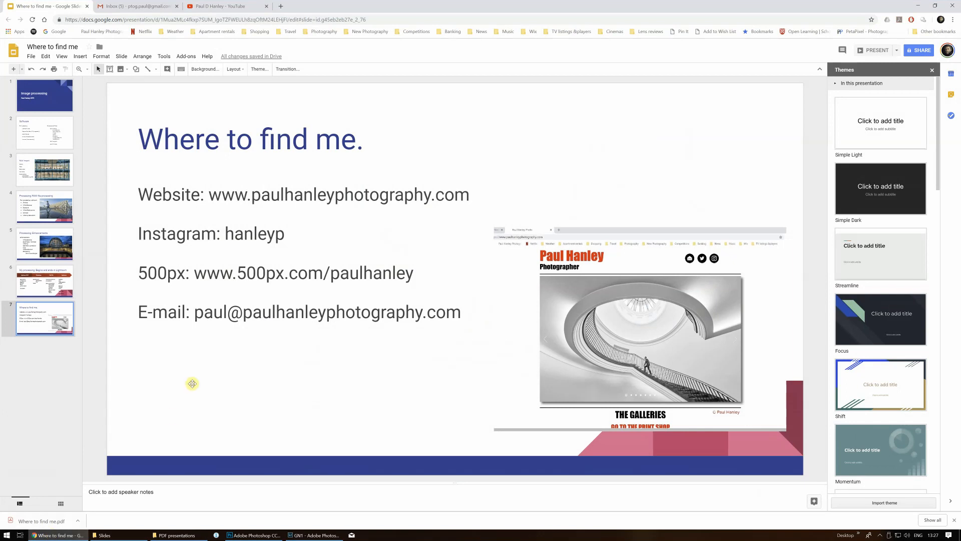
pyautogui.moveTo(195, 376)
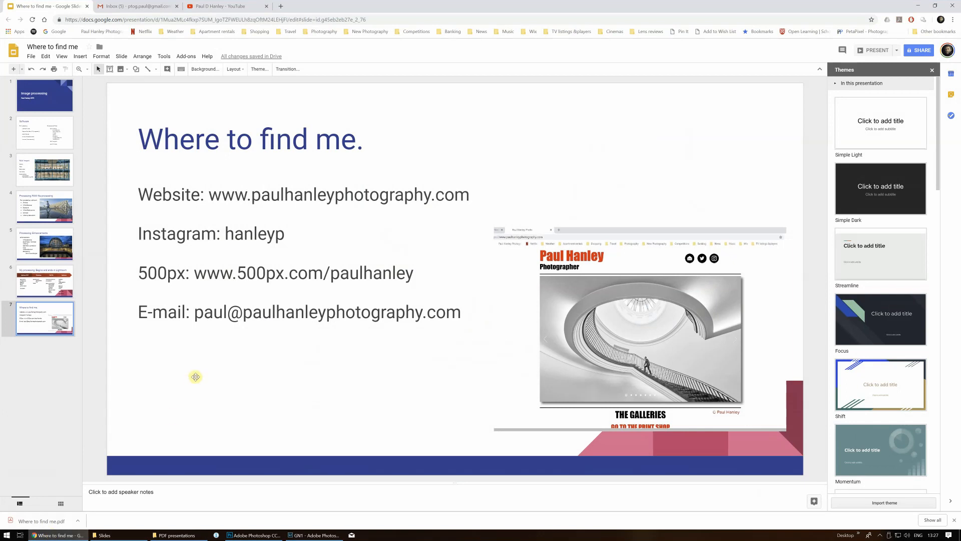
pyautogui.moveTo(195, 273)
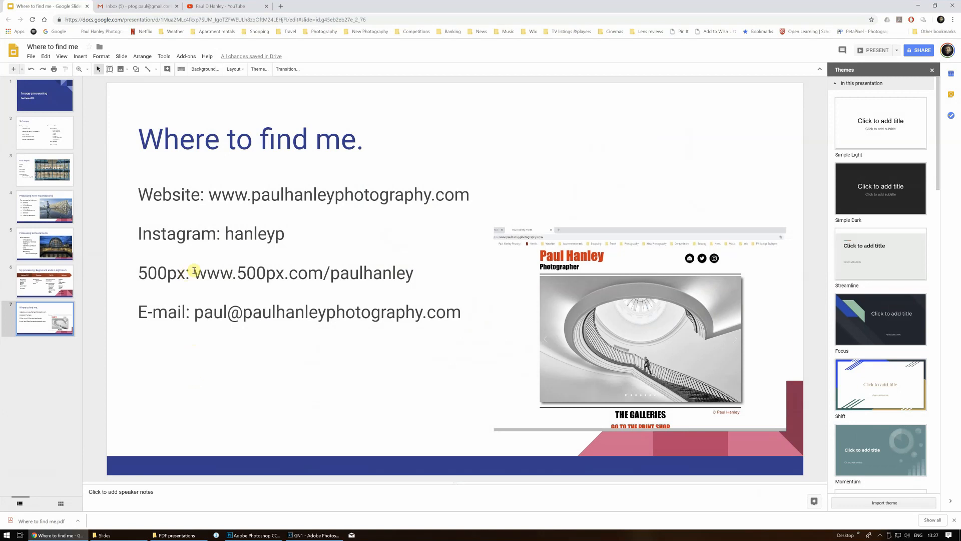
pyautogui.moveTo(129, 247)
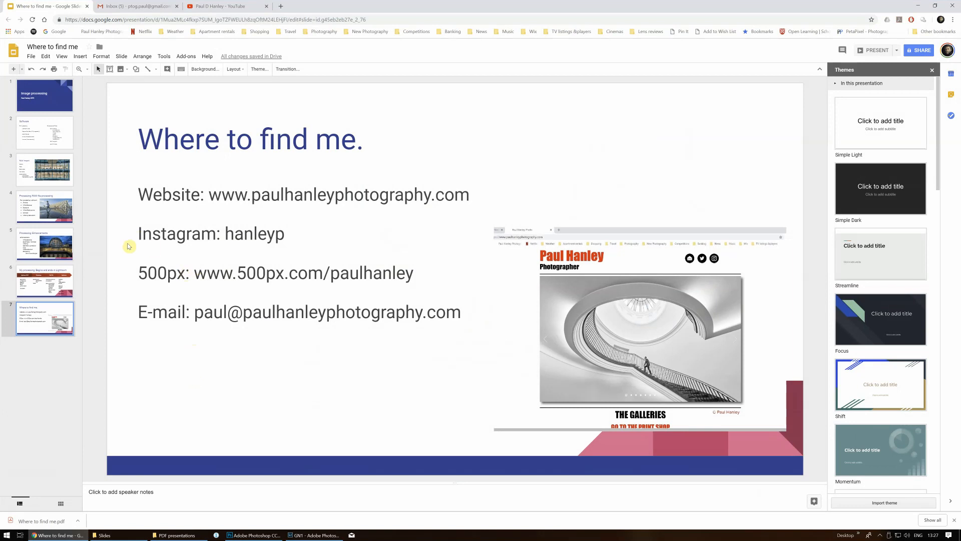
pyautogui.moveTo(264, 172)
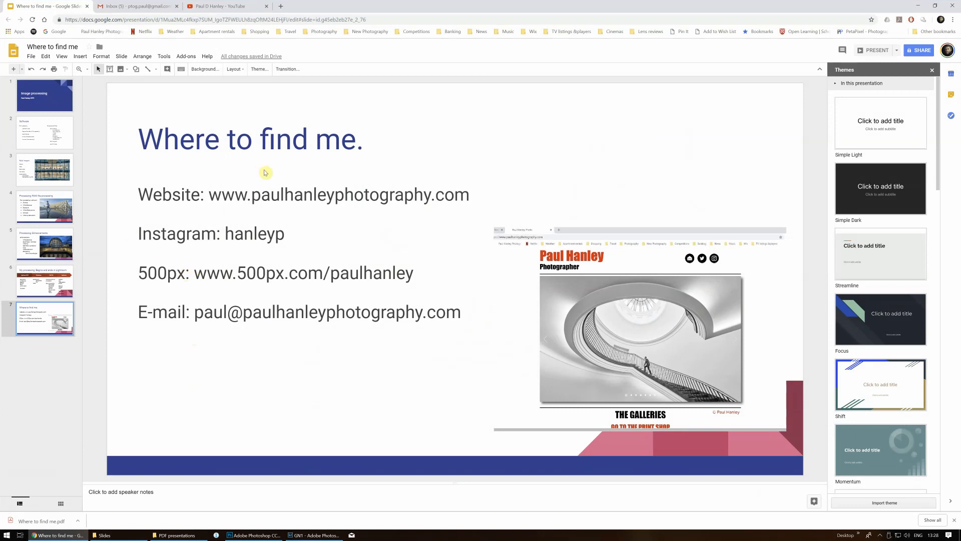
pyautogui.moveTo(260, 176)
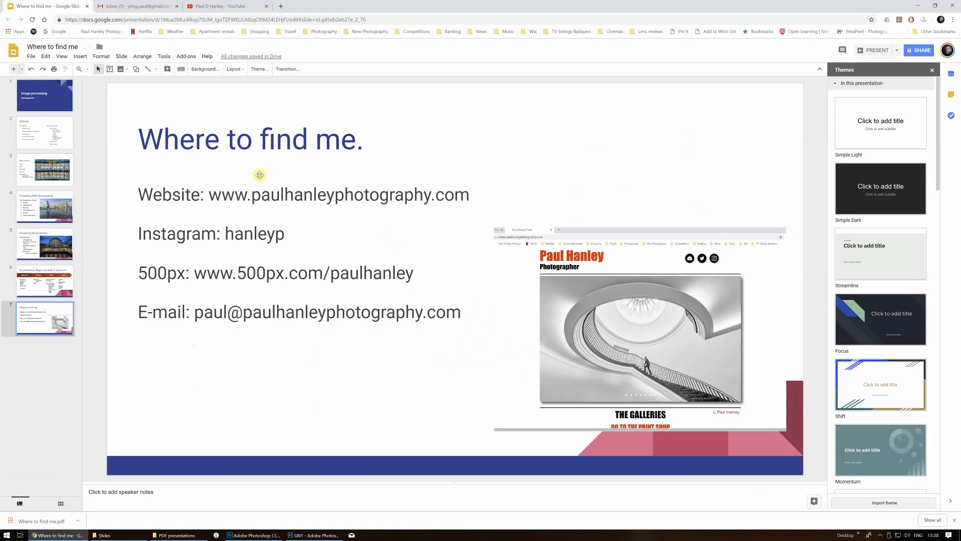
pyautogui.moveTo(48, 111)
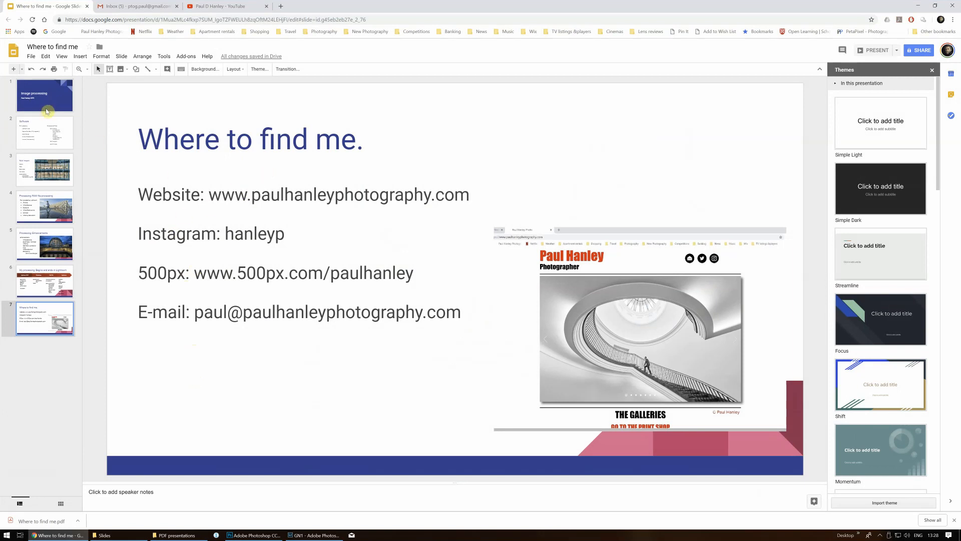
# Review the Software, RAW Import, RAW file processing, Enhancements and My processing slides in turn.
pyautogui.click(44, 133)
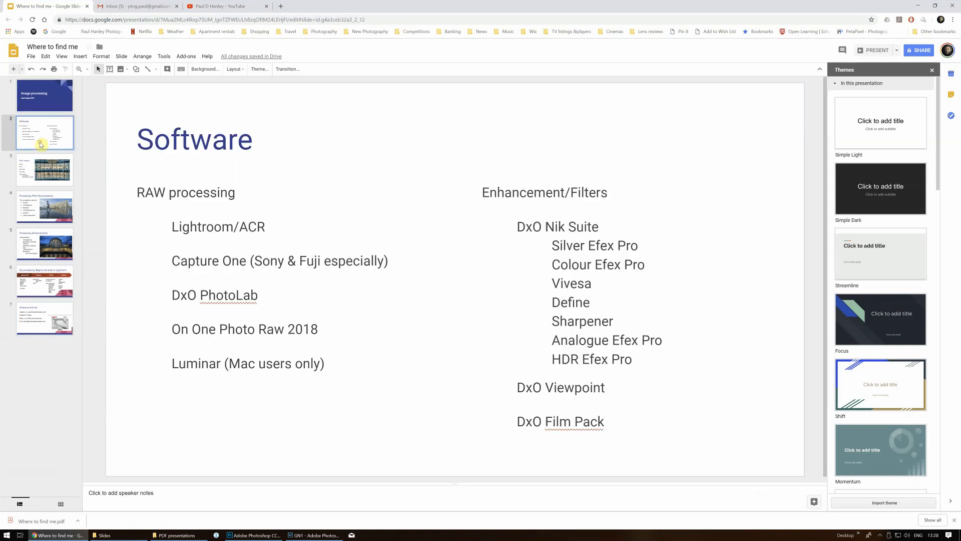
pyautogui.click(44, 170)
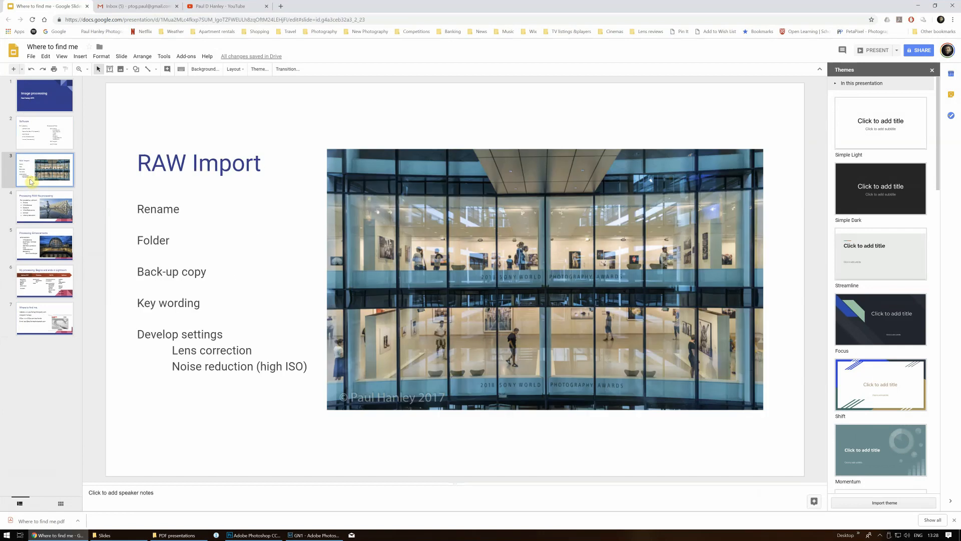
pyautogui.click(44, 207)
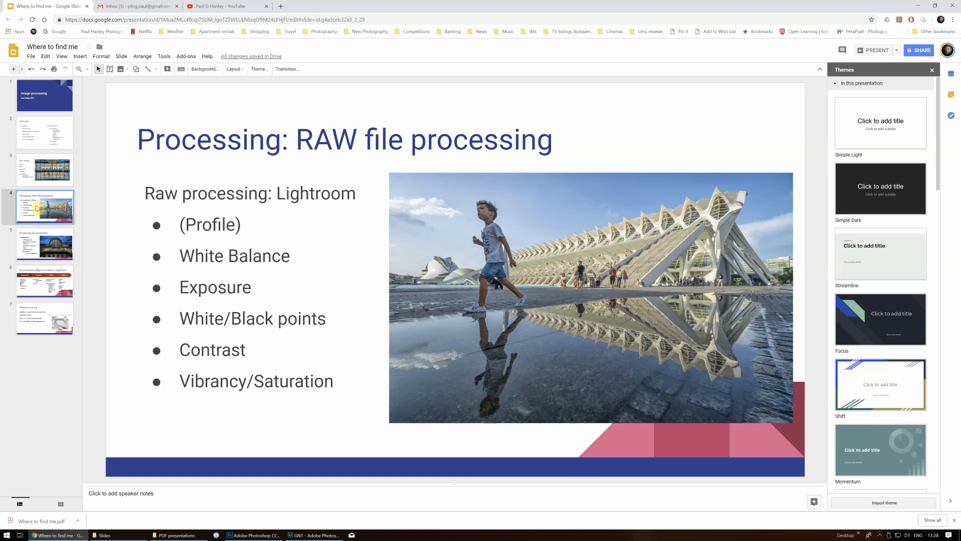
pyautogui.moveTo(100, 284)
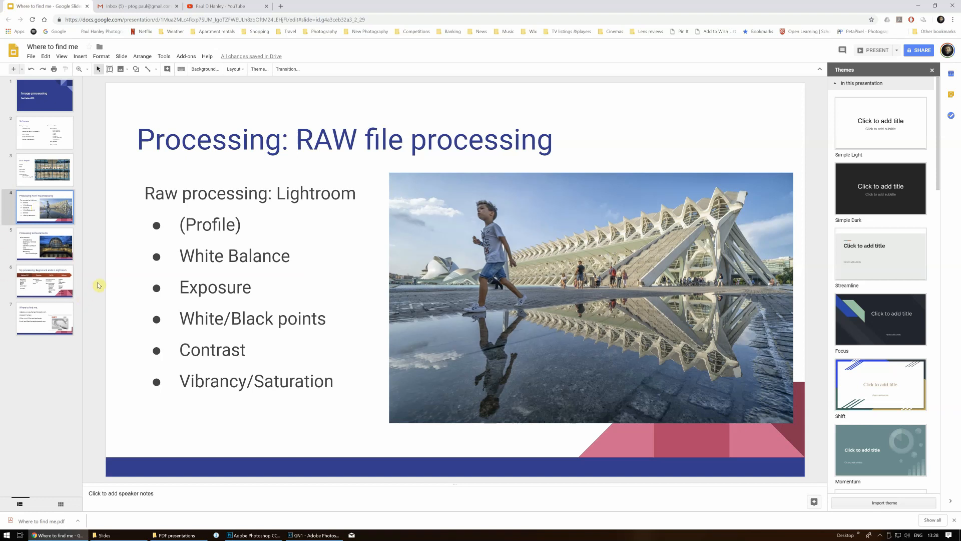
pyautogui.click(44, 244)
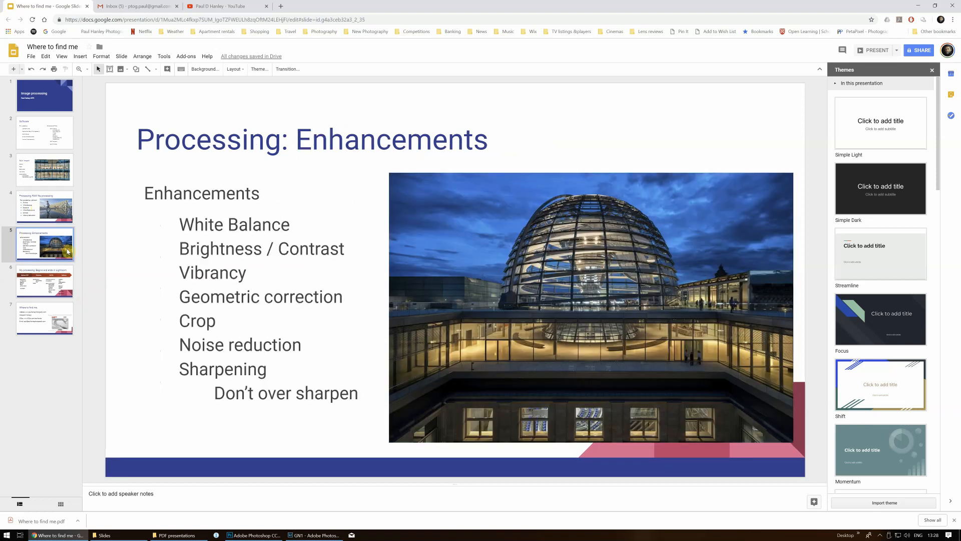
pyautogui.moveTo(58, 236)
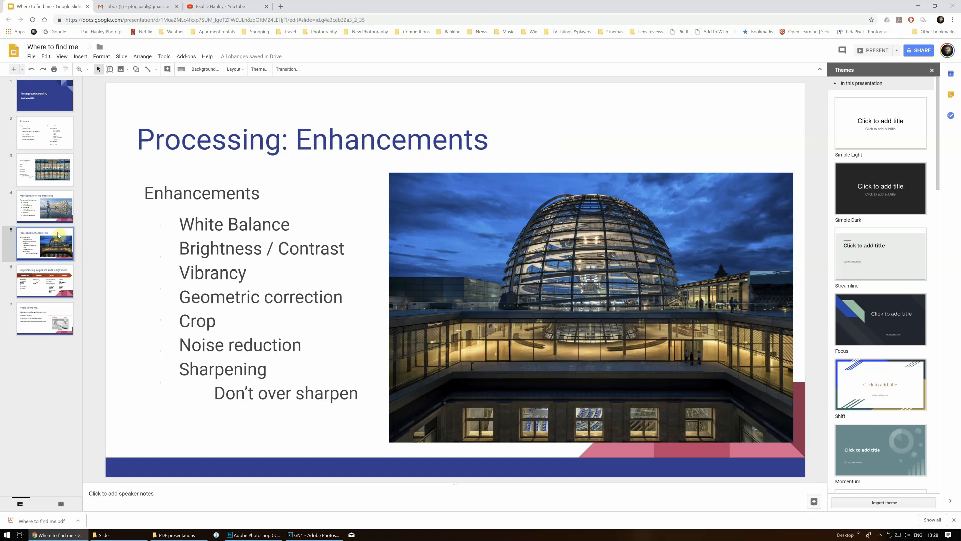
pyautogui.moveTo(167, 201)
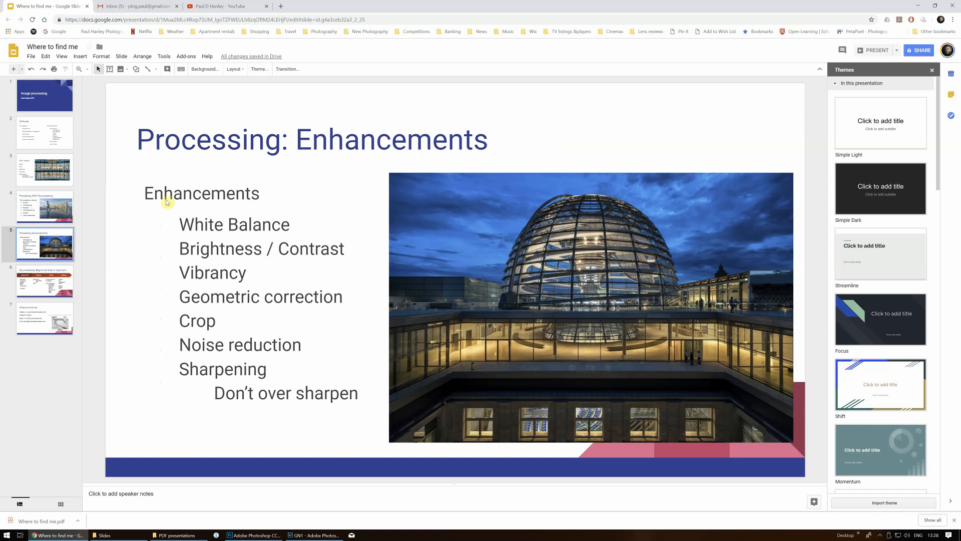
pyautogui.click(44, 281)
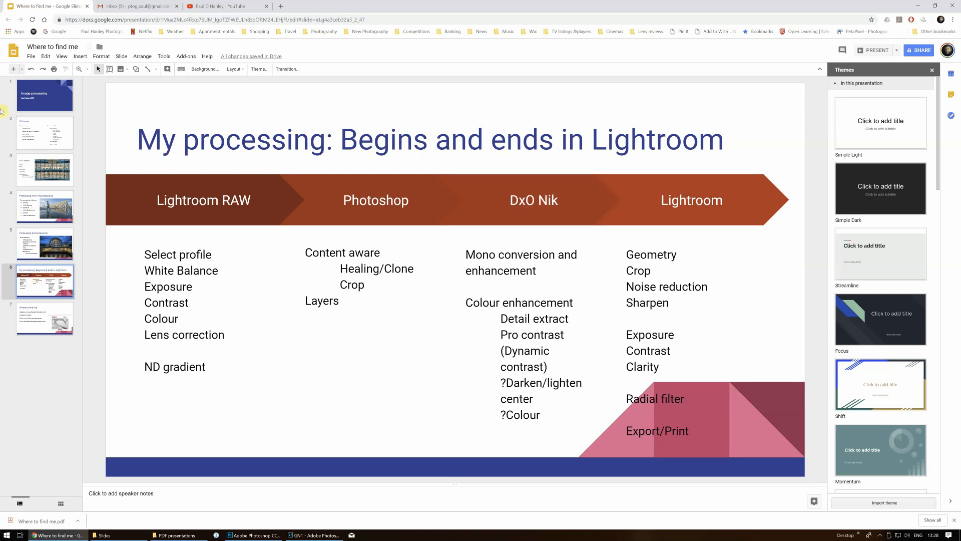
# Return to the RAW Import slide and bring up the File menu.
pyautogui.click(44, 171)
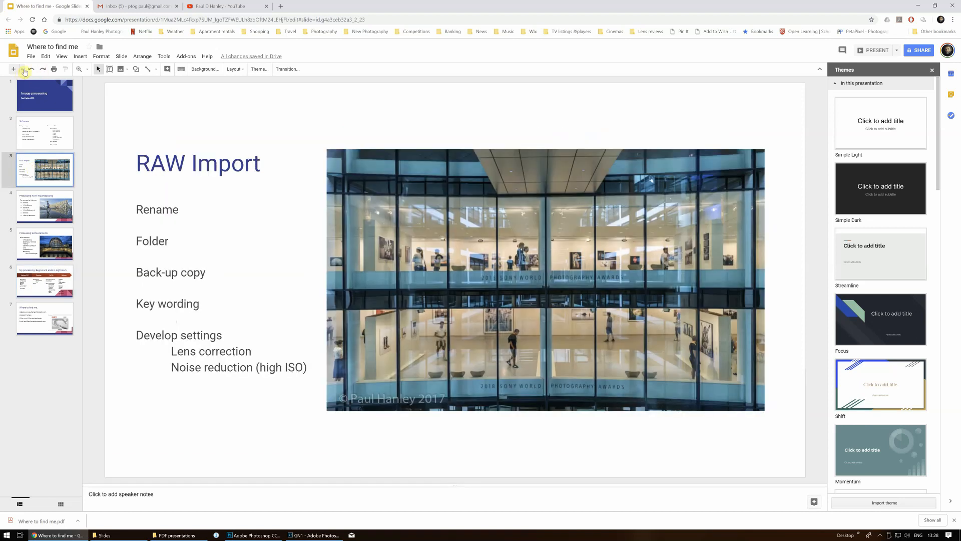
pyautogui.click(31, 56)
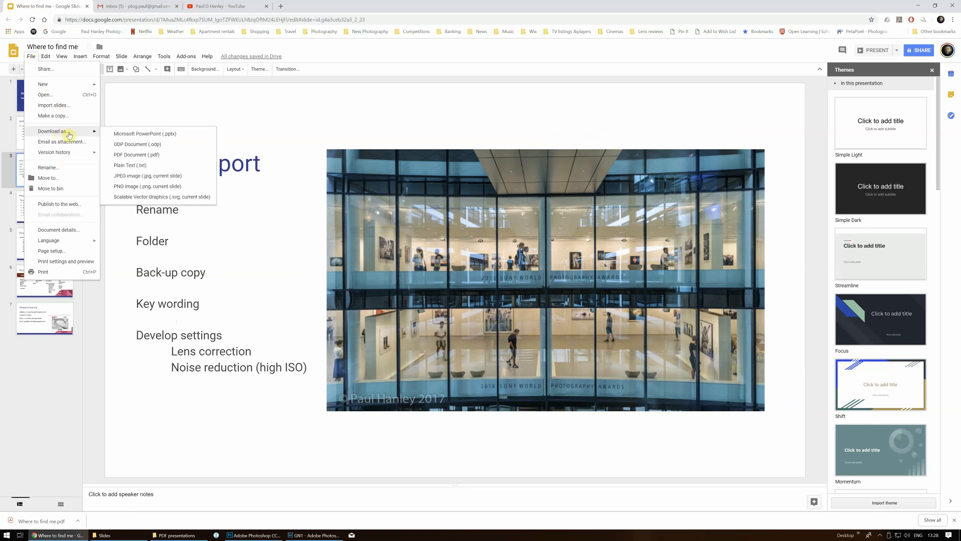
pyautogui.moveTo(149, 179)
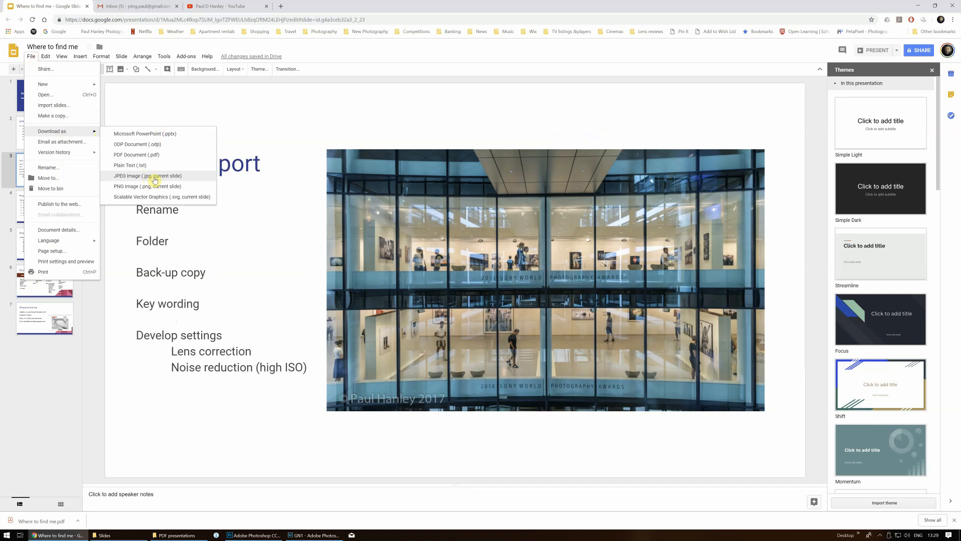
pyautogui.moveTo(138, 190)
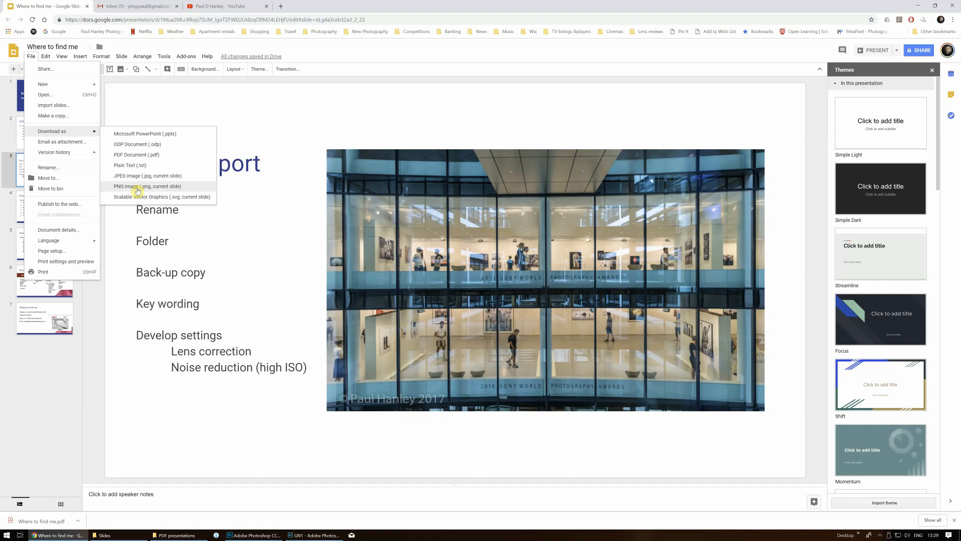
pyautogui.moveTo(190, 312)
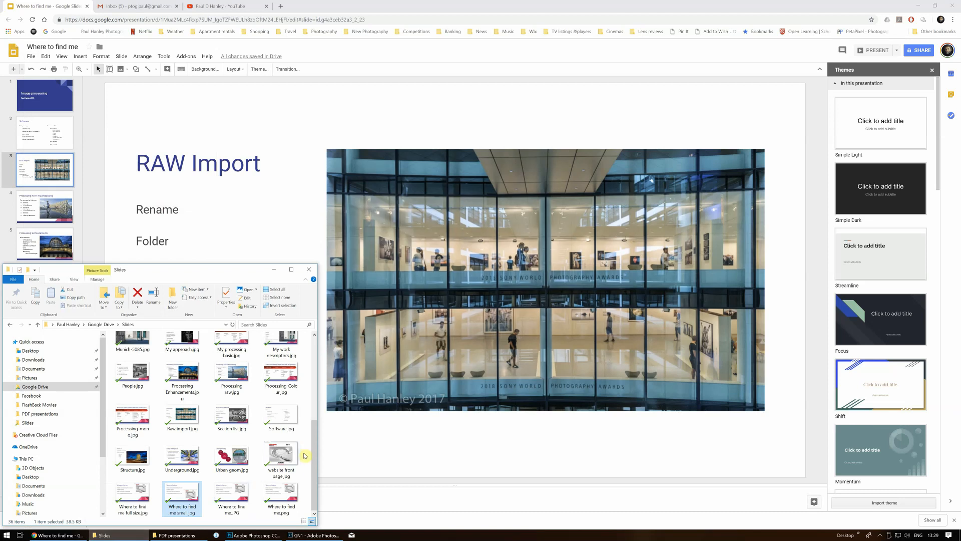
pyautogui.moveTo(227, 514)
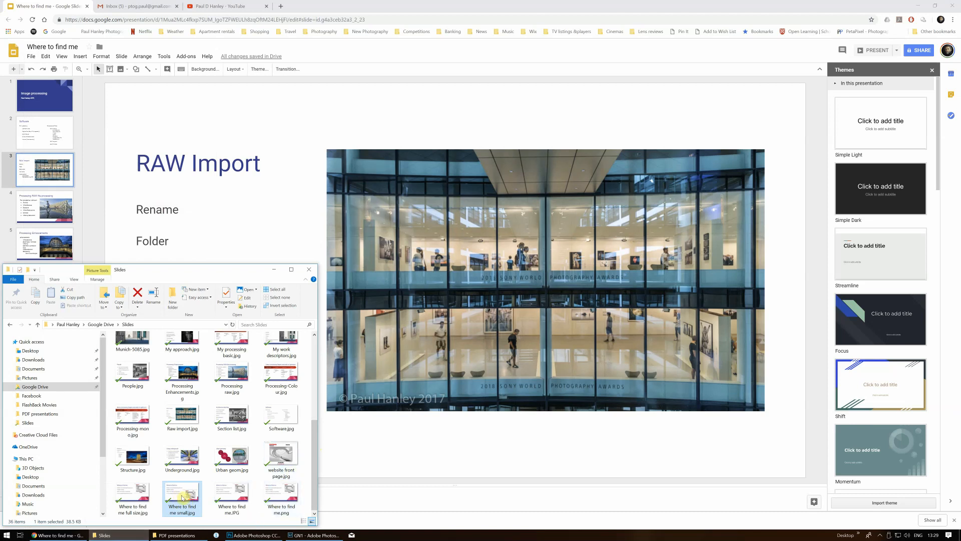
pyautogui.moveTo(181, 495)
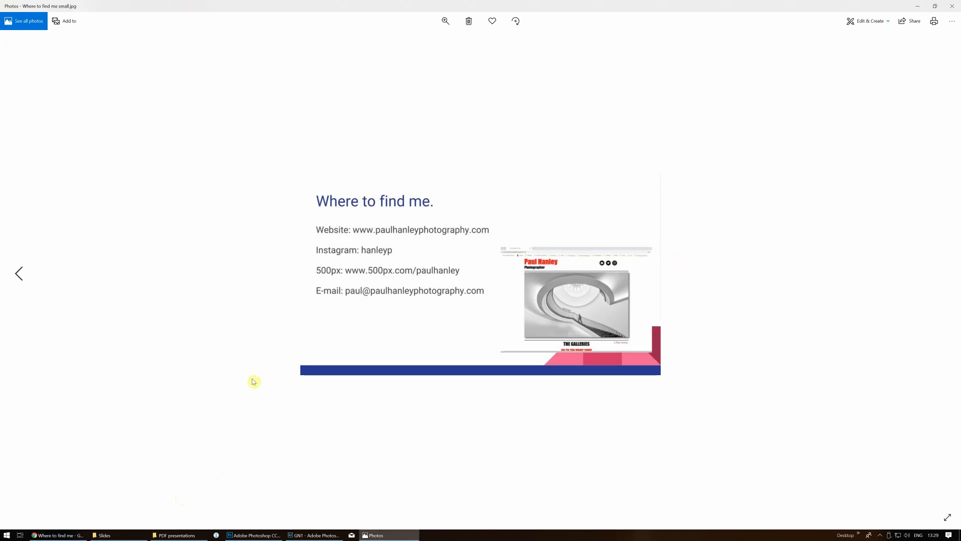
pyautogui.moveTo(560, 384)
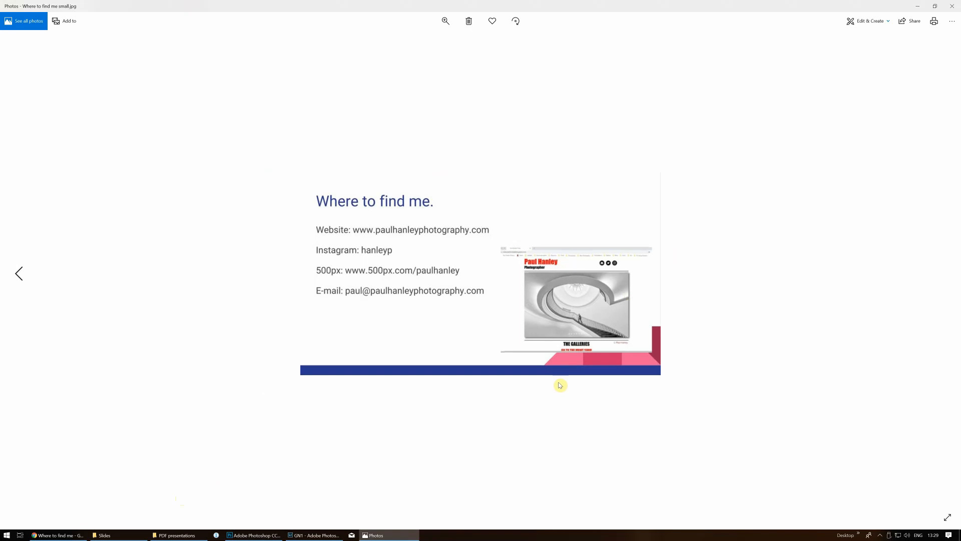
pyautogui.moveTo(555, 369)
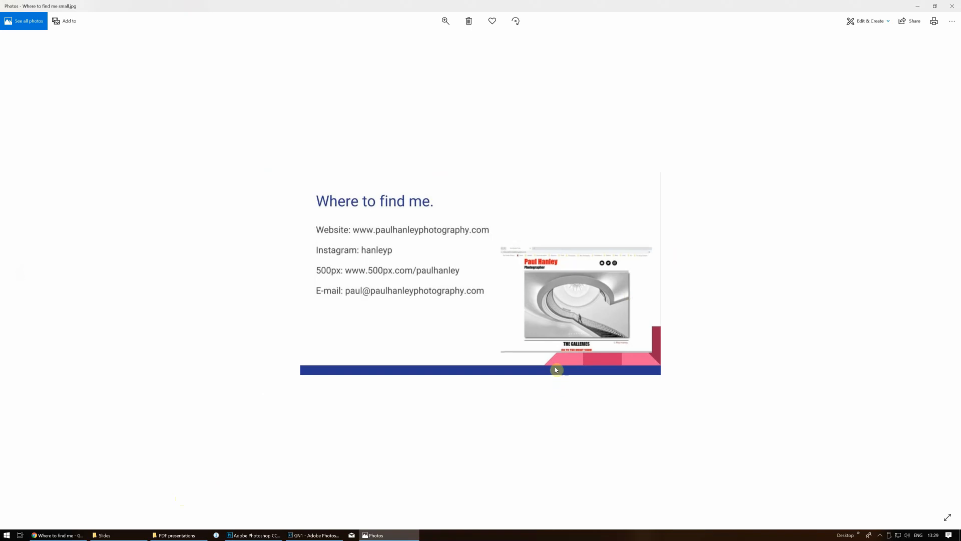
pyautogui.moveTo(575, 304)
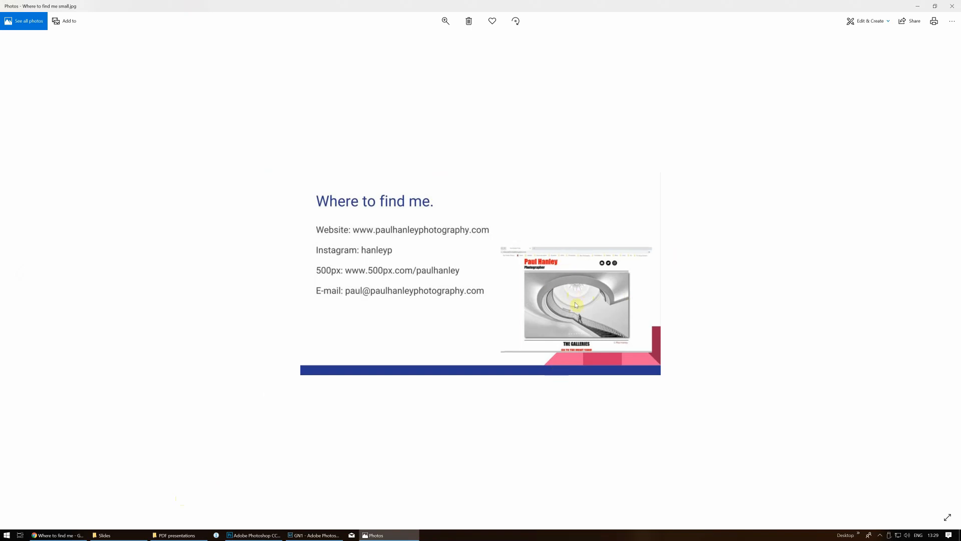
pyautogui.moveTo(542, 255)
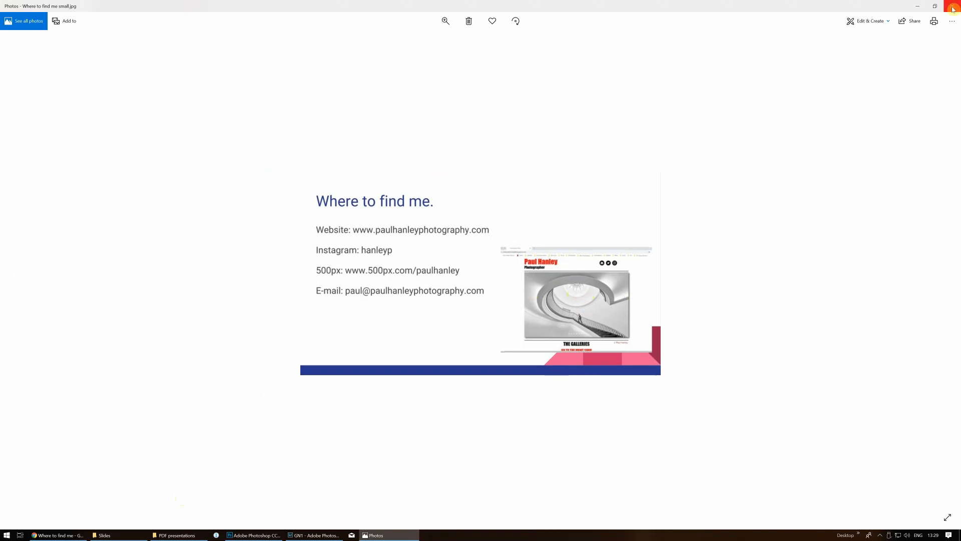
pyautogui.moveTo(955, 6)
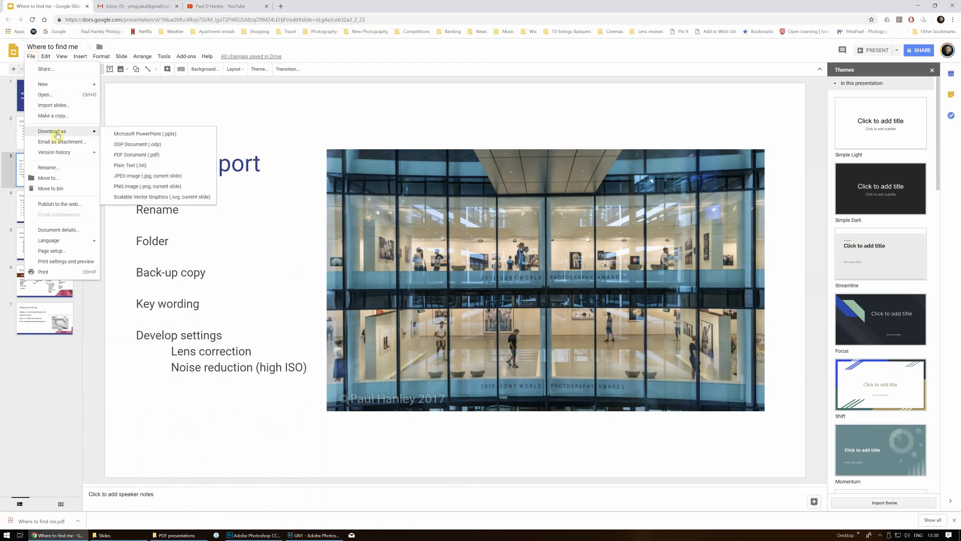
pyautogui.moveTo(144, 167)
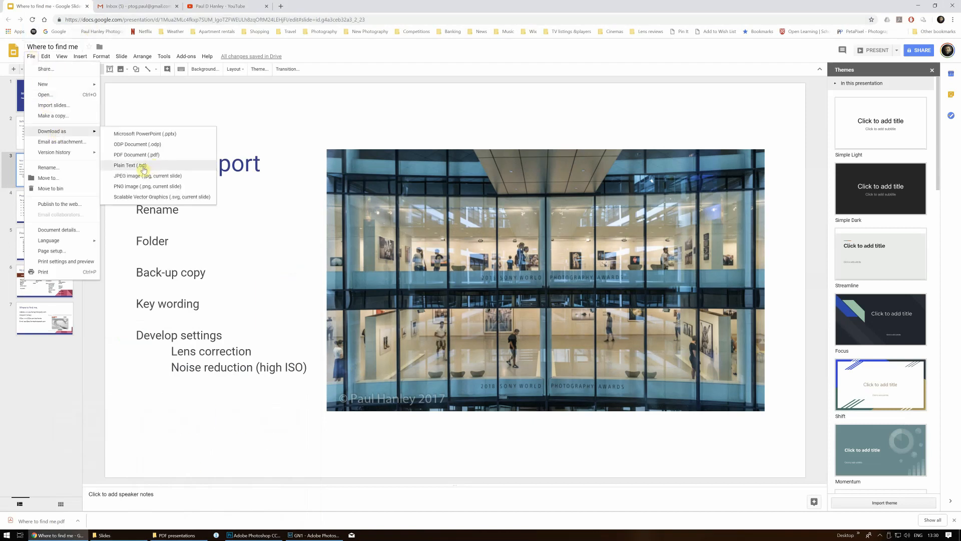
pyautogui.moveTo(137, 154)
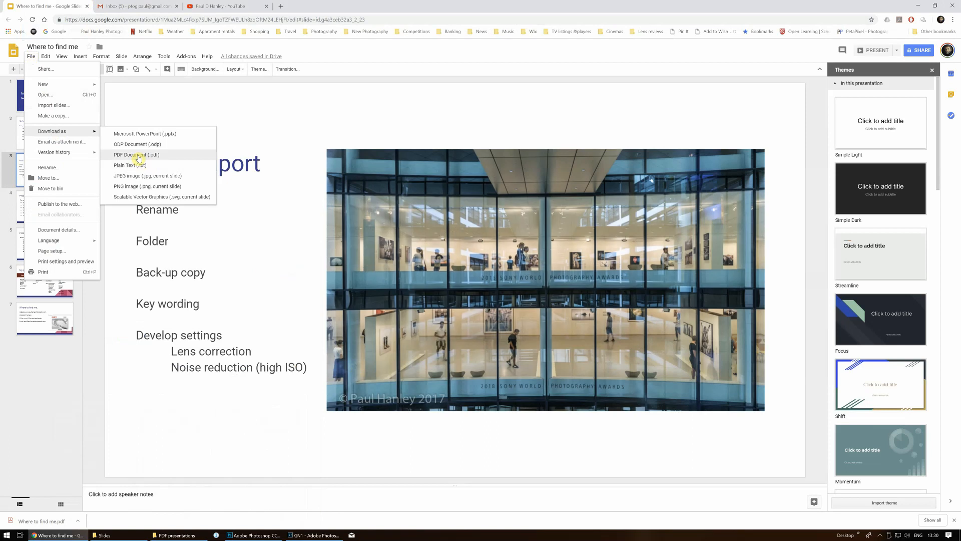
# Download the presentation as a PDF document.
pyautogui.click(137, 154)
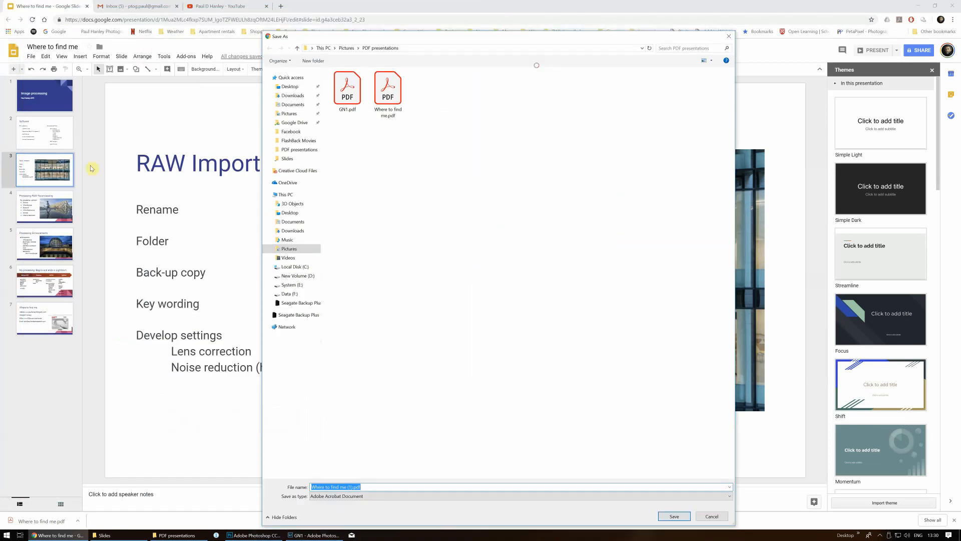
pyautogui.moveTo(49, 294)
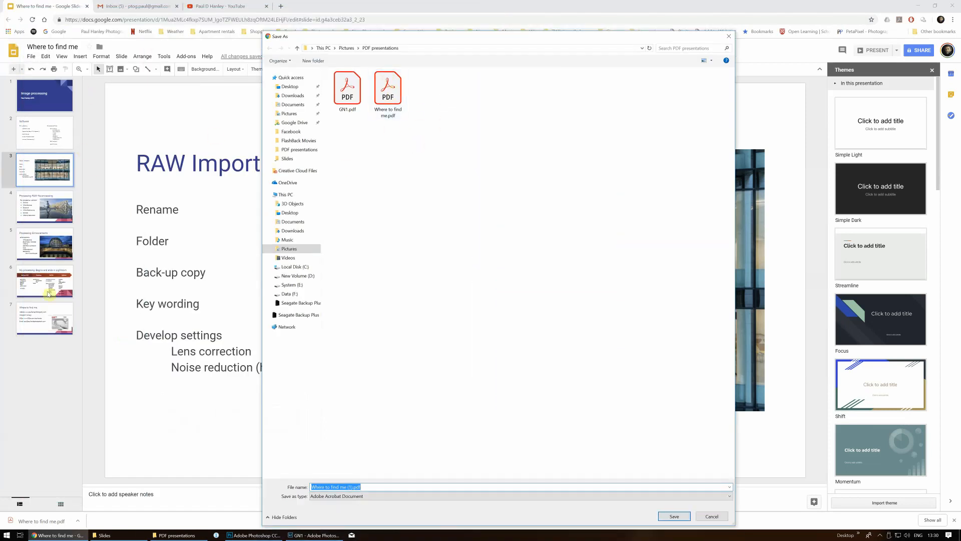
pyautogui.moveTo(409, 110)
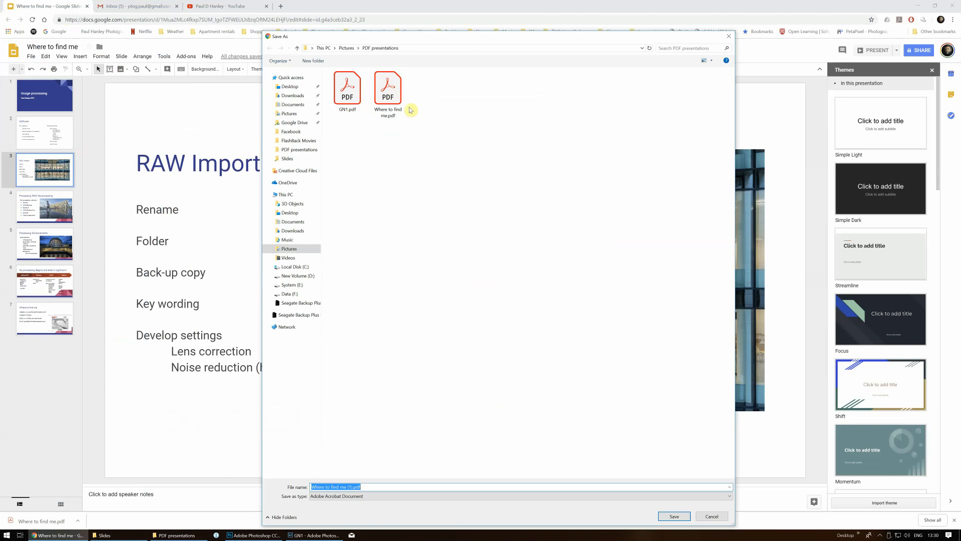
pyautogui.moveTo(413, 141)
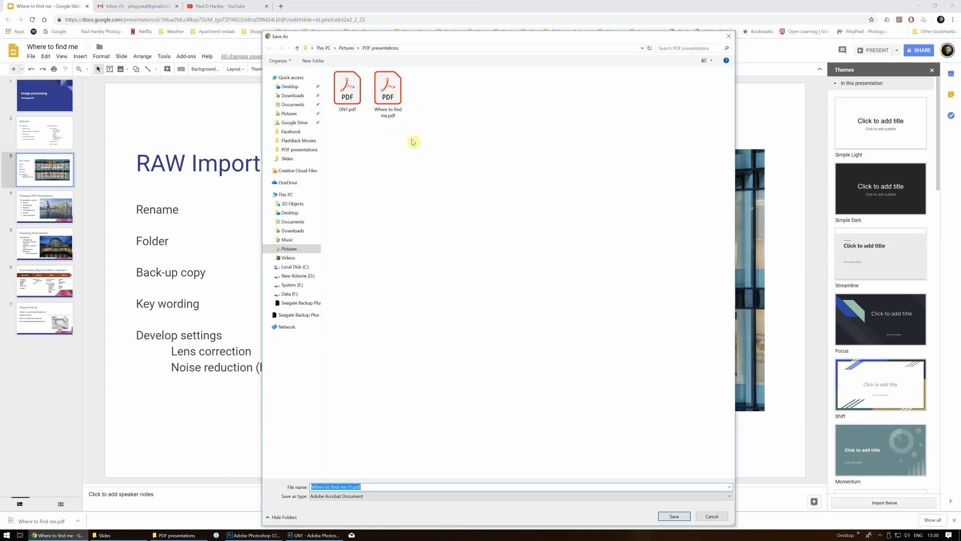
pyautogui.moveTo(417, 264)
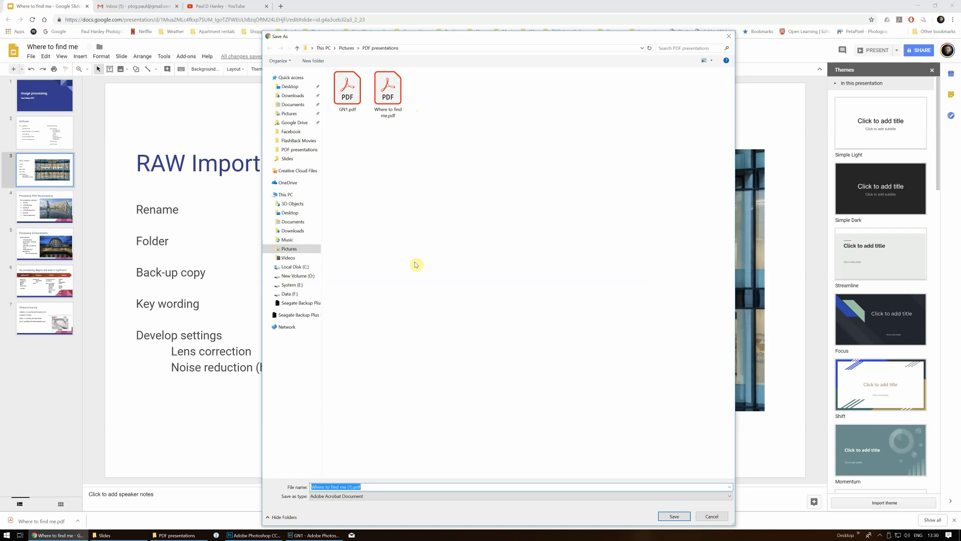
# Save the PDF as 'Imag processing' in the PDF presentations folder.
pyautogui.write('Imag p')
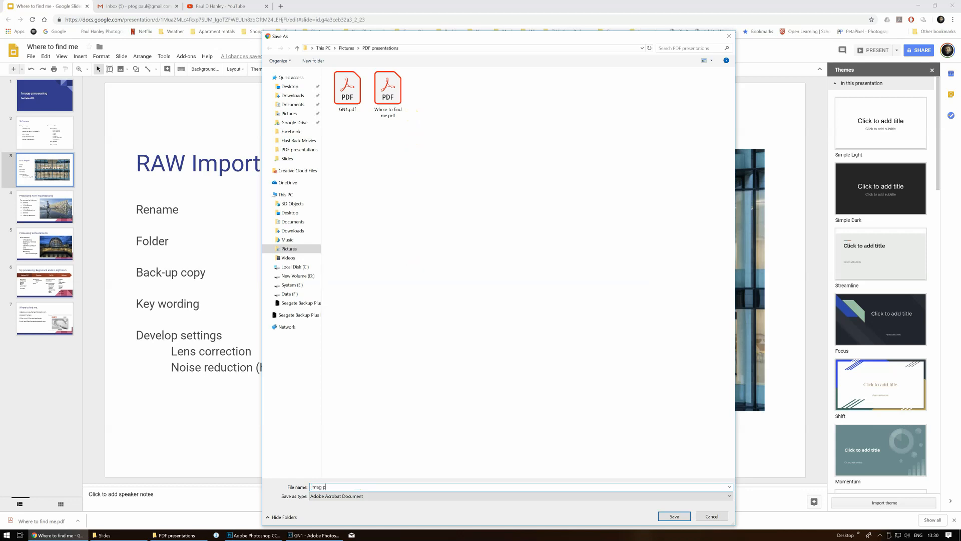
pyautogui.write('rocess')
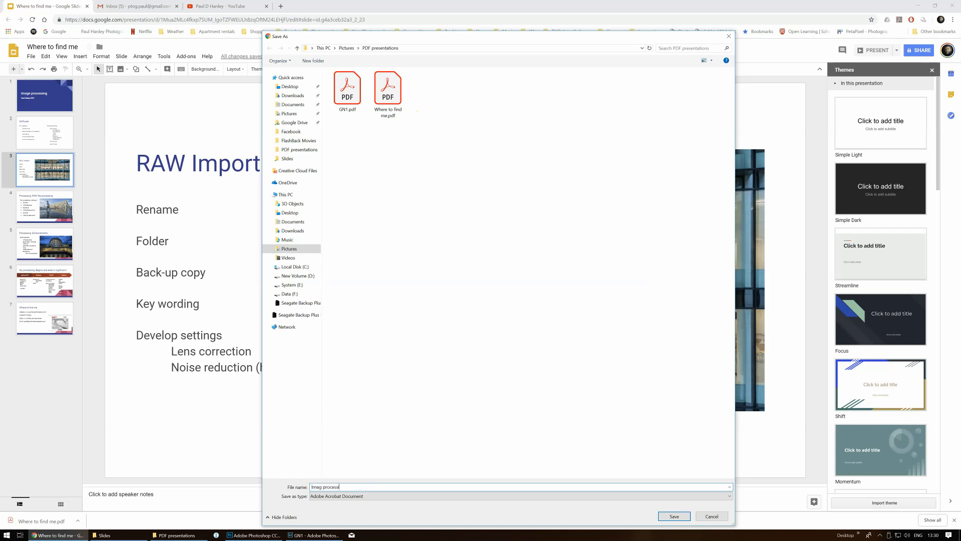
pyautogui.write('ing')
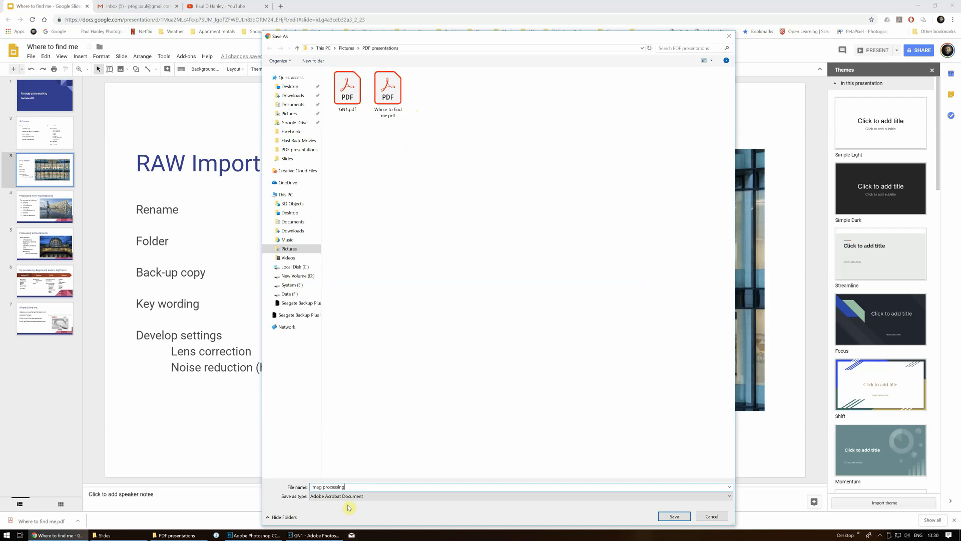
pyautogui.moveTo(495, 519)
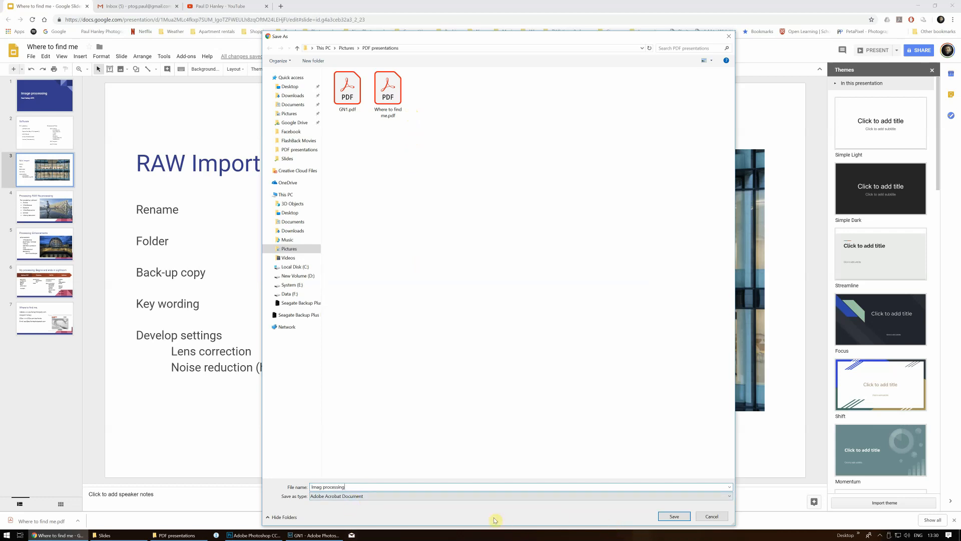
pyautogui.click(673, 516)
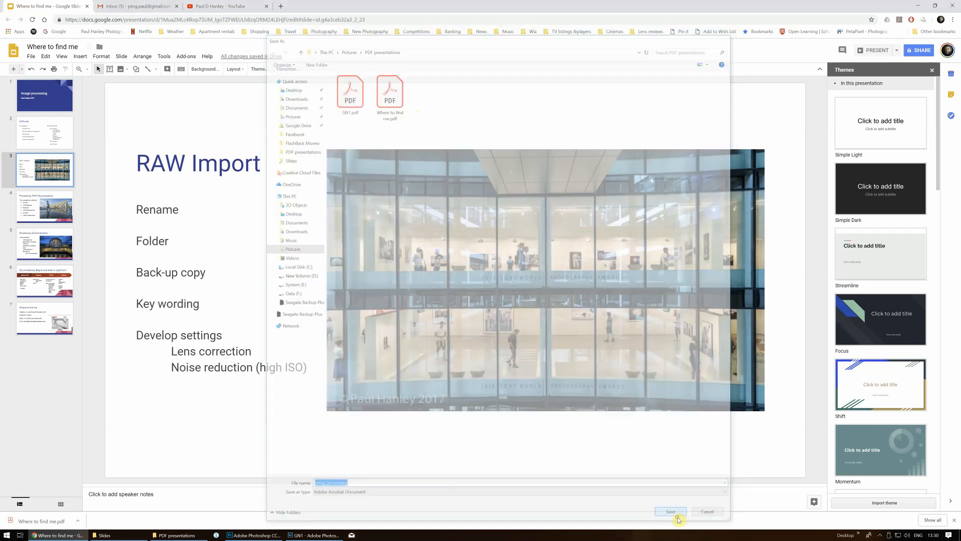
# Confirm the save and let the Imag processing.pdf download finish.
pyautogui.click(670, 511)
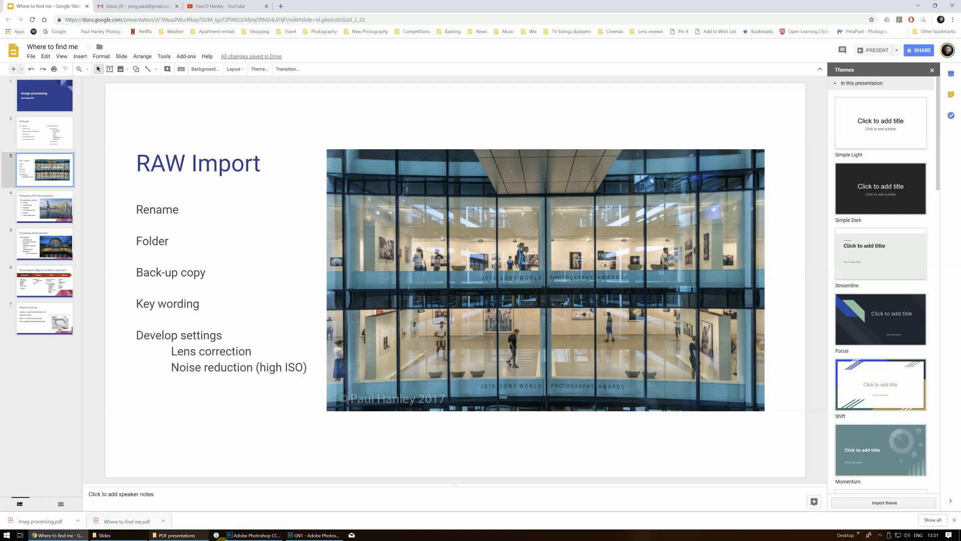
# Switch to Adobe Photoshop's Home screen listing recent files.
pyautogui.click(253, 534)
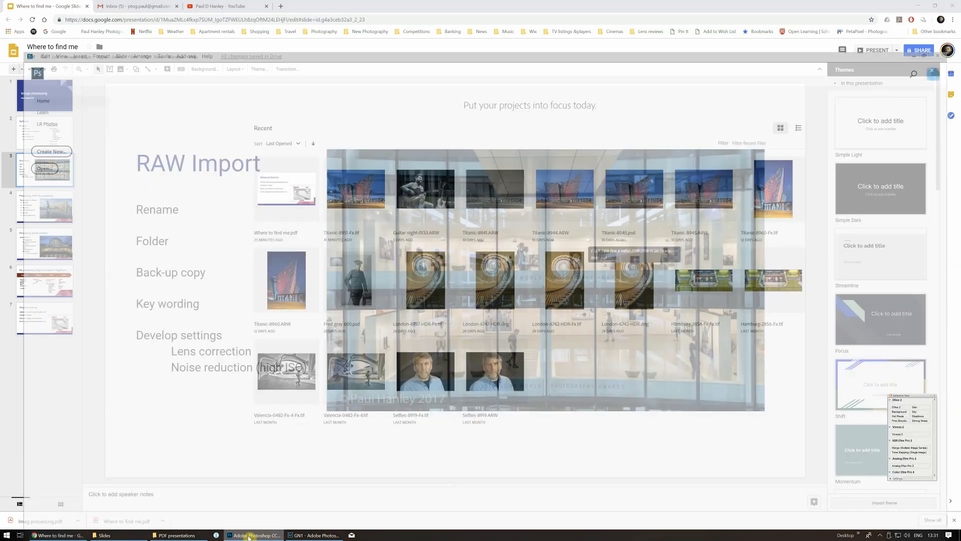
pyautogui.click(254, 535)
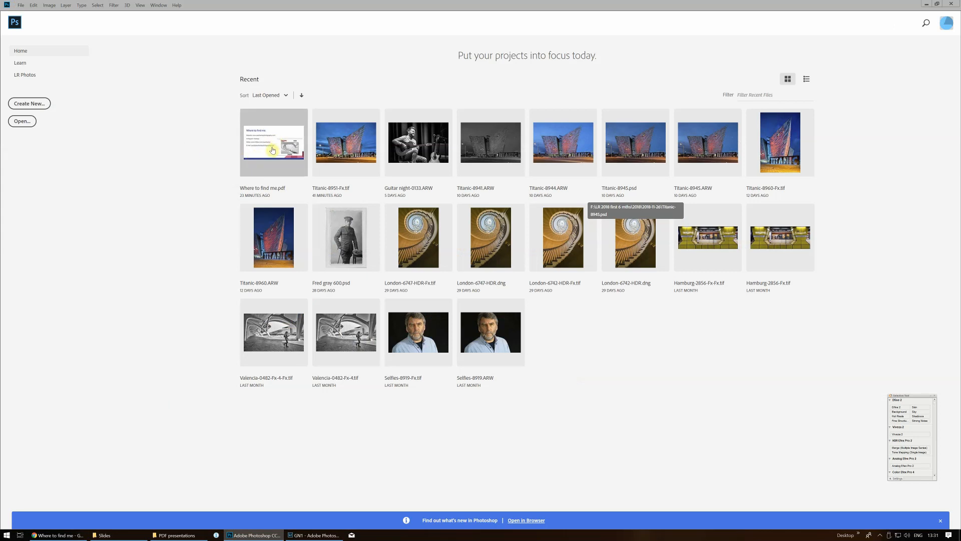
pyautogui.moveTo(256, 160)
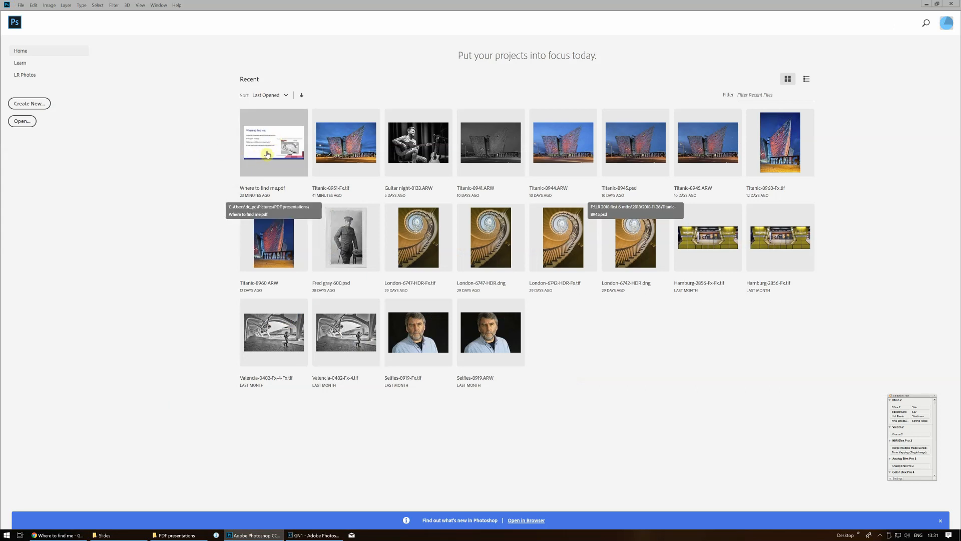
pyautogui.moveTo(283, 191)
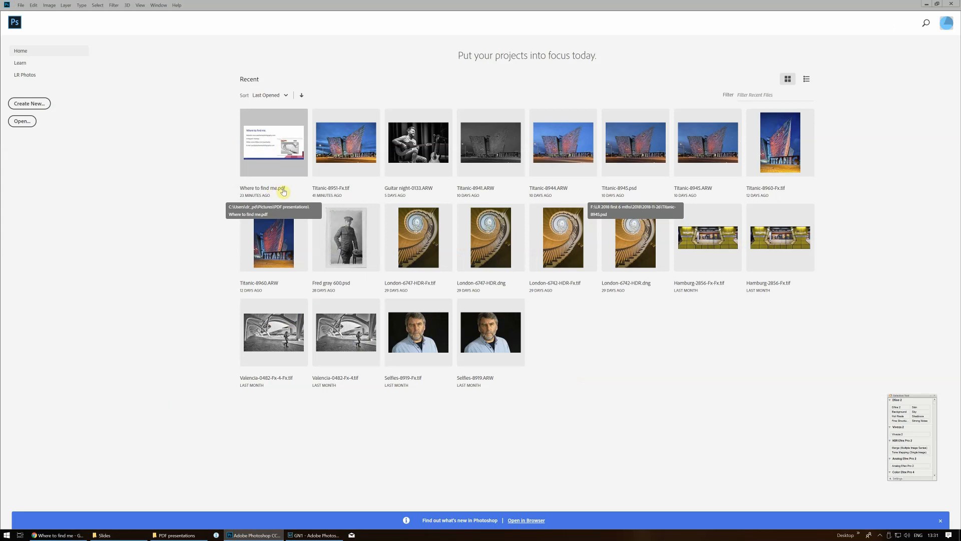
pyautogui.moveTo(268, 149)
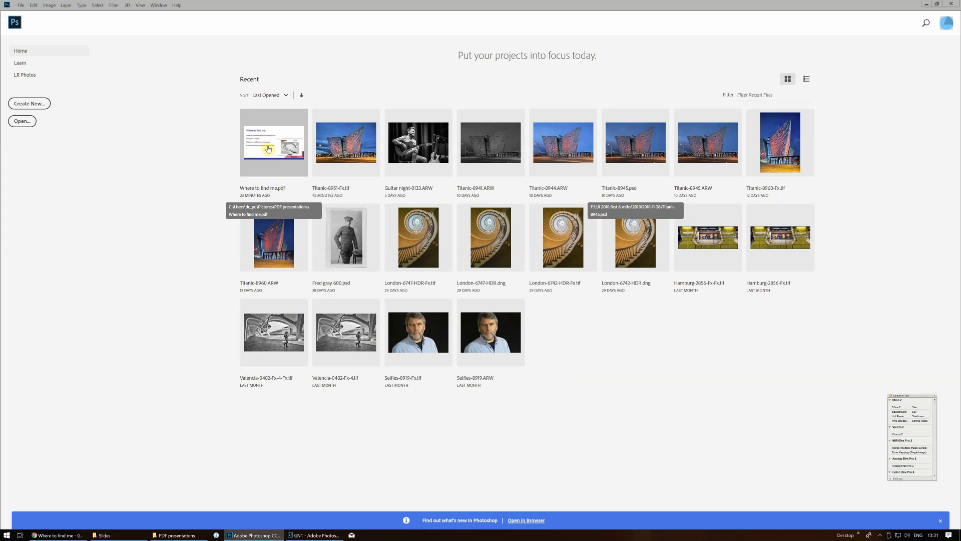
# Import all seven pages of Where to find me.pdf as separate documents in reverse order.
pyautogui.doubleClick(274, 141)
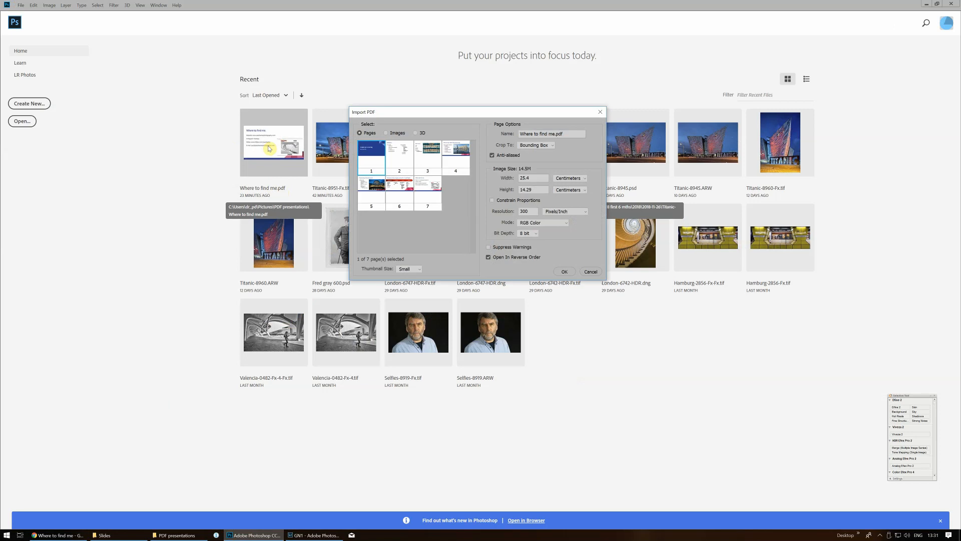
pyautogui.moveTo(321, 128)
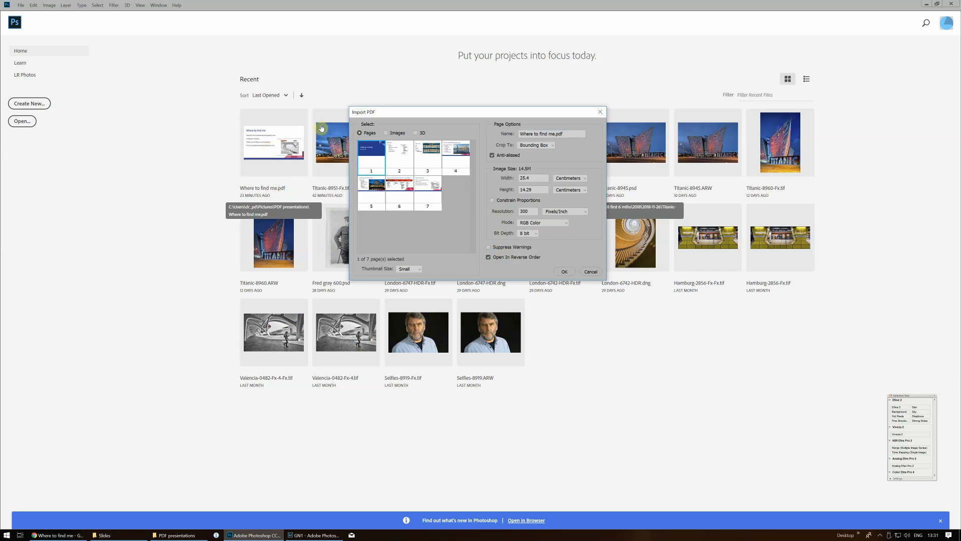
pyautogui.moveTo(397, 160)
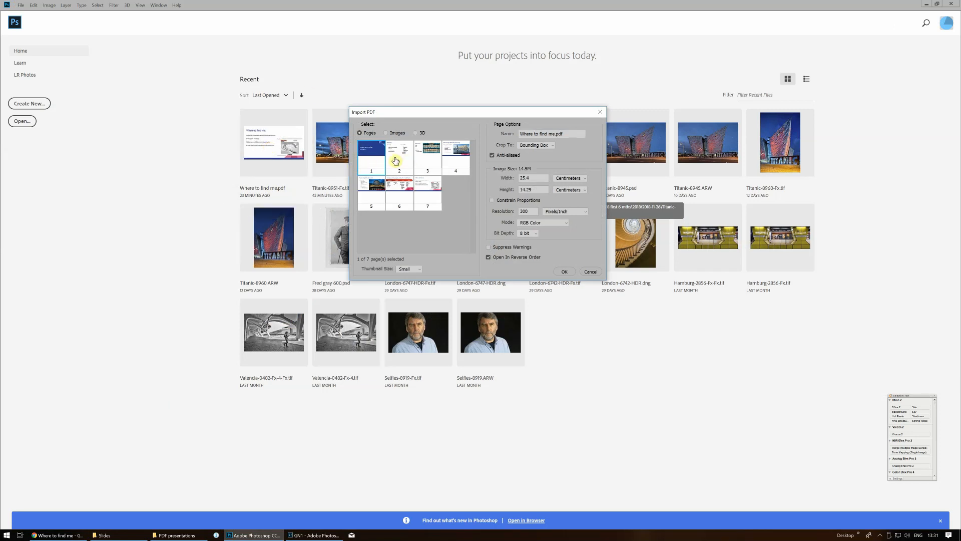
pyautogui.moveTo(403, 165)
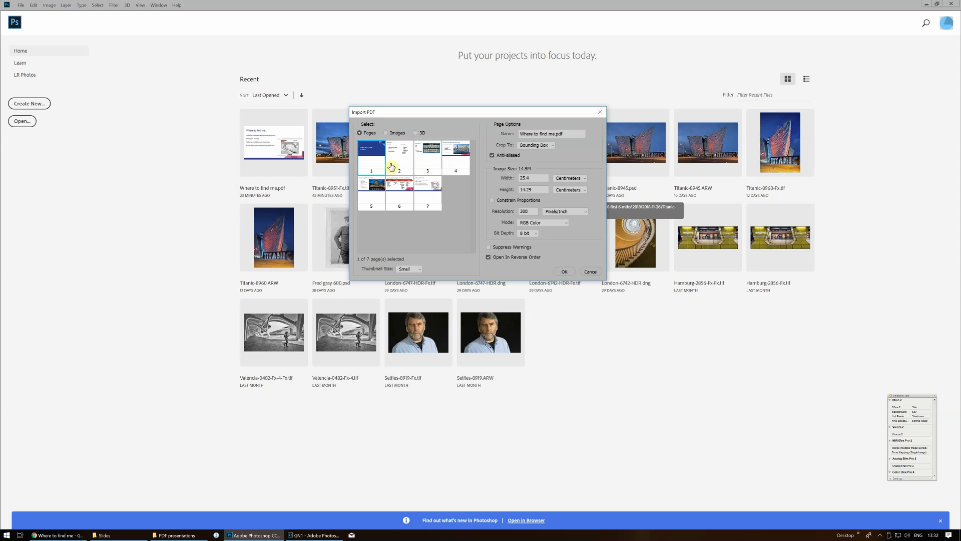
pyautogui.moveTo(420, 190)
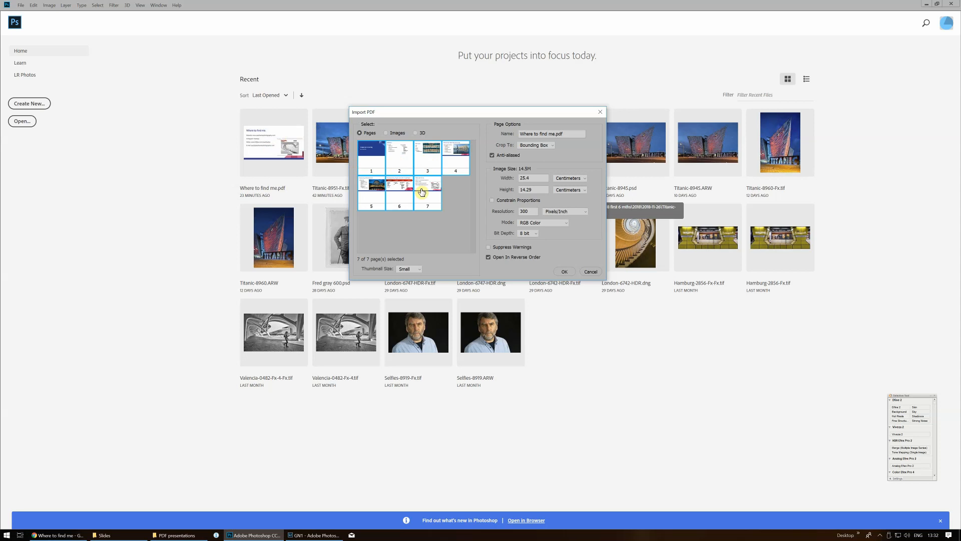
pyautogui.moveTo(421, 186)
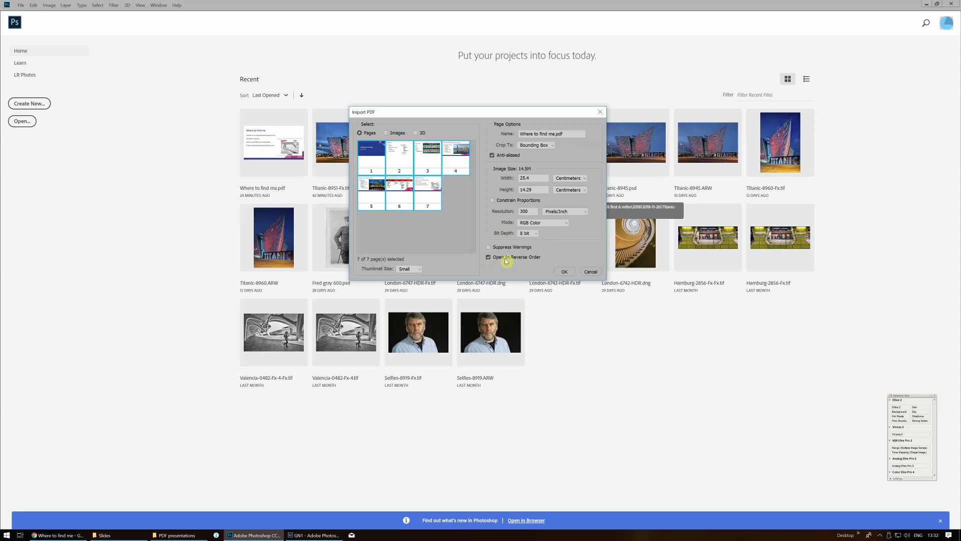
pyautogui.moveTo(516, 257)
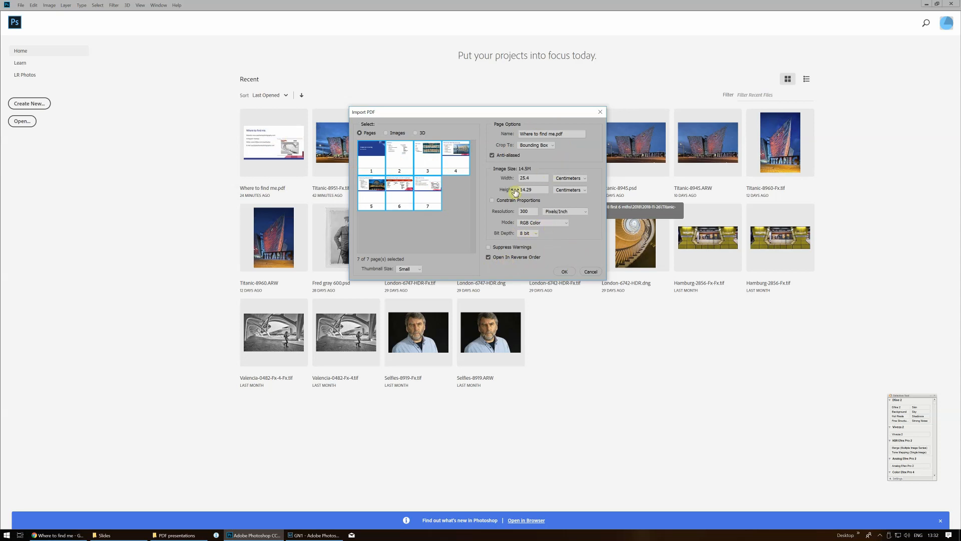
pyautogui.moveTo(527, 234)
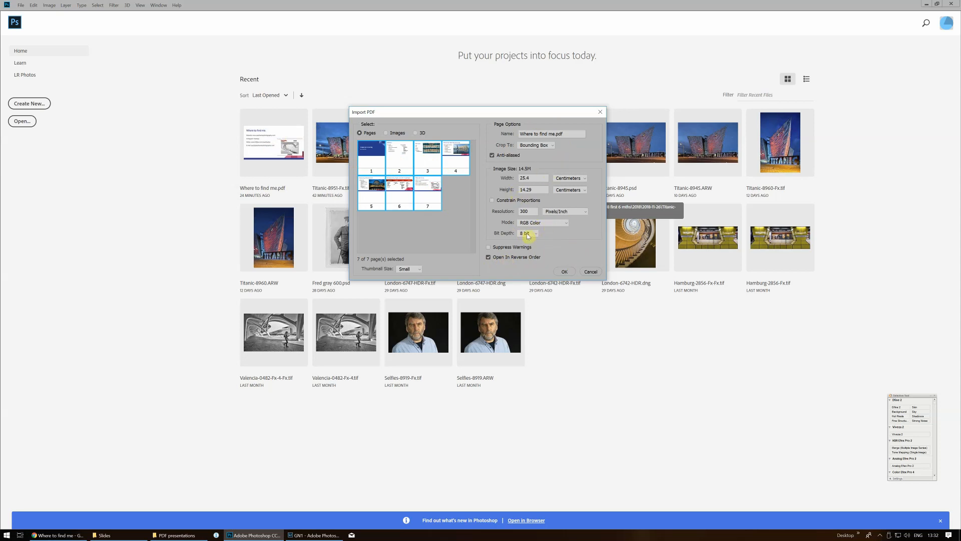
pyautogui.moveTo(525, 233)
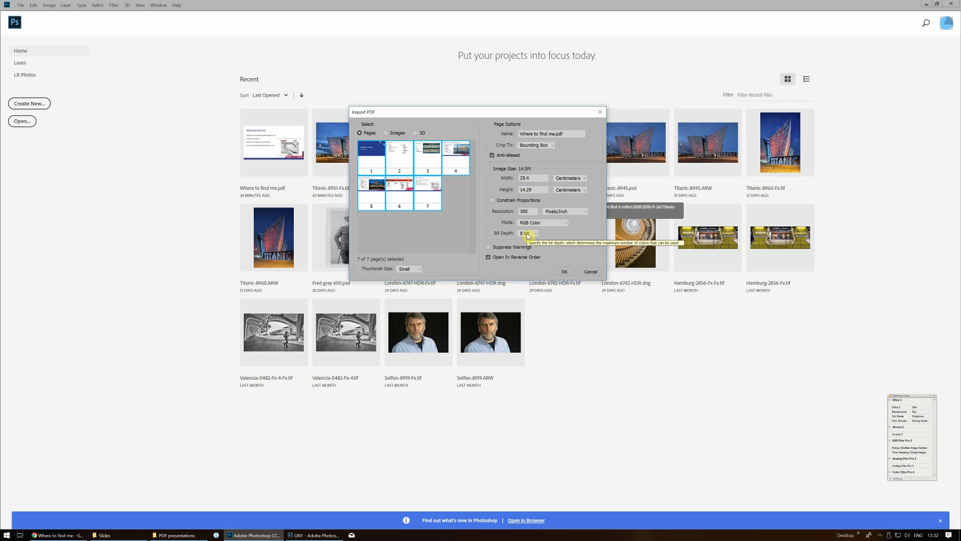
pyautogui.moveTo(551, 237)
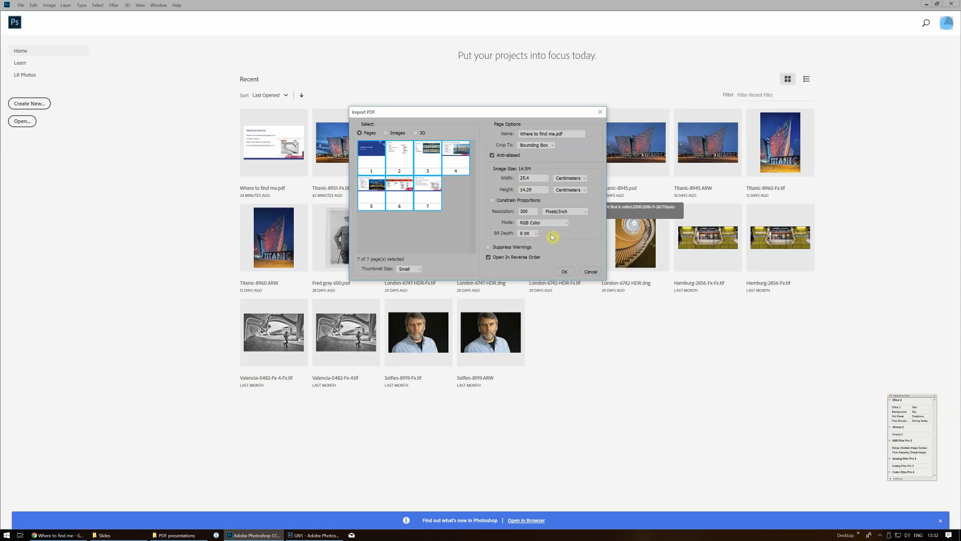
pyautogui.moveTo(509, 193)
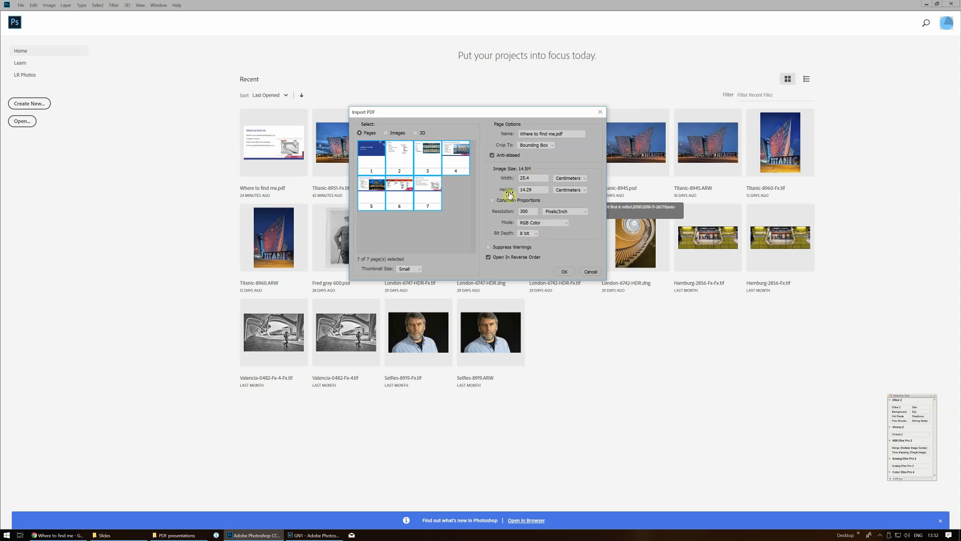
pyautogui.moveTo(532, 189)
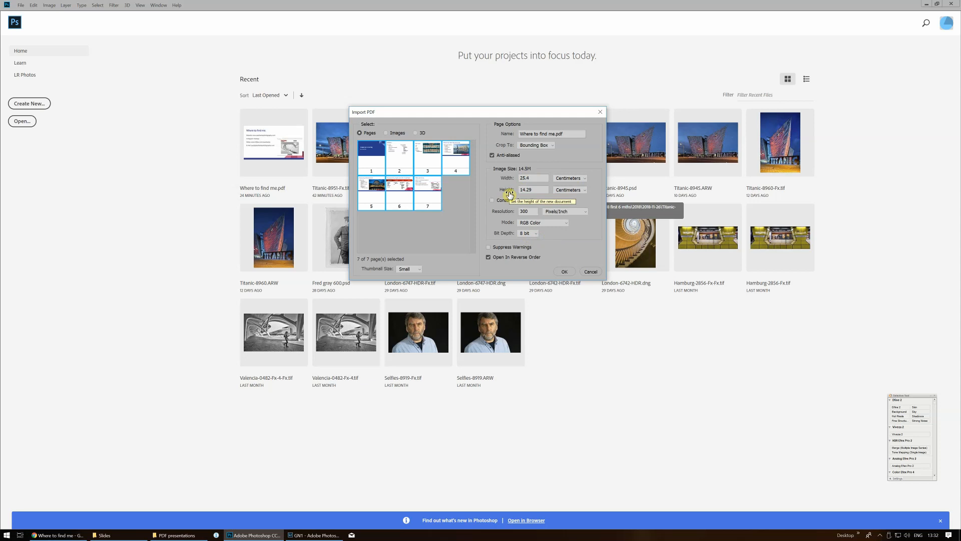
pyautogui.click(590, 271)
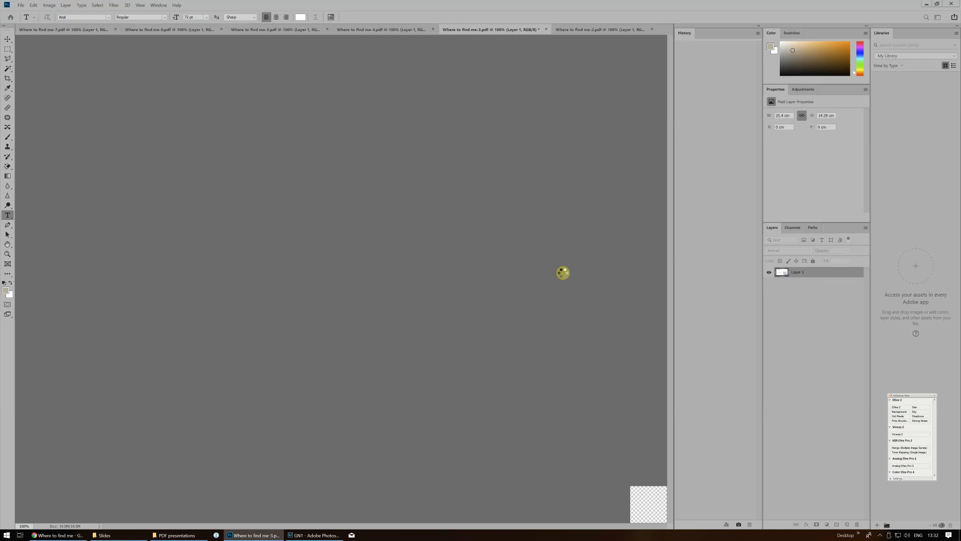
# Step through the imported pages from the title slide to Processing: Enhancements.
pyautogui.click(598, 29)
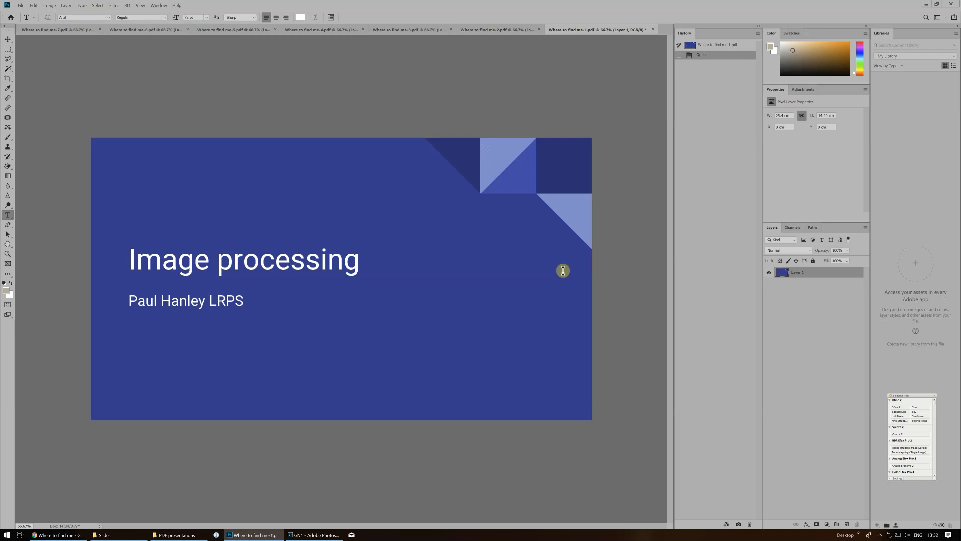
pyautogui.moveTo(549, 255)
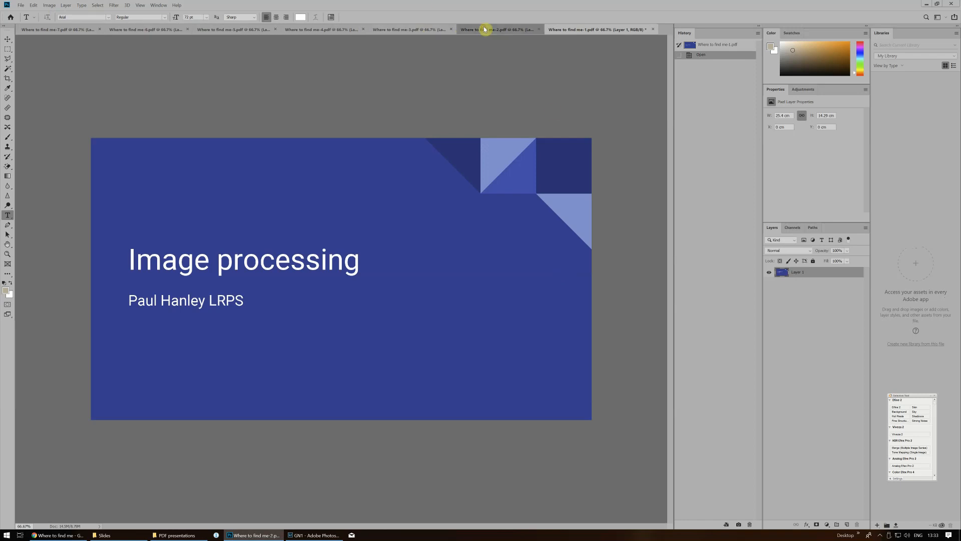
pyautogui.click(408, 29)
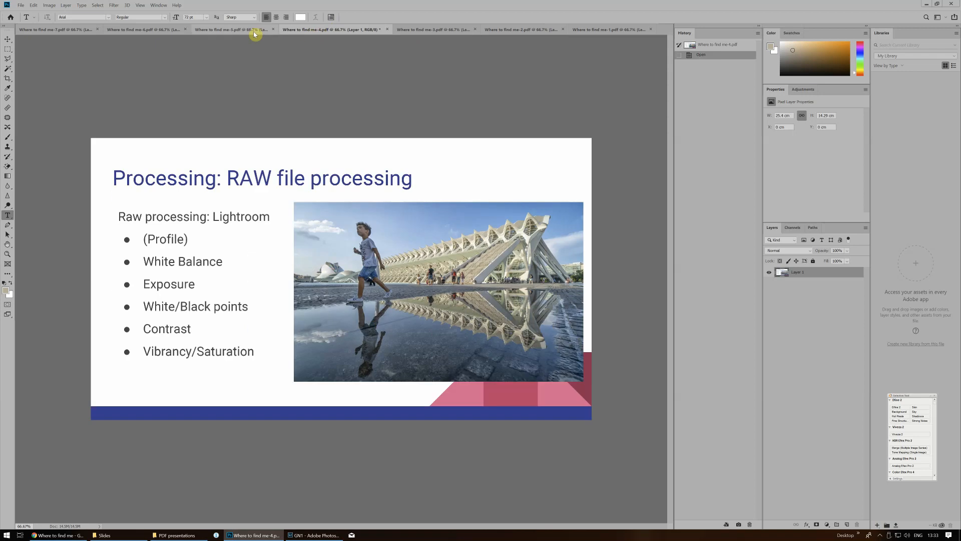
pyautogui.click(233, 29)
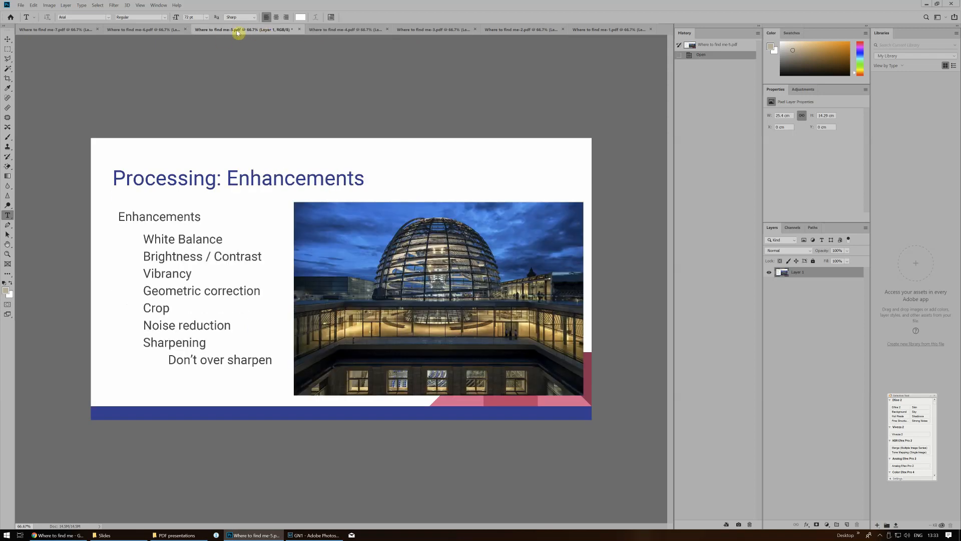
pyautogui.moveTo(236, 31)
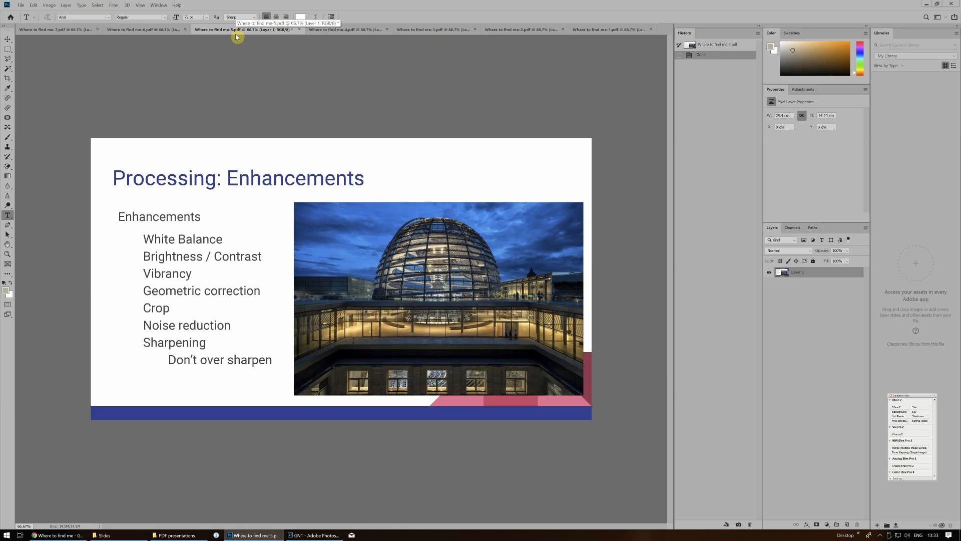
pyautogui.moveTo(217, 54)
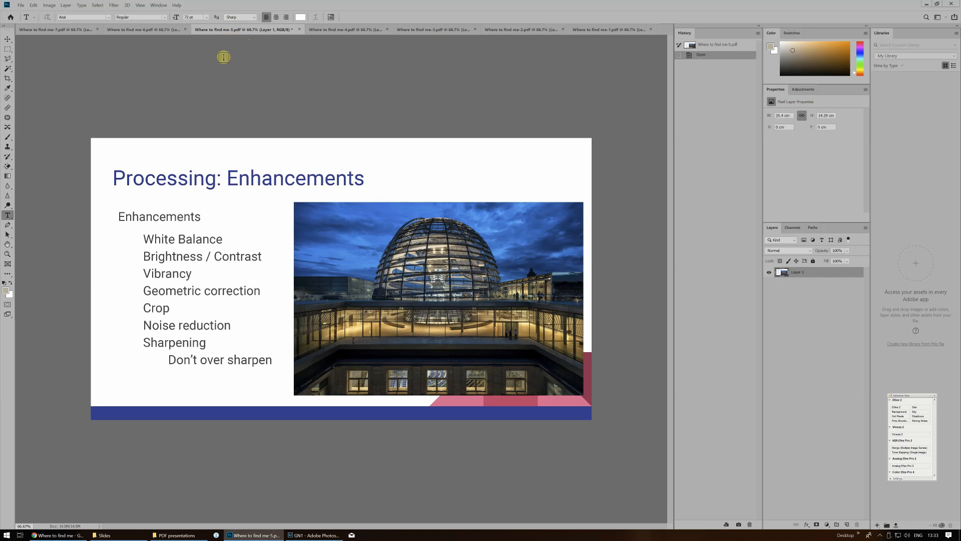
pyautogui.moveTo(236, 59)
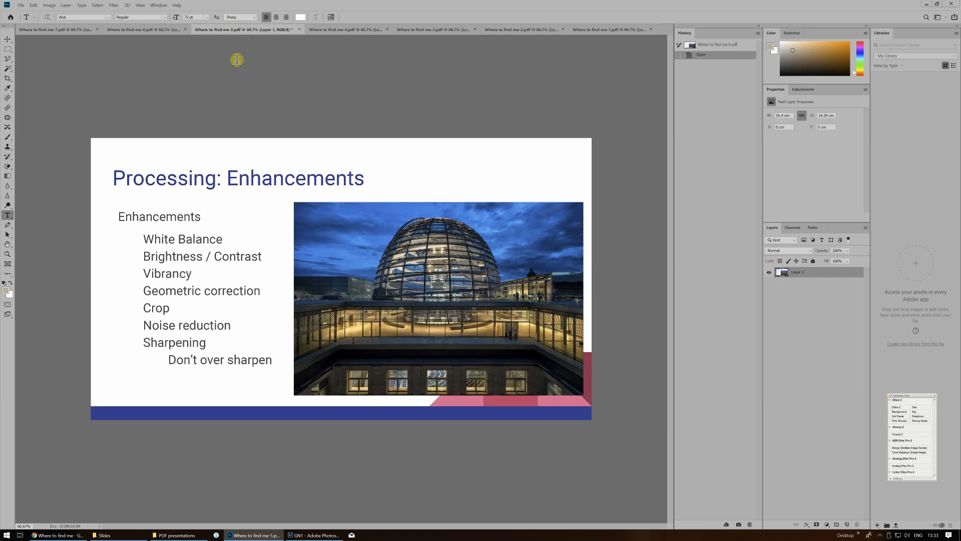
pyautogui.moveTo(234, 60)
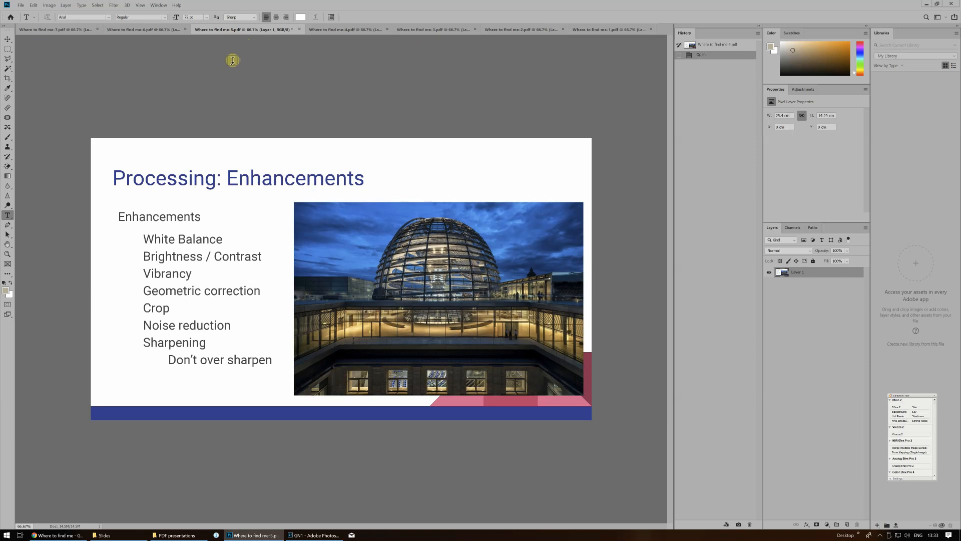
pyautogui.moveTo(244, 67)
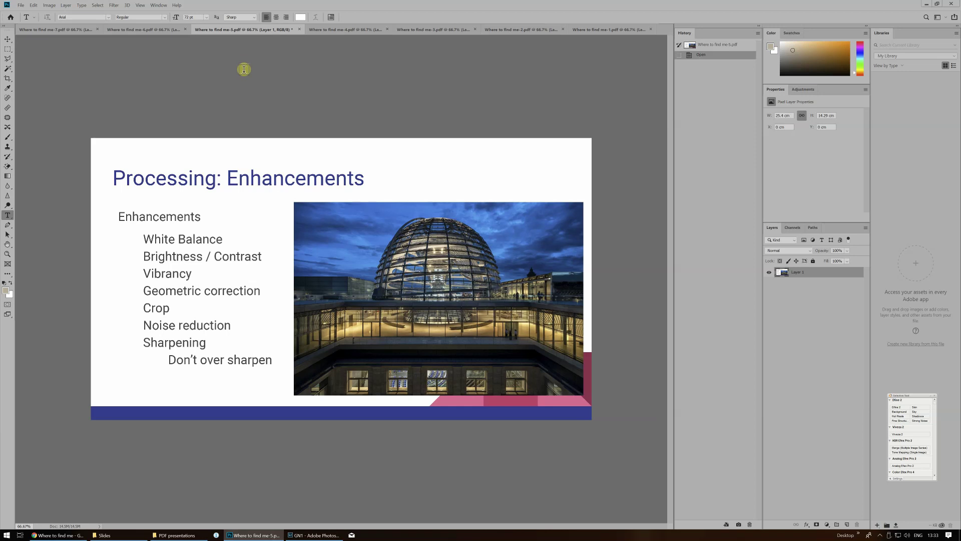
pyautogui.moveTo(299, 124)
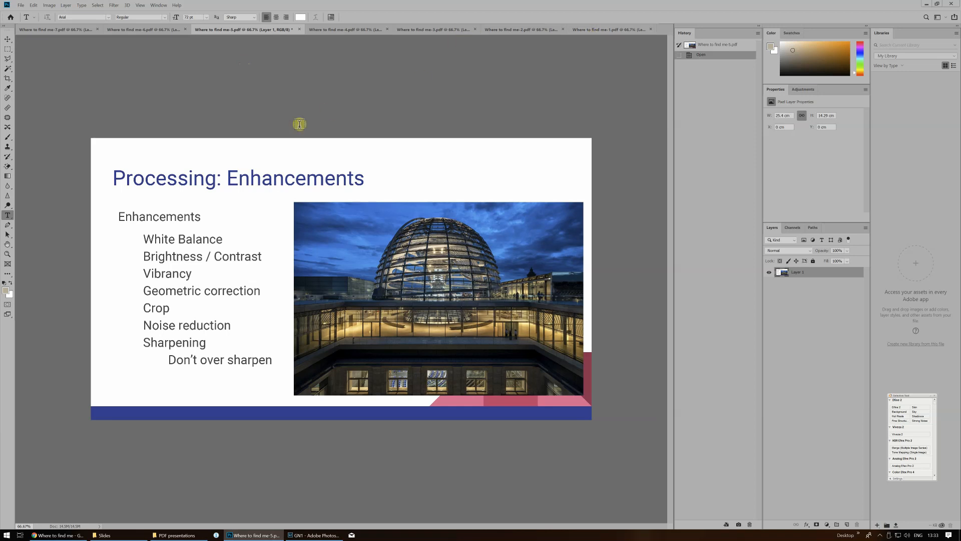
pyautogui.moveTo(21, 6)
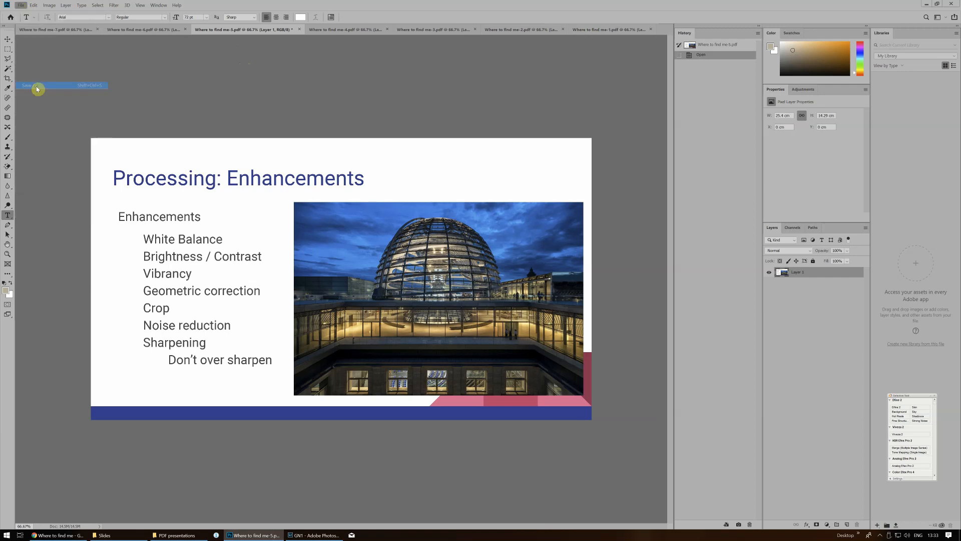
# Begin Save As for the Enhancements slide, naming it 'Processing enhancements' in the Slides folder.
pyautogui.click(34, 86)
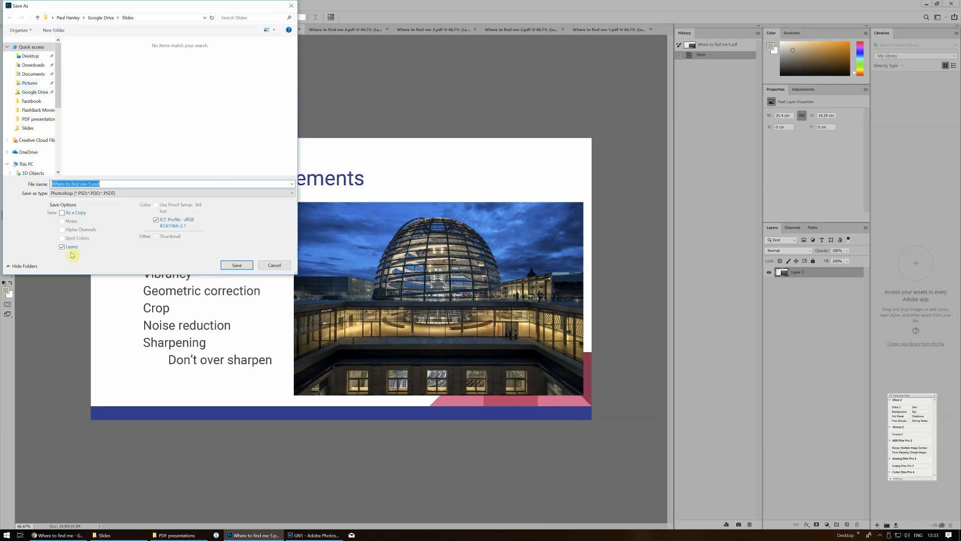
pyautogui.moveTo(107, 170)
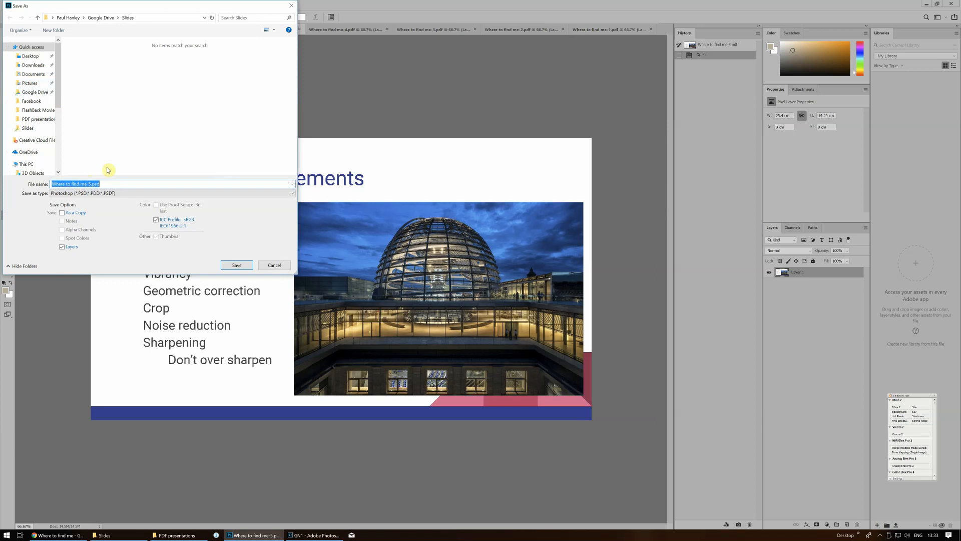
pyautogui.moveTo(342, 201)
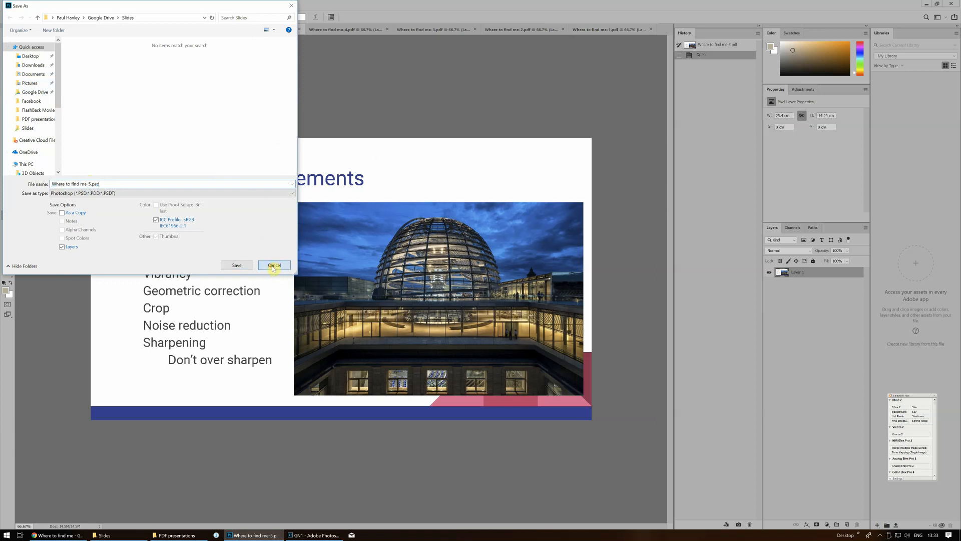
pyautogui.click(273, 264)
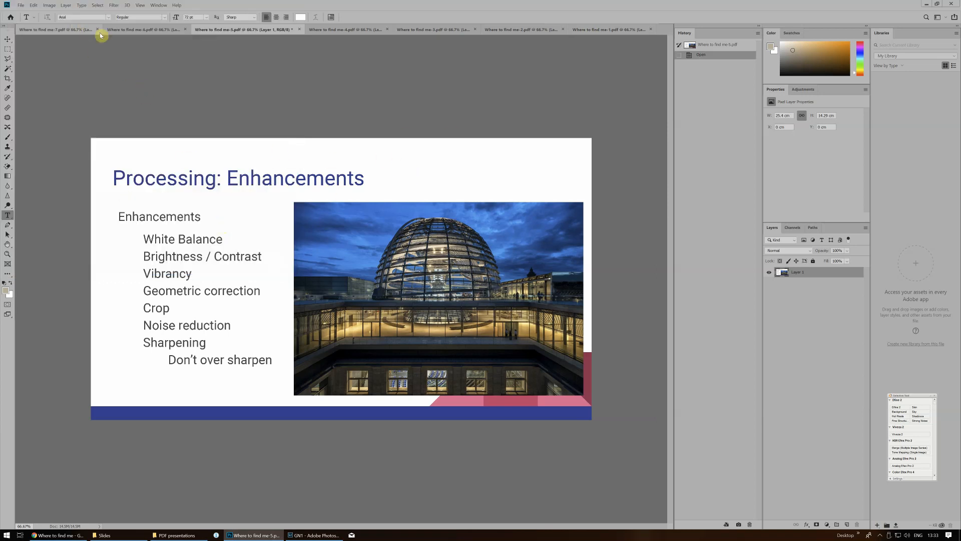
pyautogui.click(21, 5)
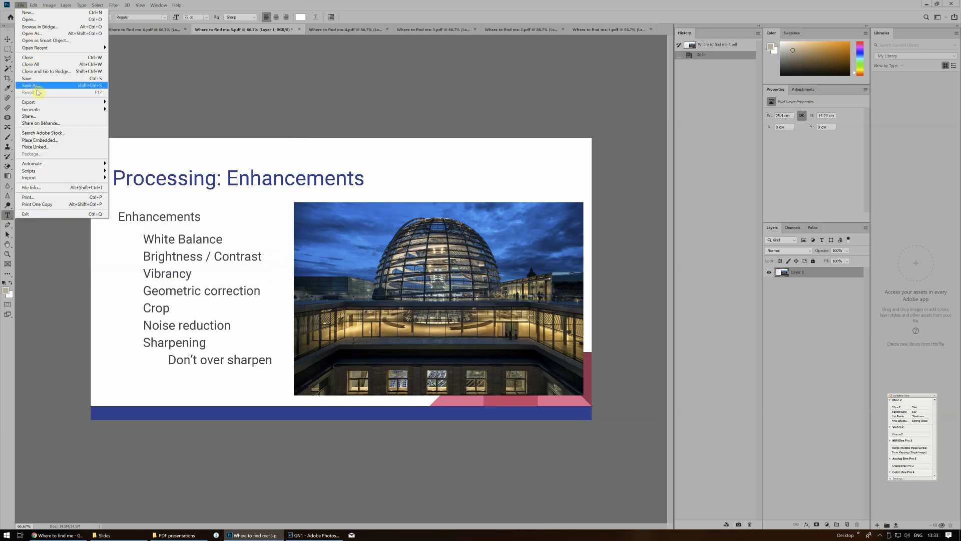
pyautogui.click(29, 86)
pyautogui.write('Processing')
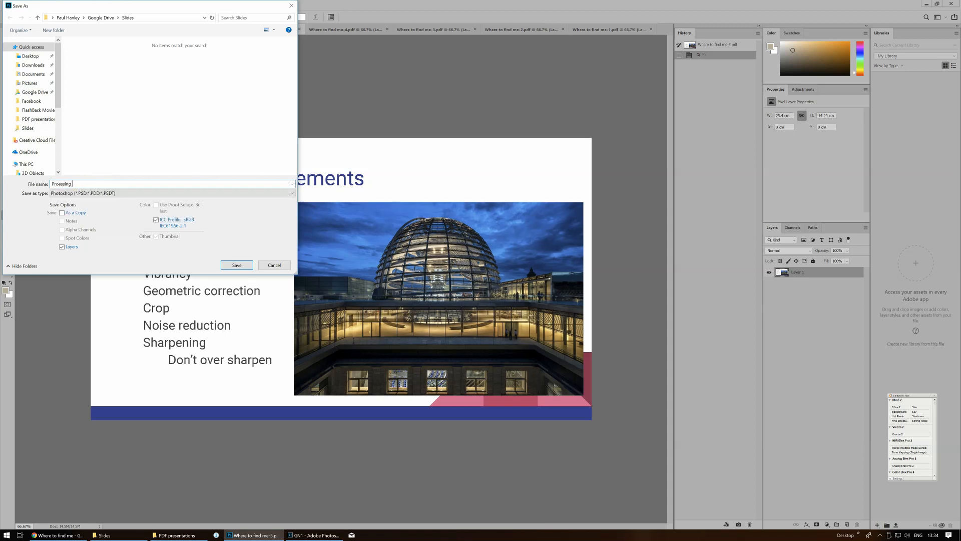
pyautogui.write('enhancements')
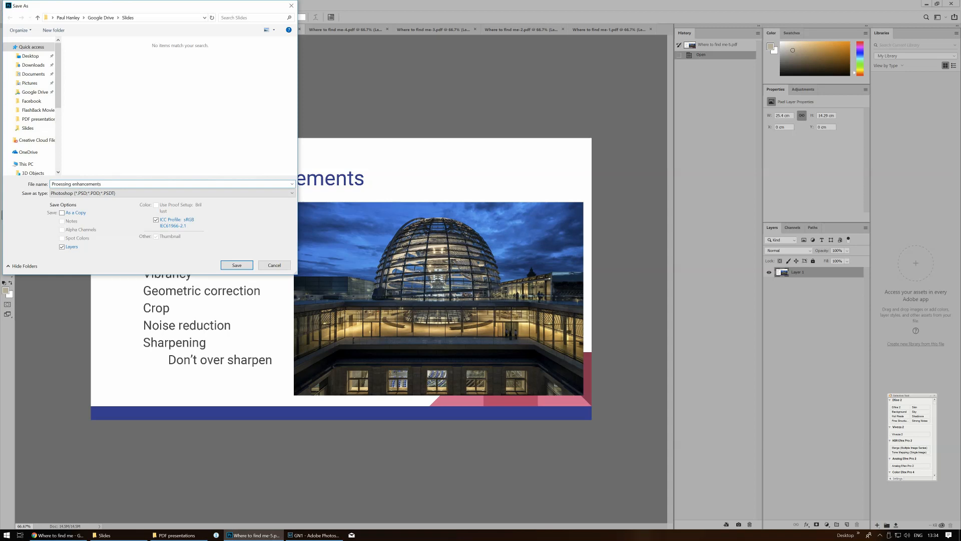
# Save the slide as a maximum-quality JPEG, confirming the JPEG options.
pyautogui.click(171, 192)
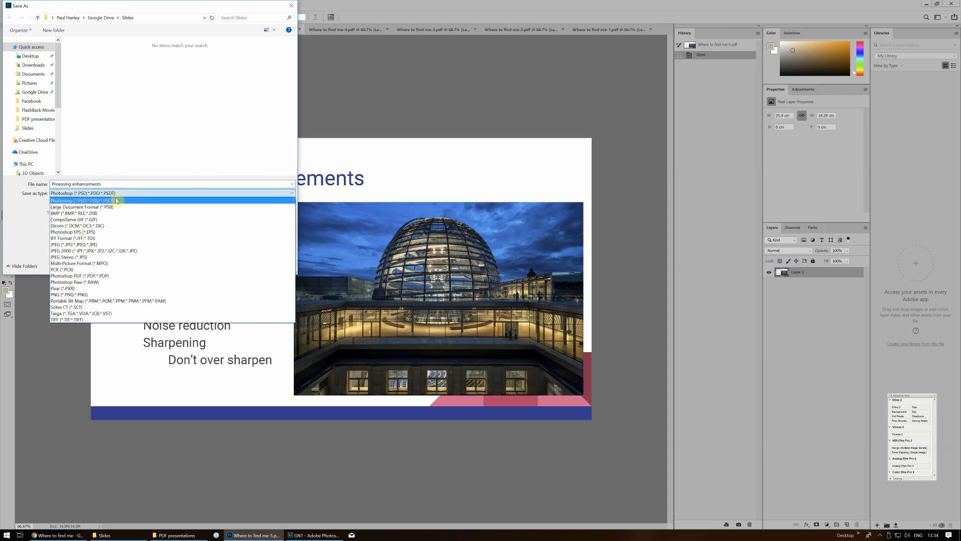
pyautogui.click(67, 244)
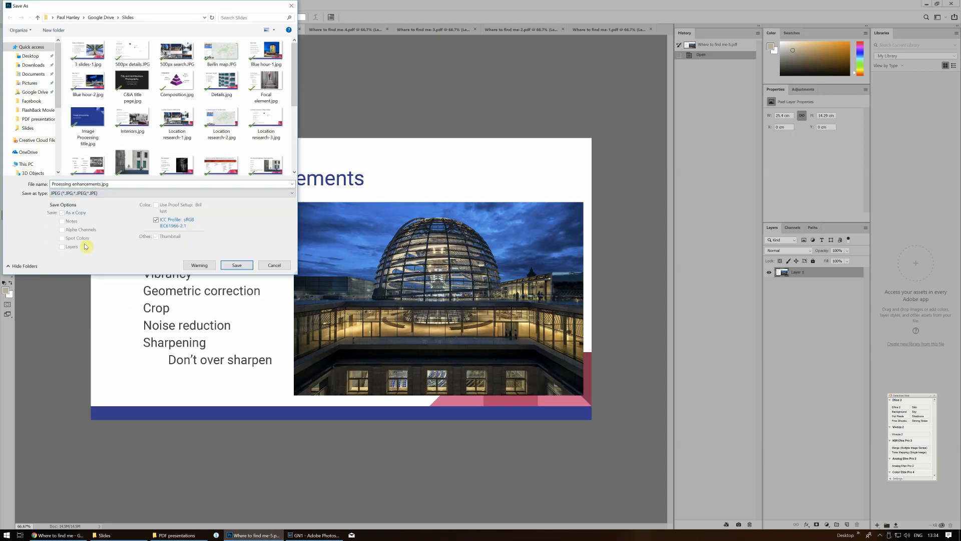
pyautogui.click(236, 264)
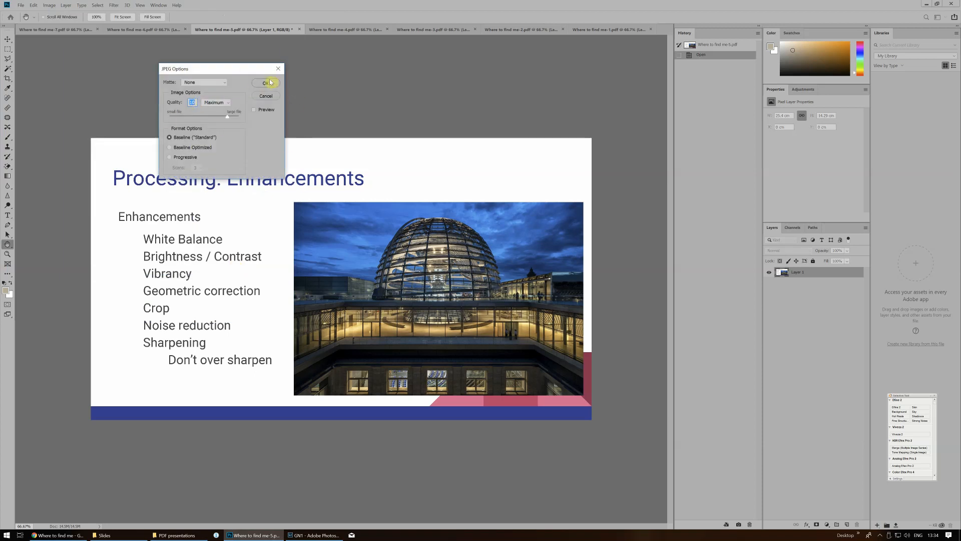
pyautogui.click(266, 83)
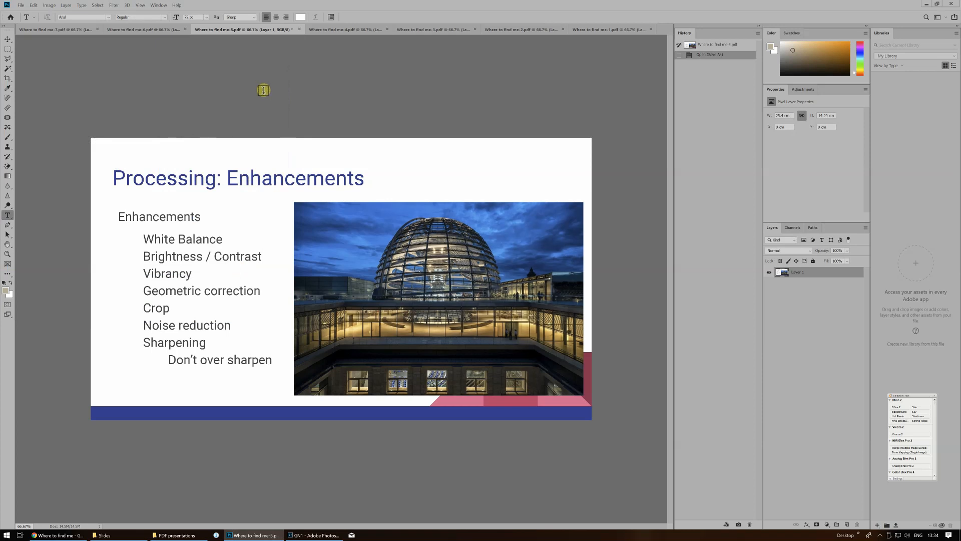
pyautogui.moveTo(255, 96)
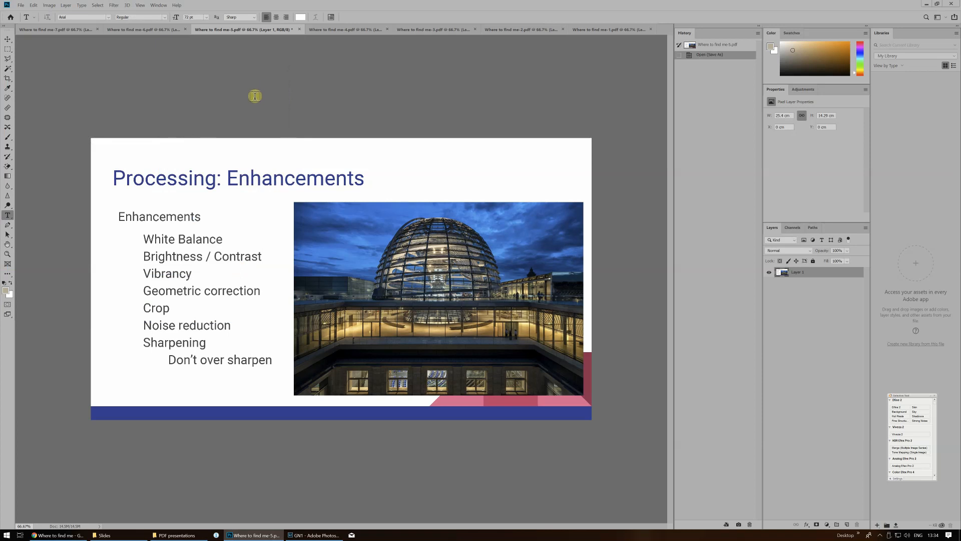
pyautogui.moveTo(77, 69)
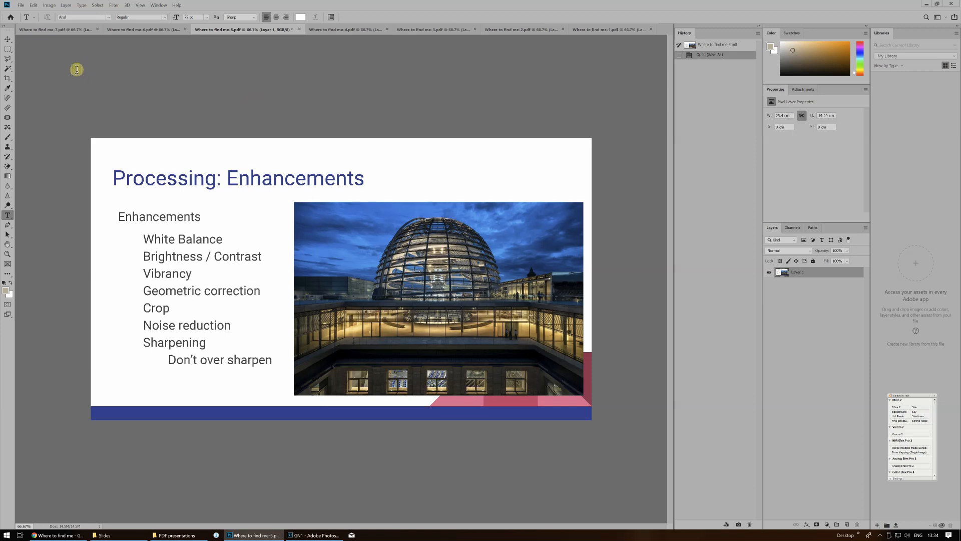
pyautogui.moveTo(111, 491)
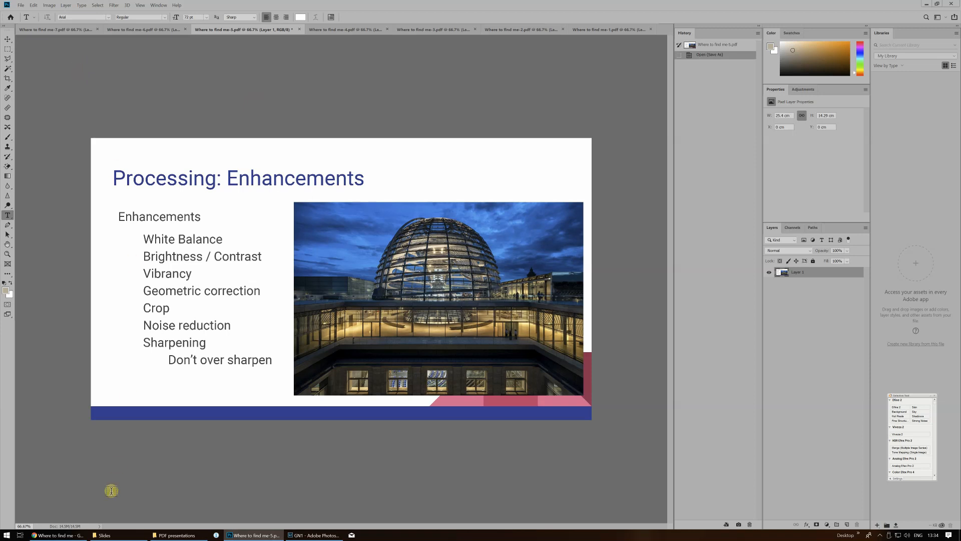
pyautogui.click(103, 535)
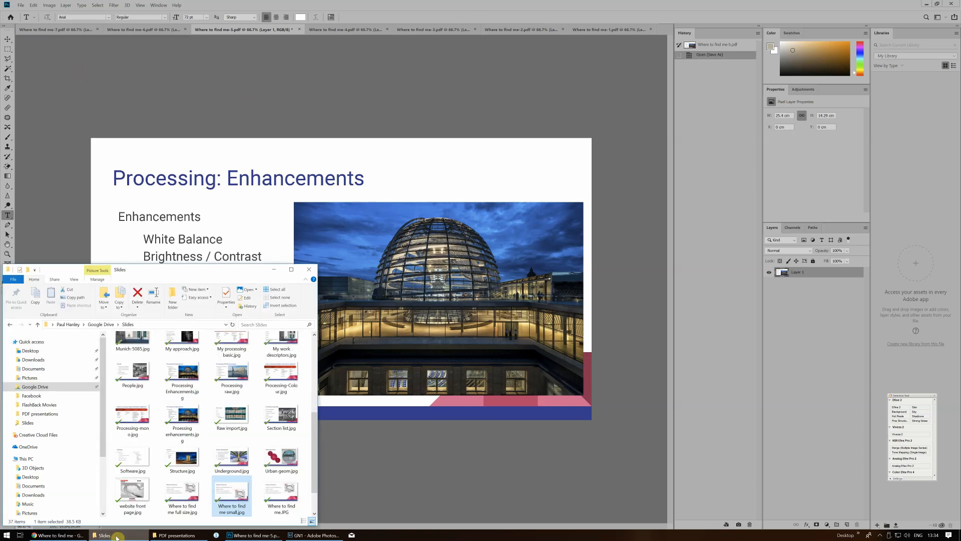
pyautogui.scroll(-3)
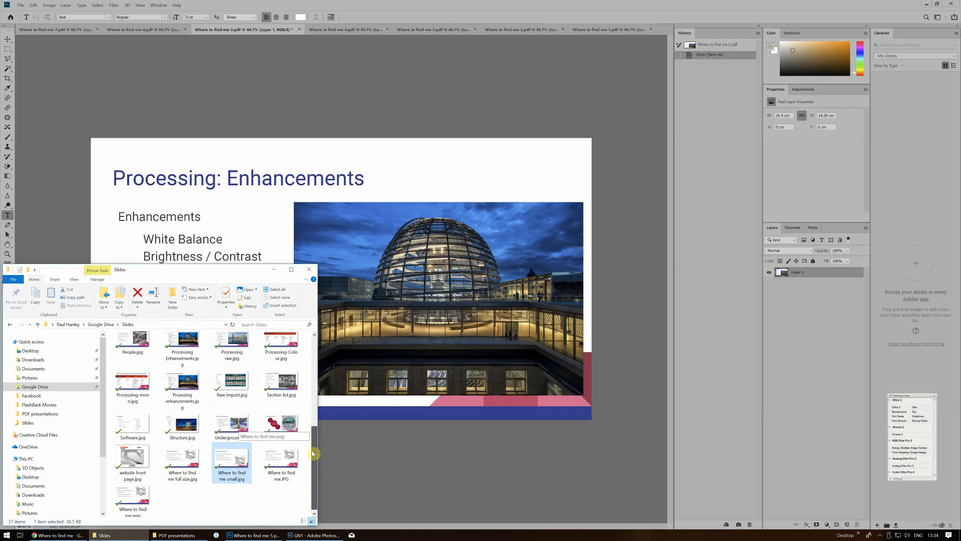
pyautogui.scroll(3)
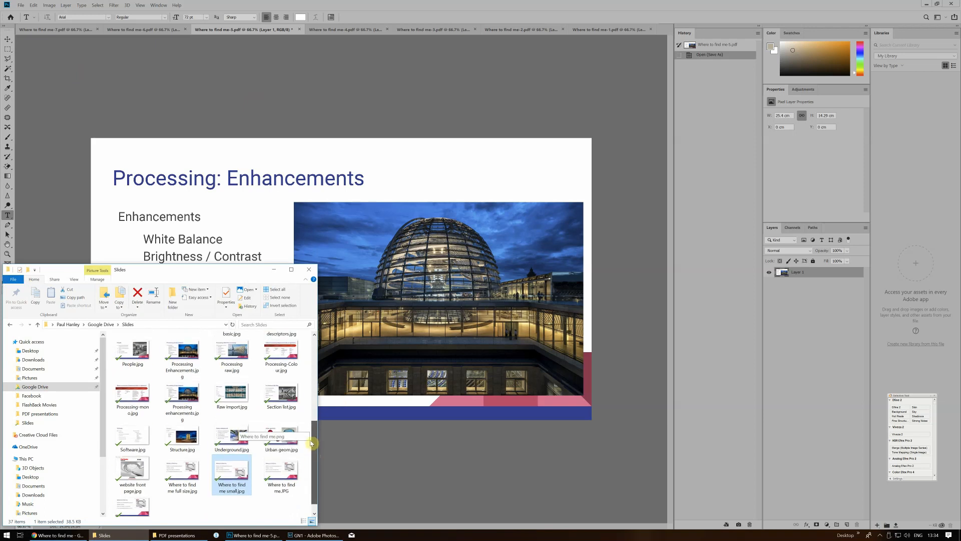
pyautogui.scroll(3)
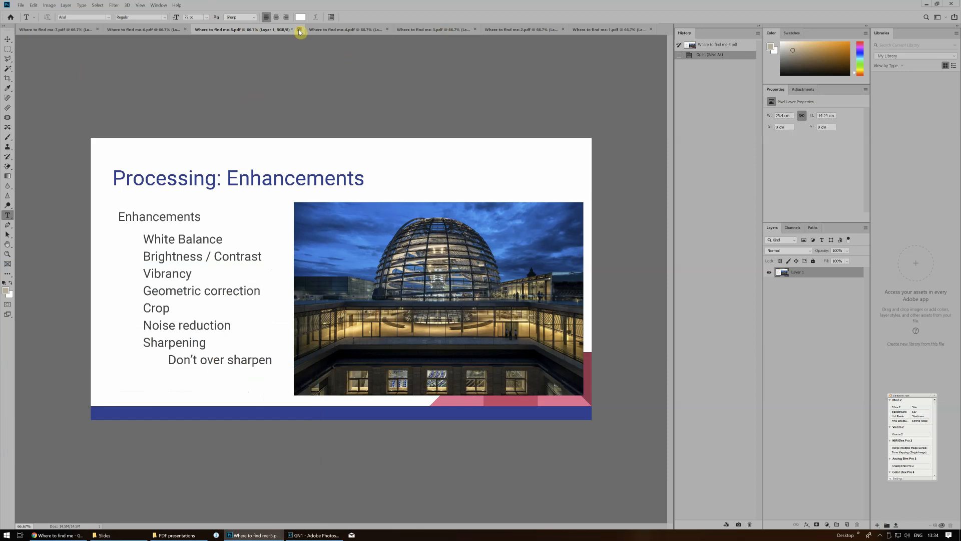
# Close the Where to find me-5 document, discarding its unsaved changes.
pyautogui.click(300, 29)
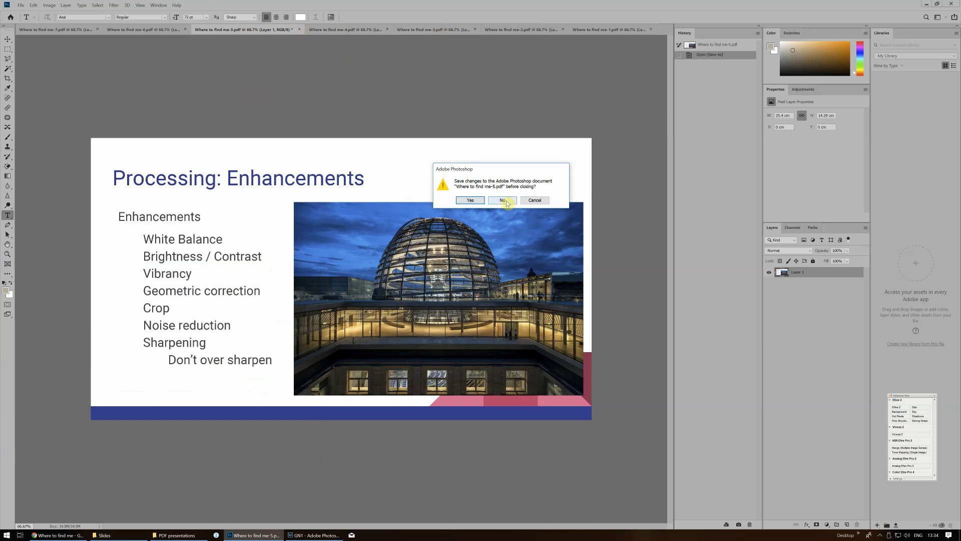
pyautogui.click(501, 200)
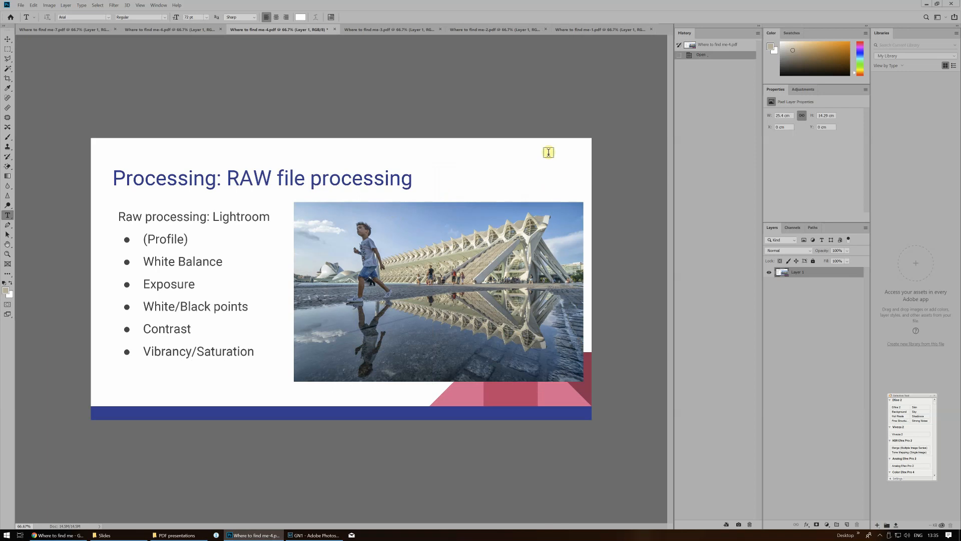
pyautogui.moveTo(307, 183)
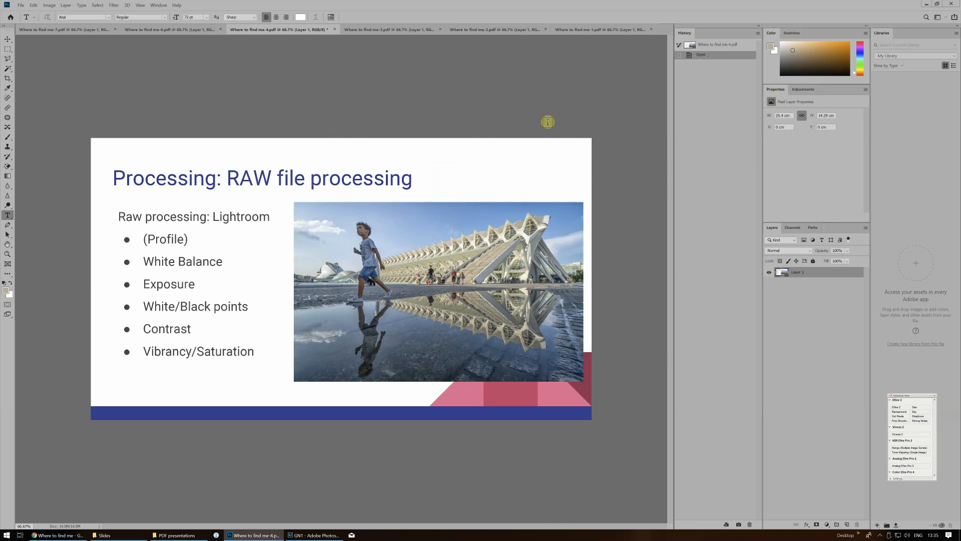
pyautogui.moveTo(564, 114)
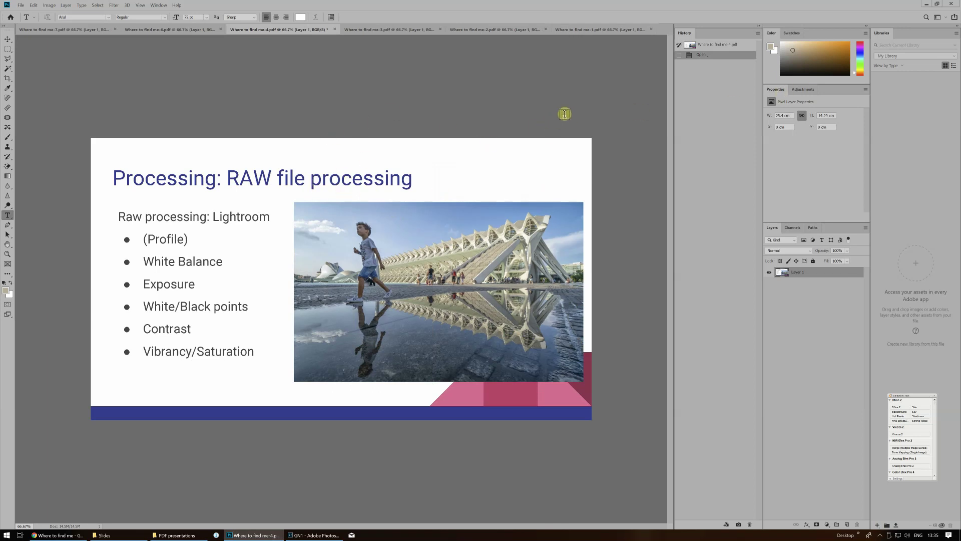
pyautogui.moveTo(927, 6)
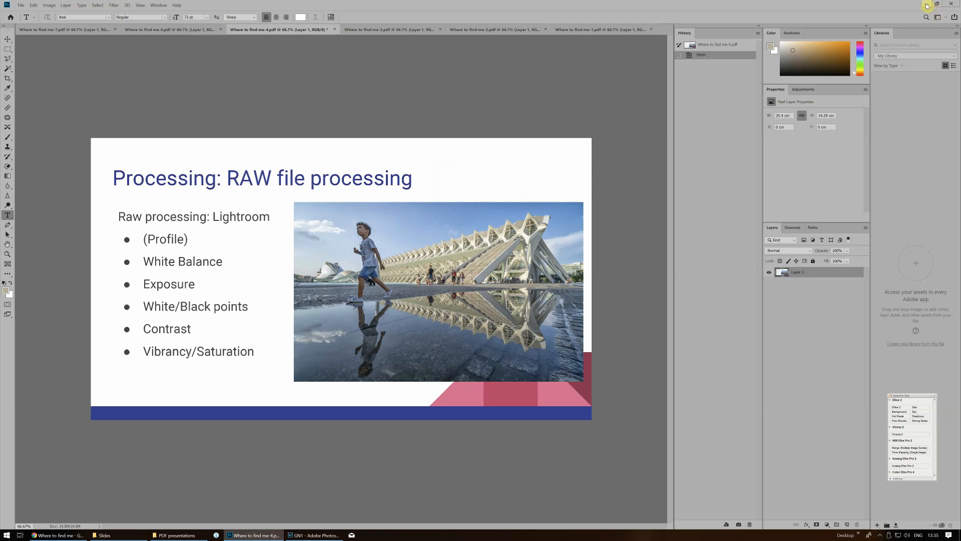
pyautogui.moveTo(927, 6)
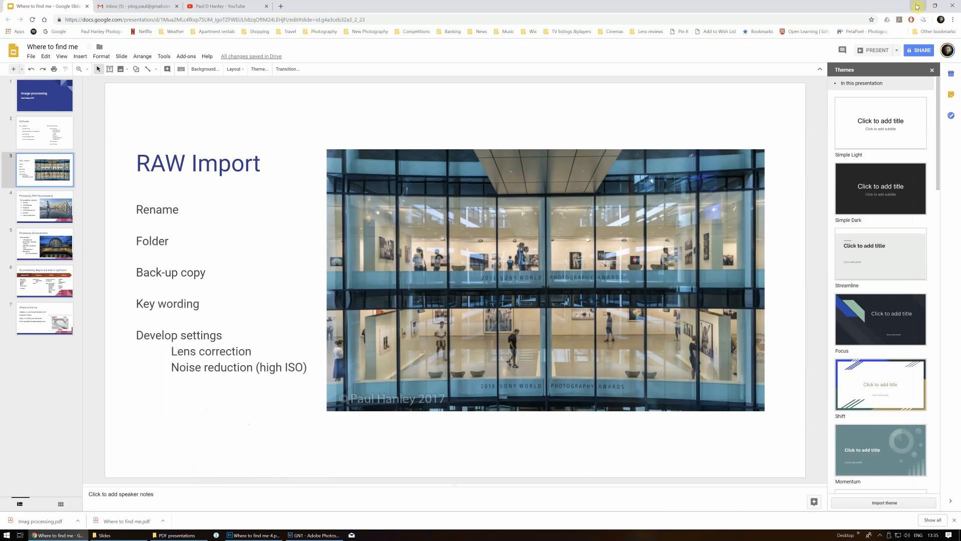
# Bring Lightroom back in front and switch to the Library module showing GN1 Slideshow.
pyautogui.click(313, 535)
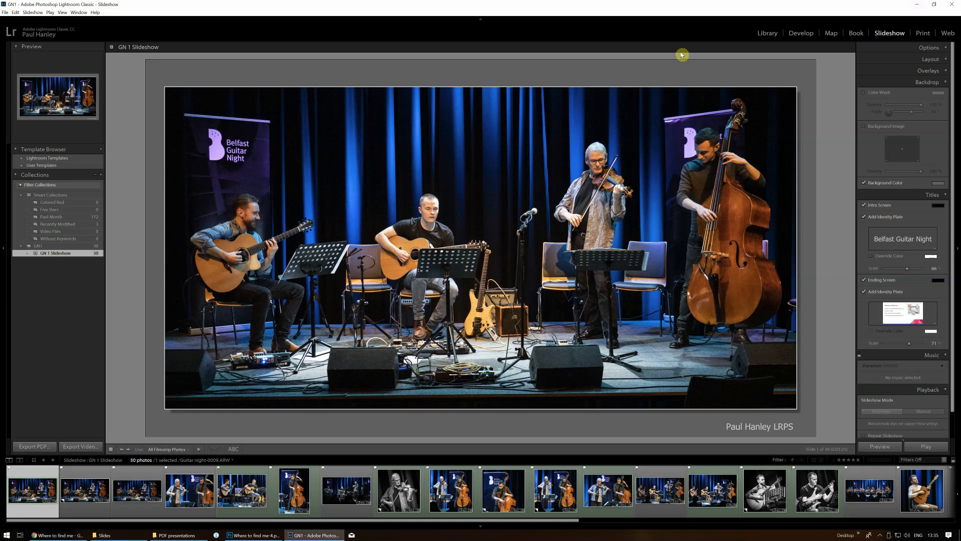
pyautogui.moveTo(309, 259)
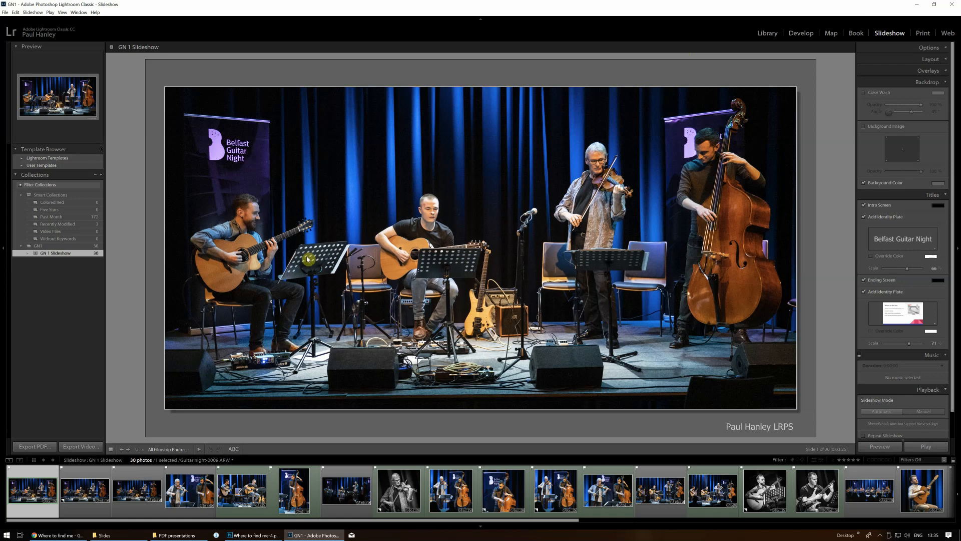
pyautogui.click(767, 32)
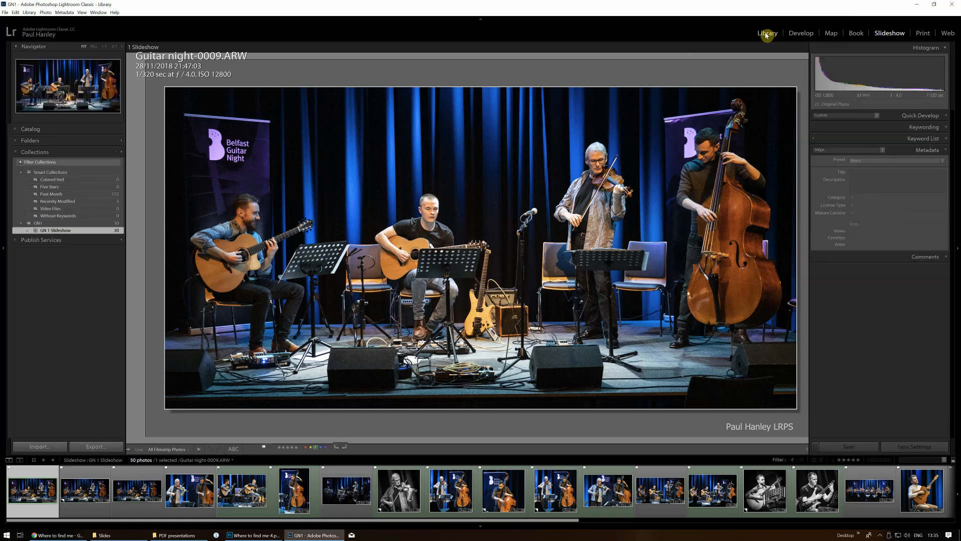
pyautogui.click(767, 32)
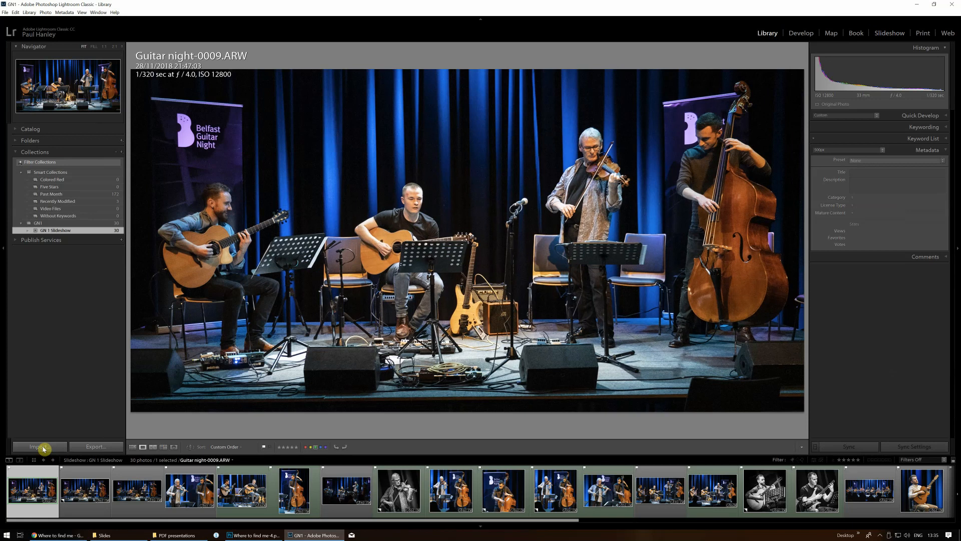
# Start an import with the Slides folder as source, reviewing its checked thumbnails.
pyautogui.click(39, 447)
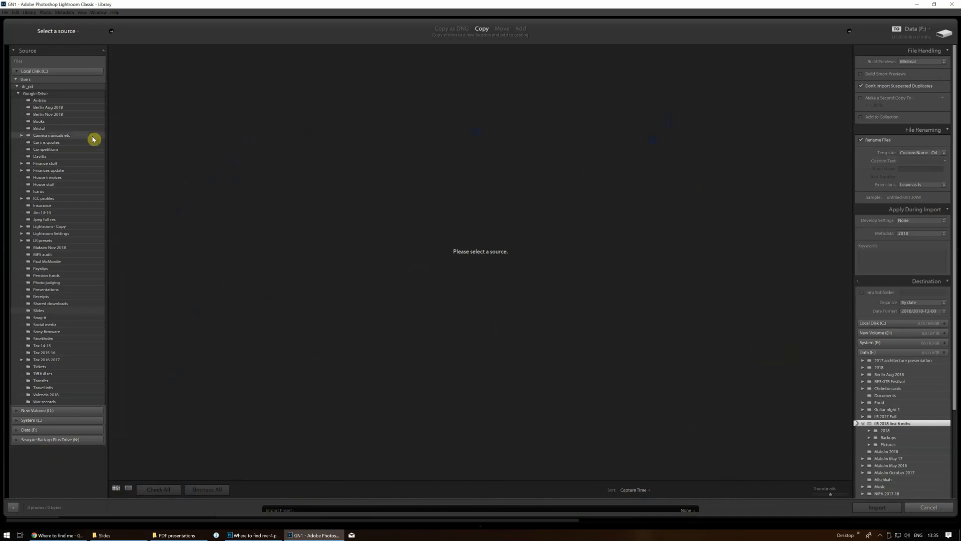
pyautogui.moveTo(39, 107)
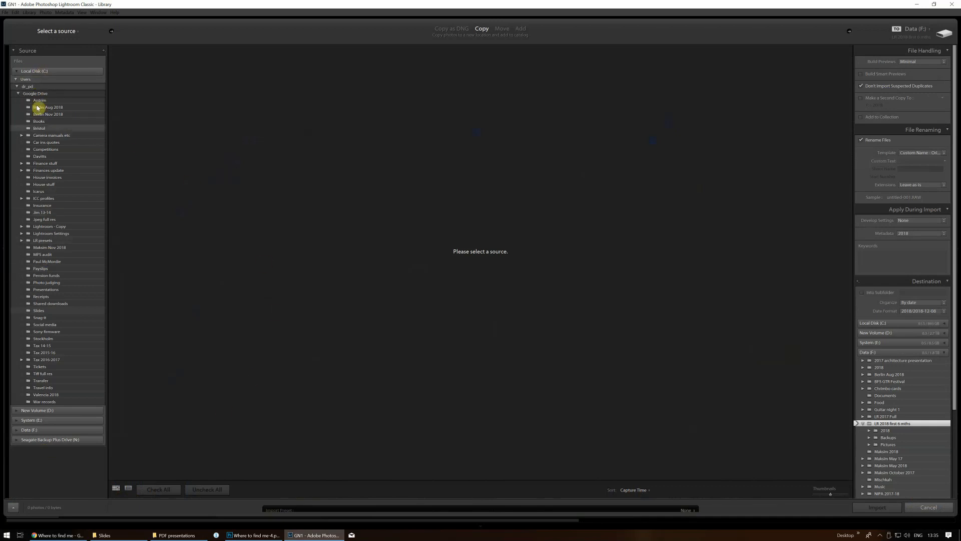
pyautogui.moveTo(36, 190)
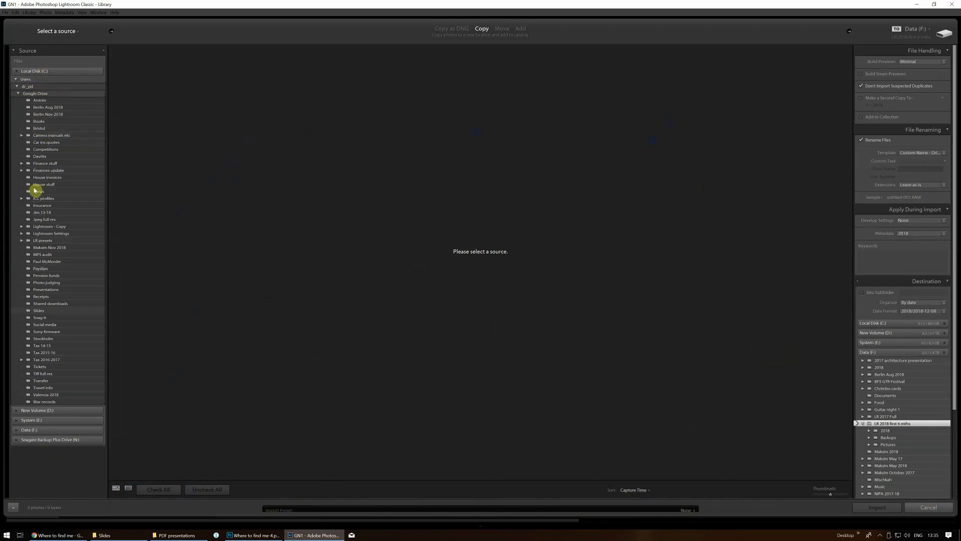
pyautogui.moveTo(52, 352)
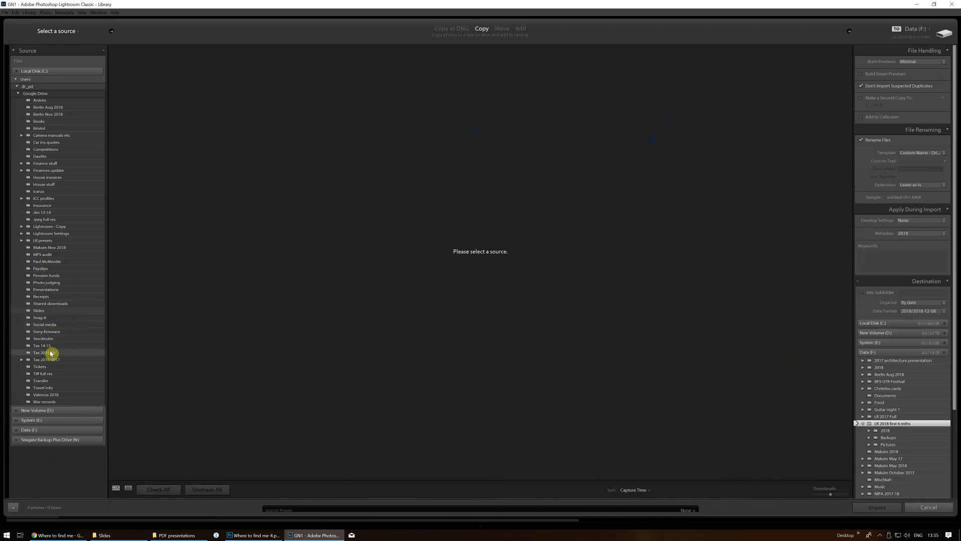
pyautogui.moveTo(69, 342)
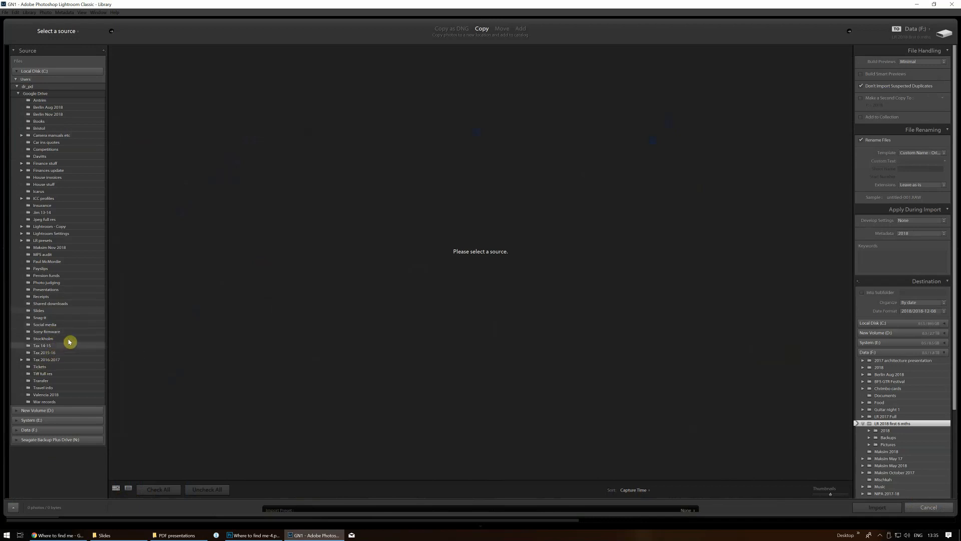
pyautogui.moveTo(54, 312)
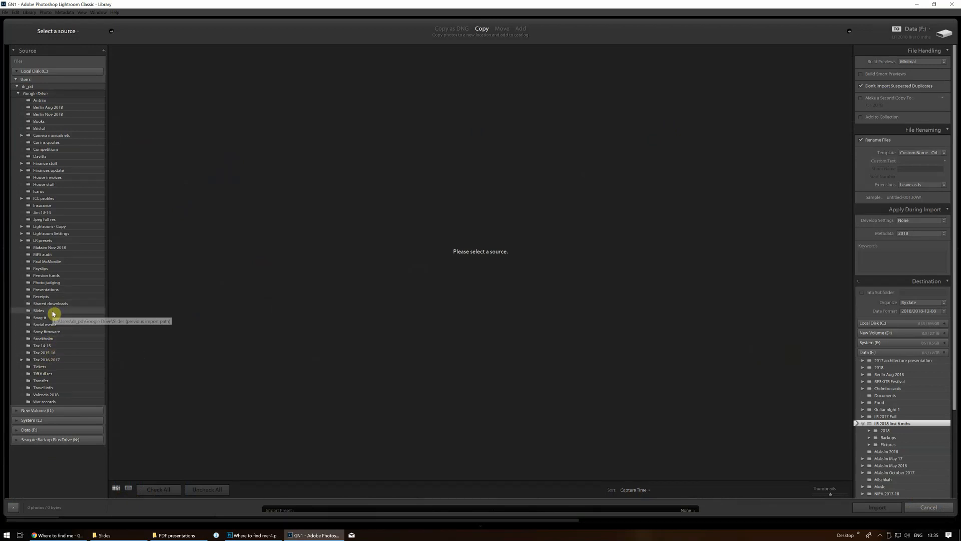
pyautogui.click(39, 310)
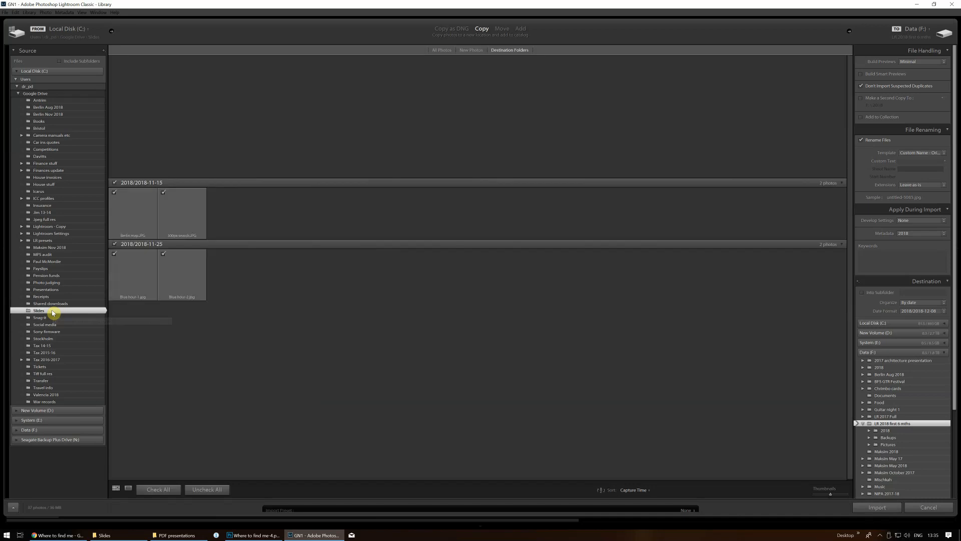
pyautogui.click(39, 310)
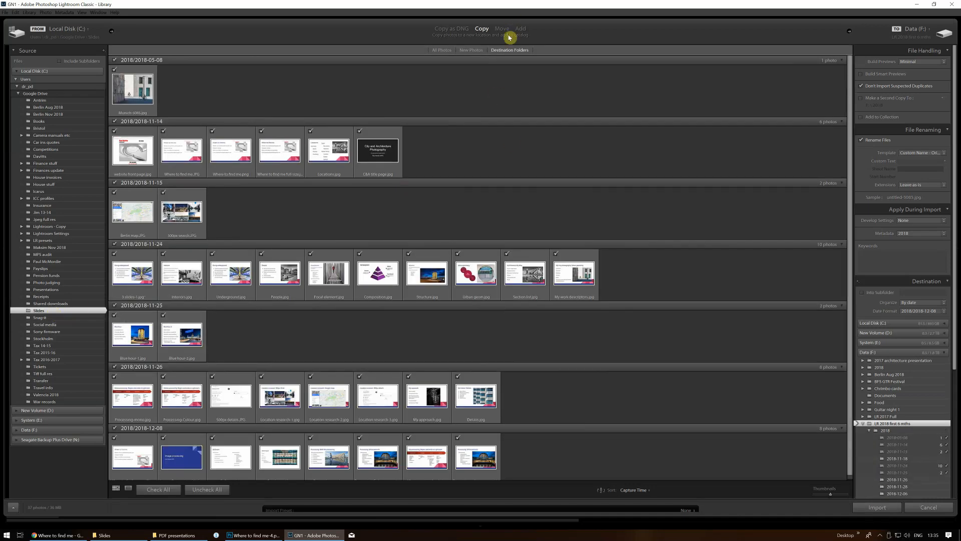
pyautogui.moveTo(393, 363)
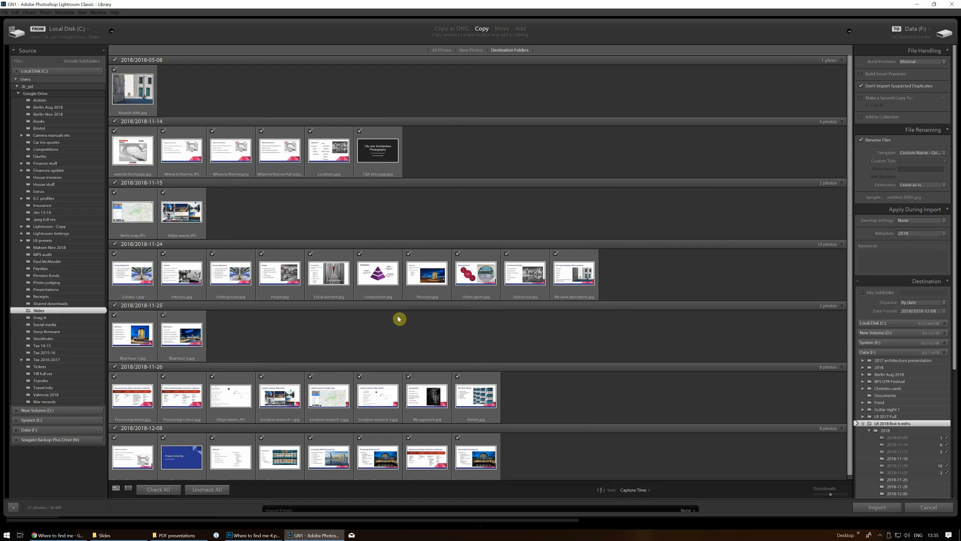
pyautogui.scroll(-3)
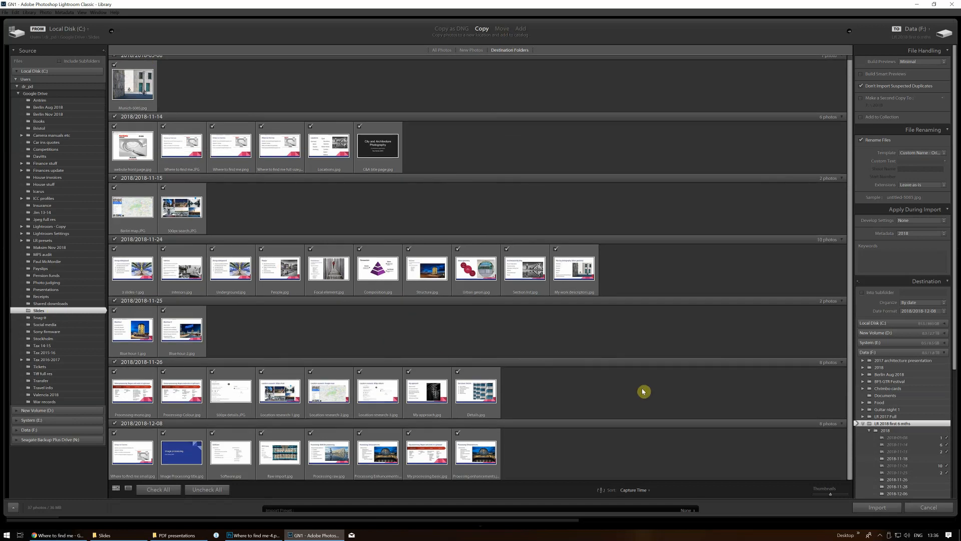
pyautogui.moveTo(679, 87)
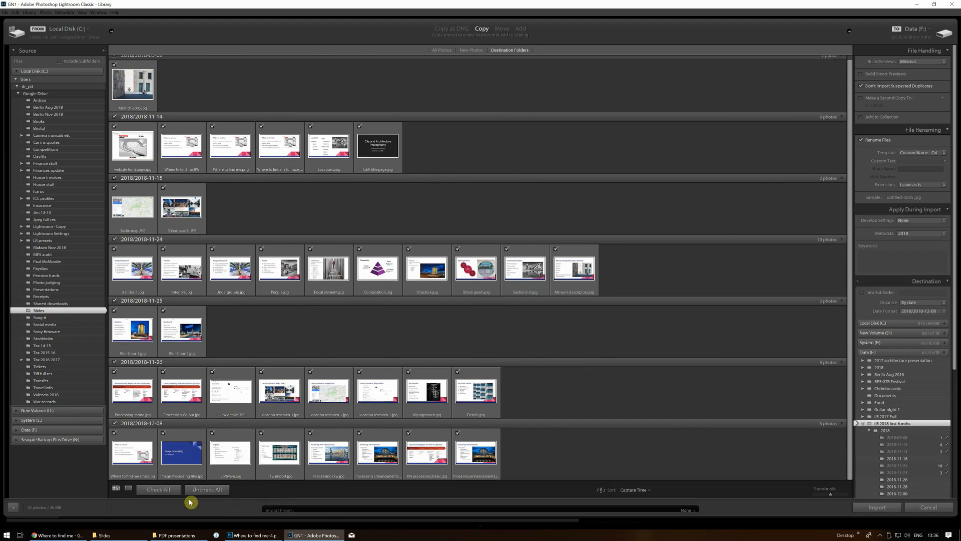
pyautogui.moveTo(252, 497)
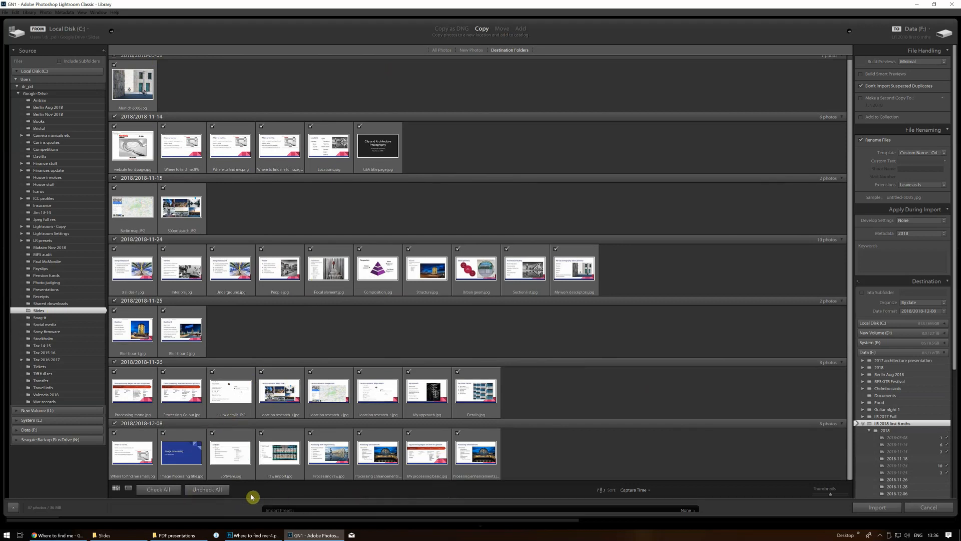
# Uncheck all images, then mark the 2018-12-08 group minus its last slide, leaving seven checked.
pyautogui.click(207, 489)
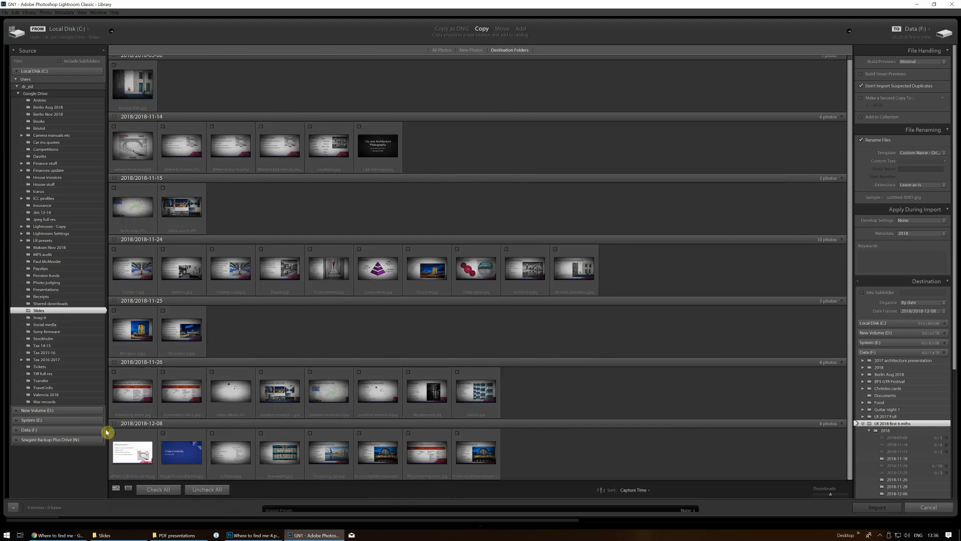
pyautogui.click(113, 422)
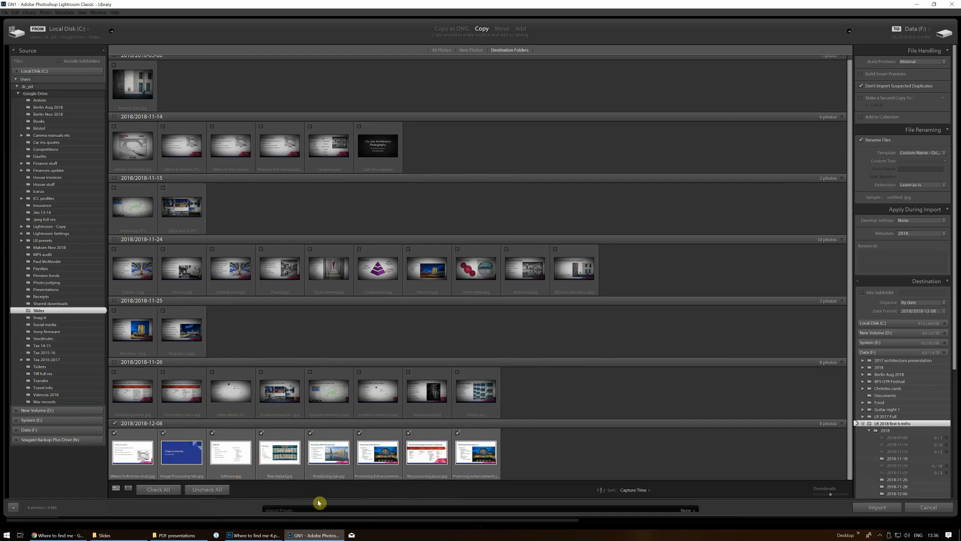
pyautogui.moveTo(477, 481)
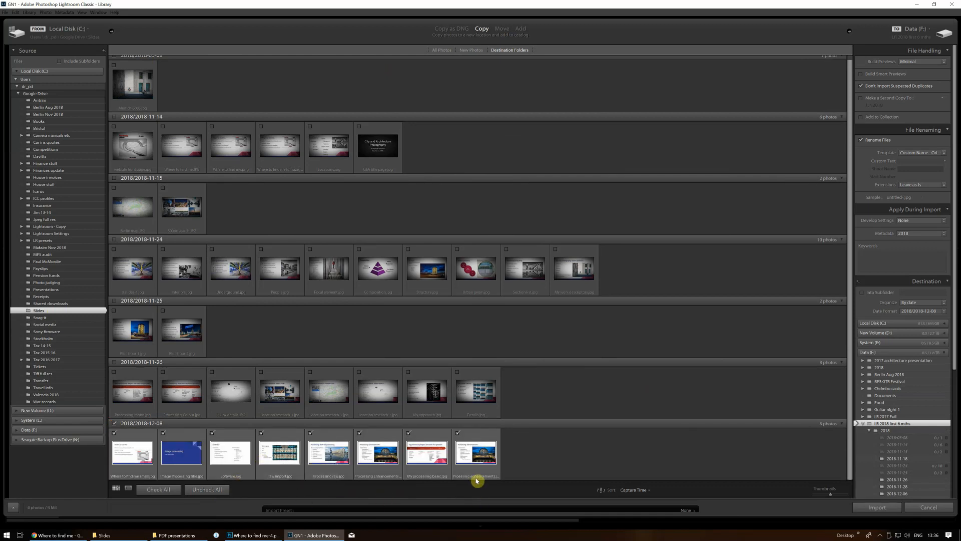
pyautogui.moveTo(456, 448)
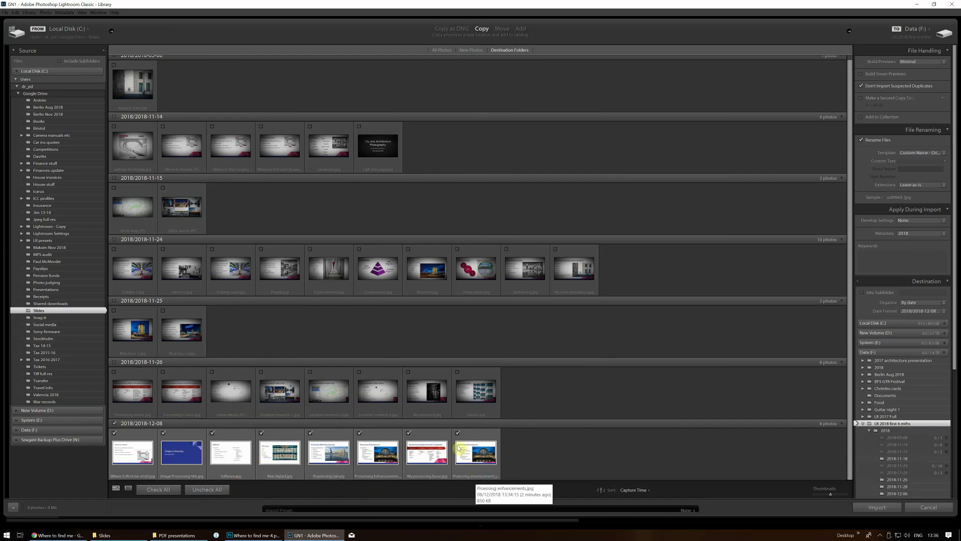
pyautogui.click(458, 433)
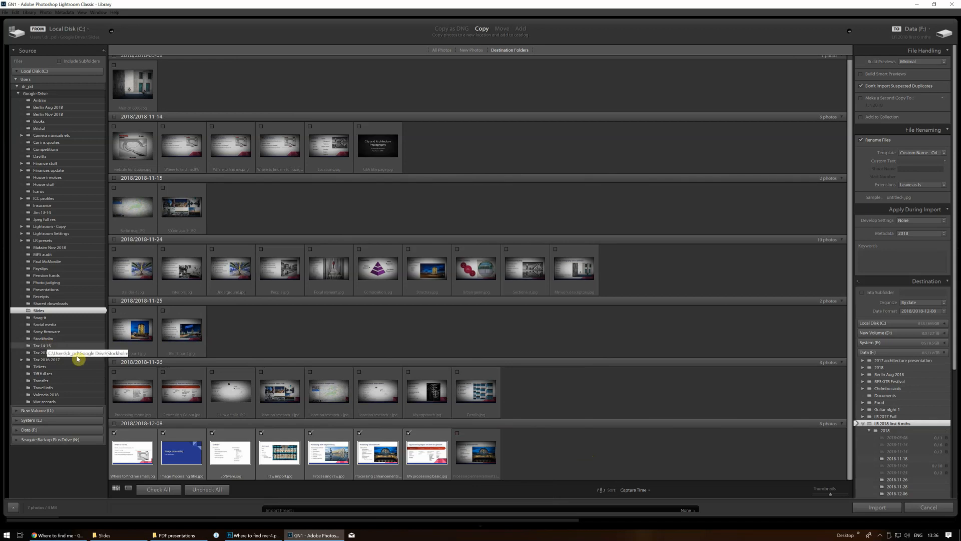
pyautogui.moveTo(78, 355)
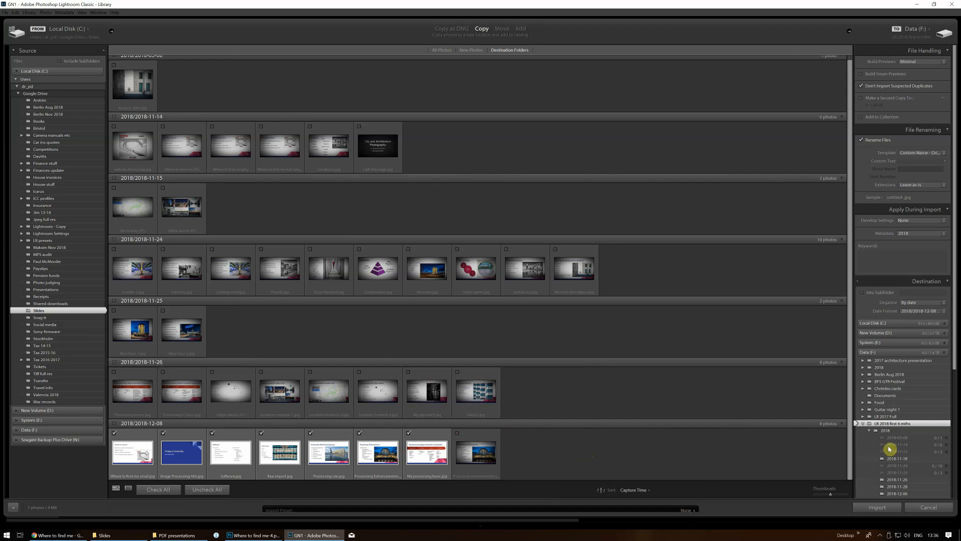
pyautogui.moveTo(886, 357)
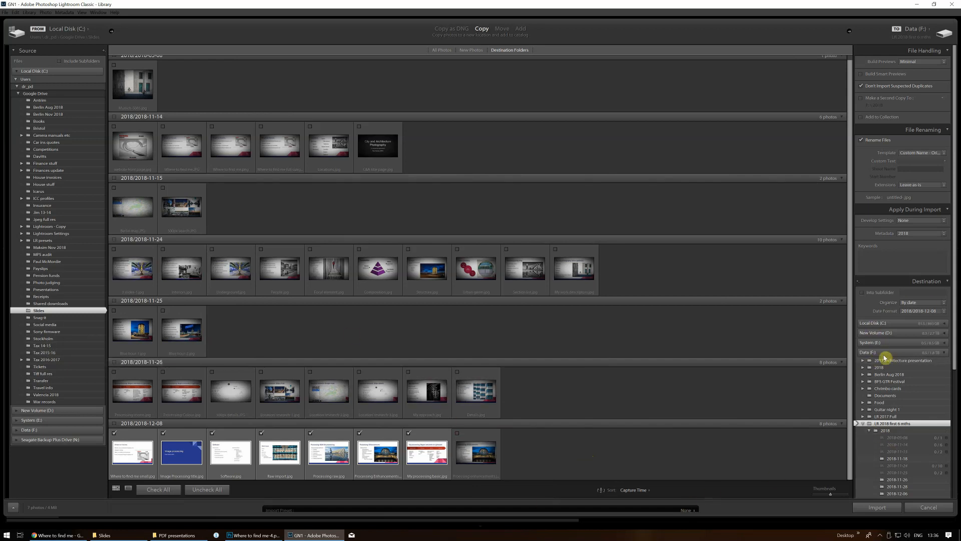
pyautogui.moveTo(764, 183)
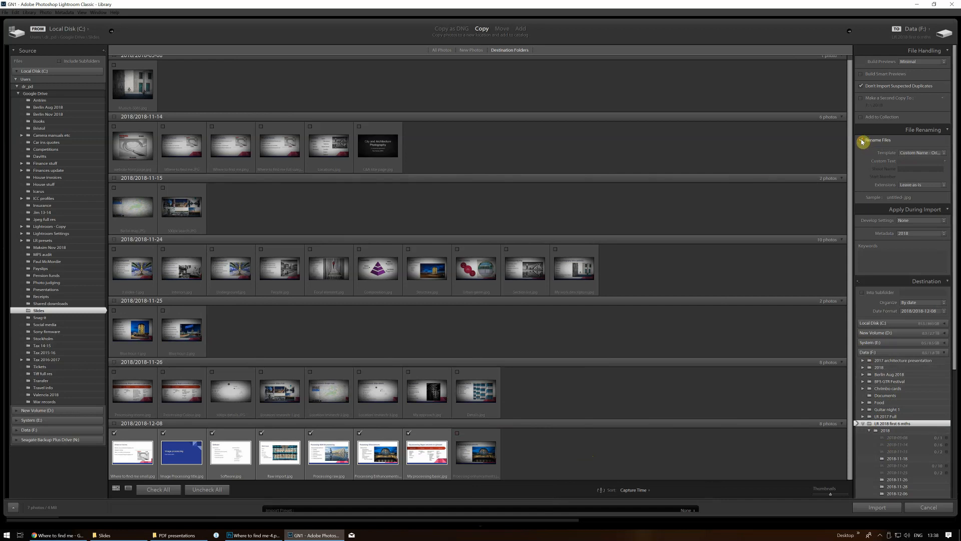
# Turn off Rename Files so the seven slides keep their original names.
pyautogui.click(862, 141)
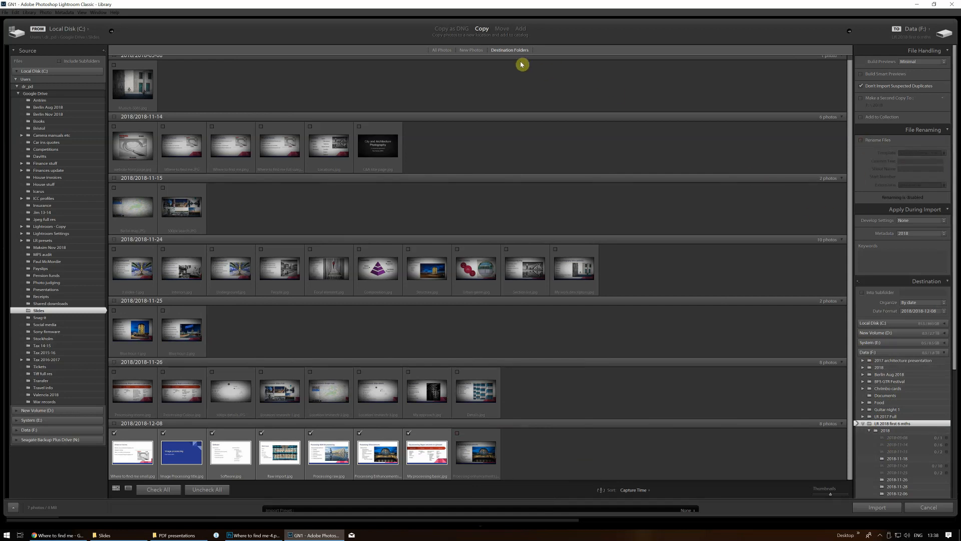
pyautogui.moveTo(550, 60)
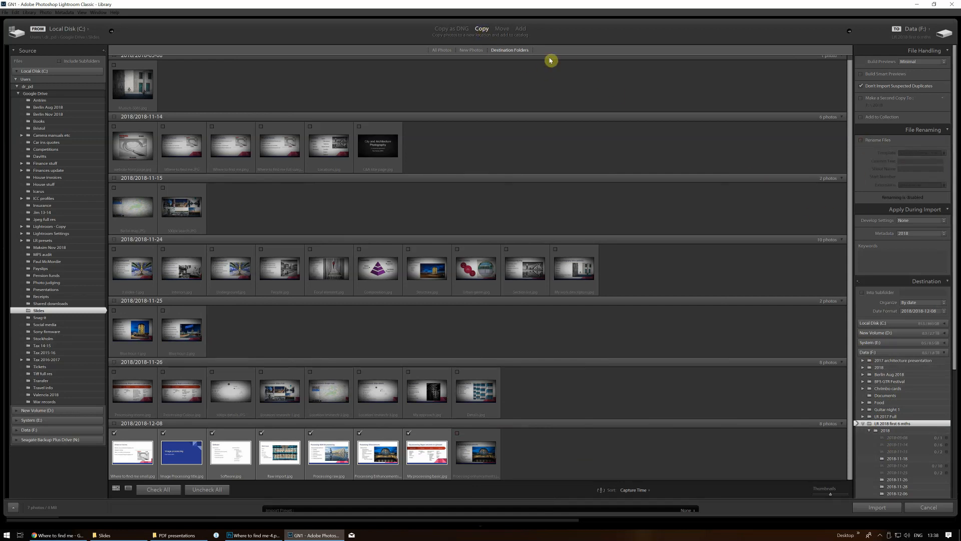
pyautogui.moveTo(832, 433)
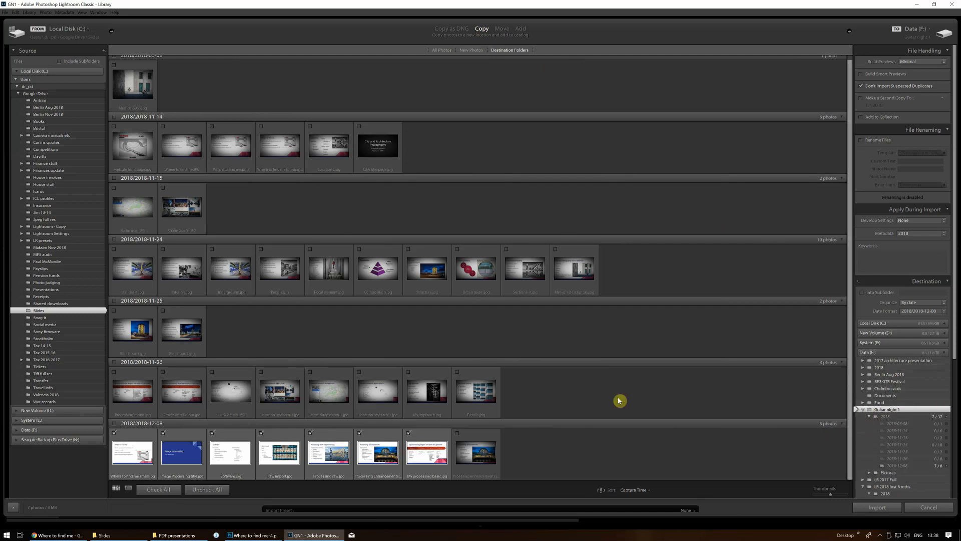
pyautogui.moveTo(610, 361)
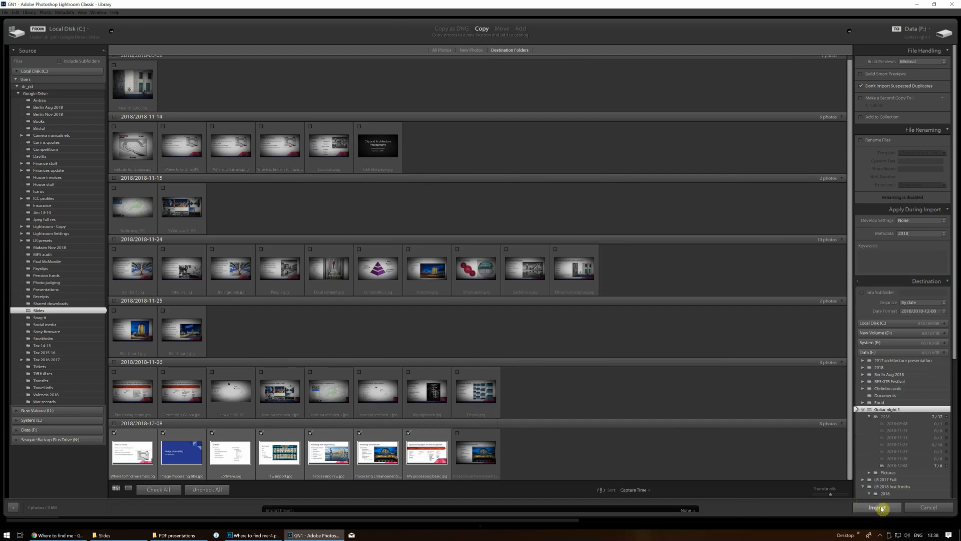
# Import the seven marked slides into the Guitar night 1 folder.
pyautogui.click(877, 507)
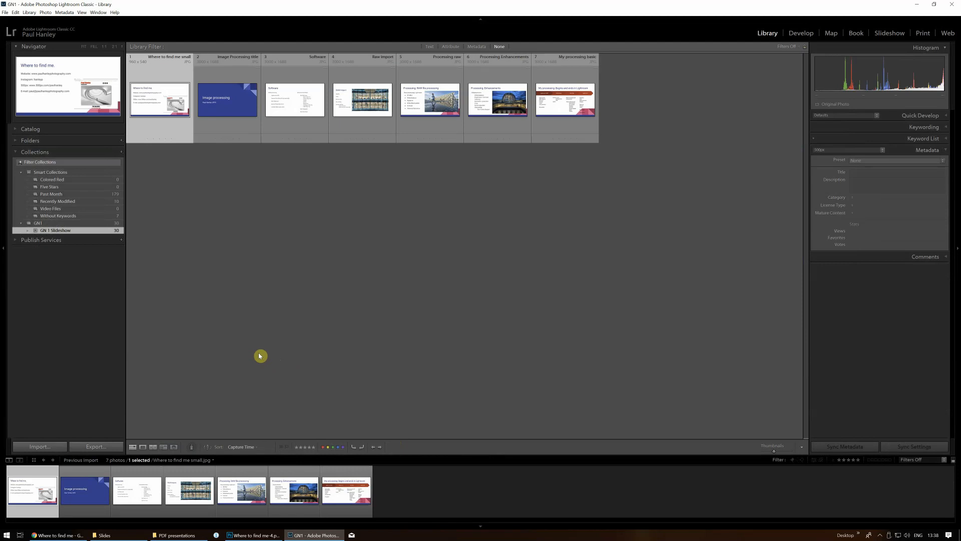
pyautogui.moveTo(30, 129)
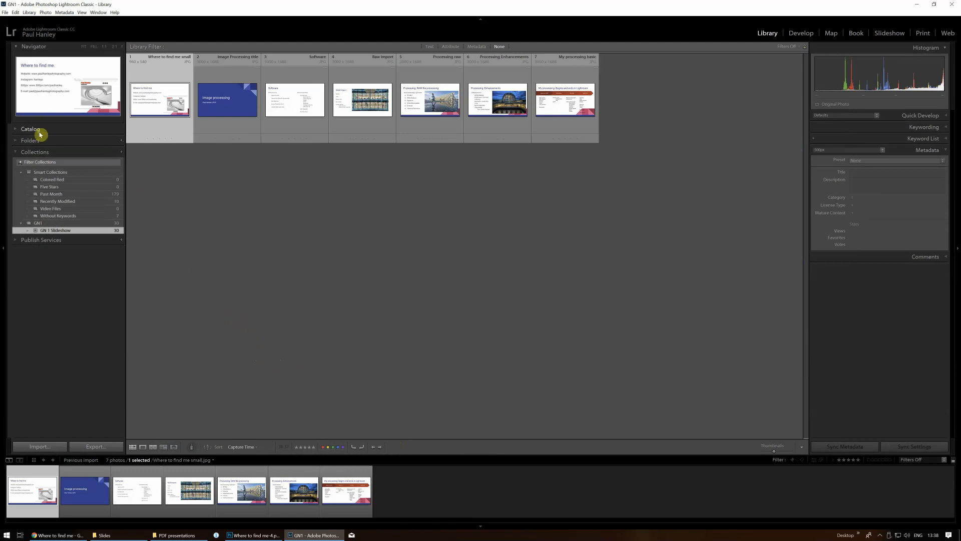
# Expand the Catalog and Collections panels to reach the GN 1 Slideshow collection.
pyautogui.click(30, 130)
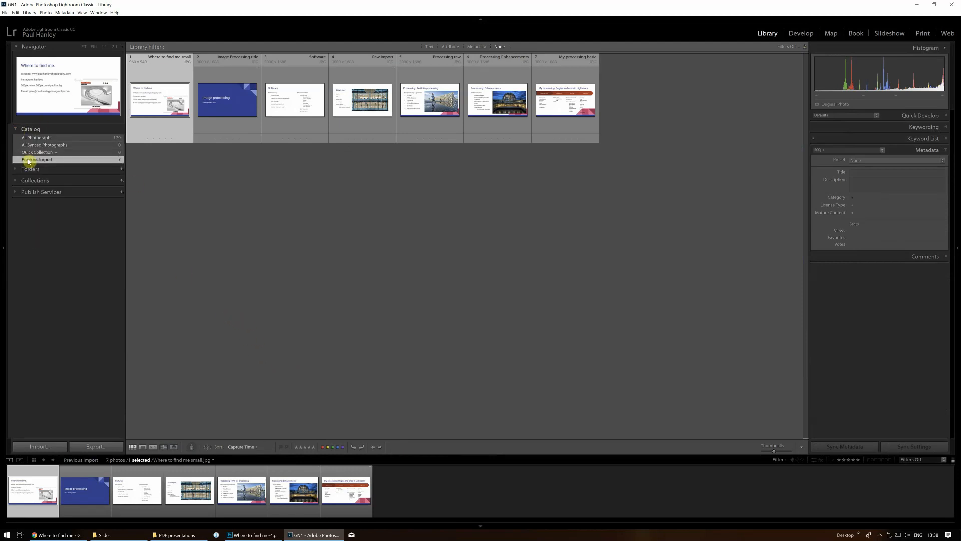
pyautogui.moveTo(96, 162)
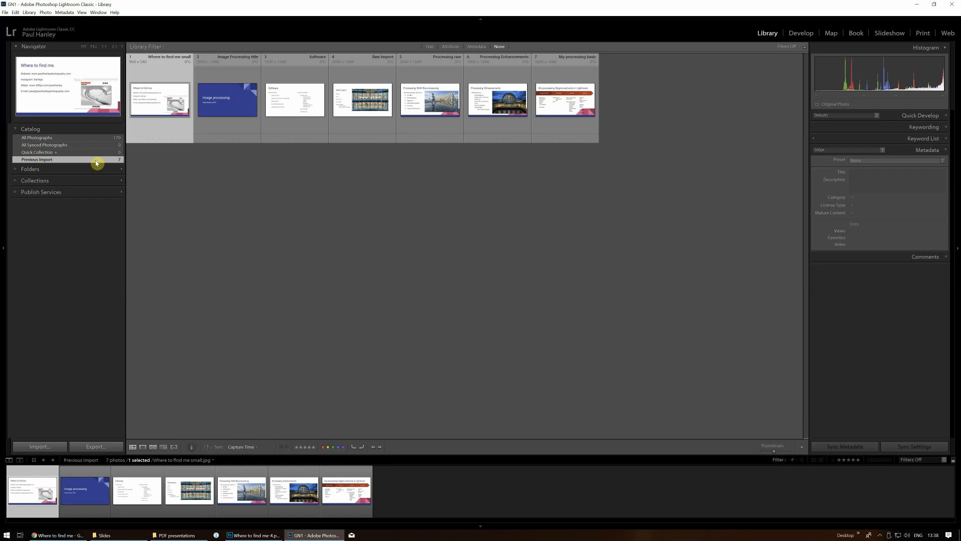
pyautogui.moveTo(503, 266)
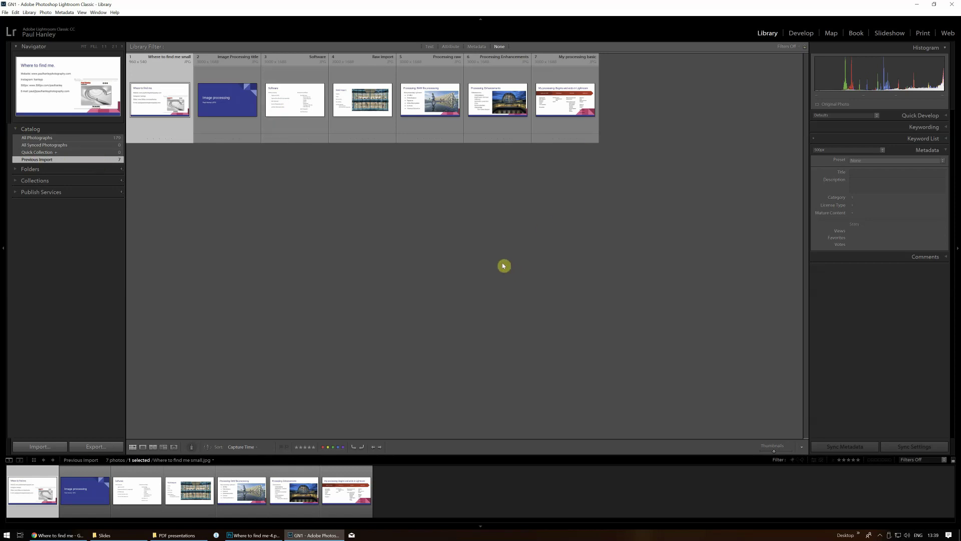
pyautogui.moveTo(17, 191)
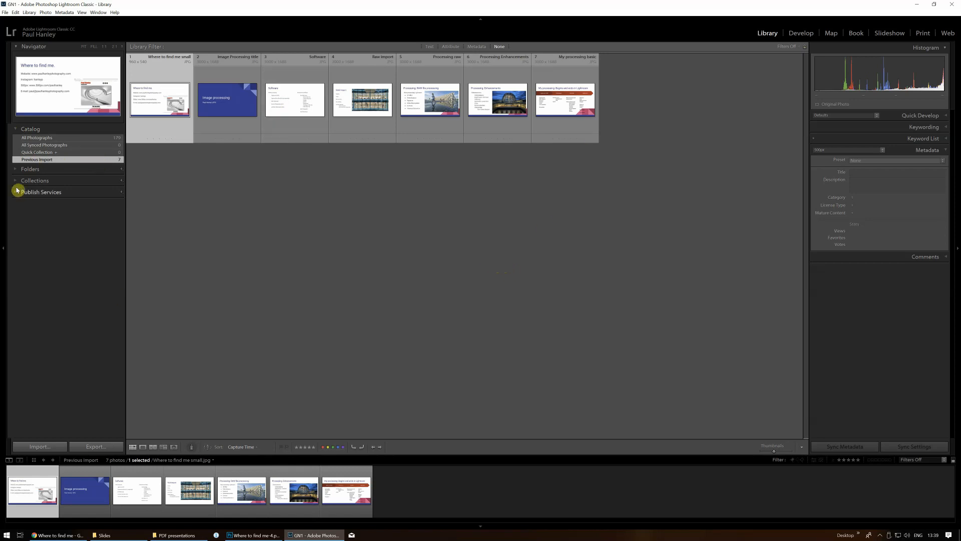
pyautogui.click(15, 151)
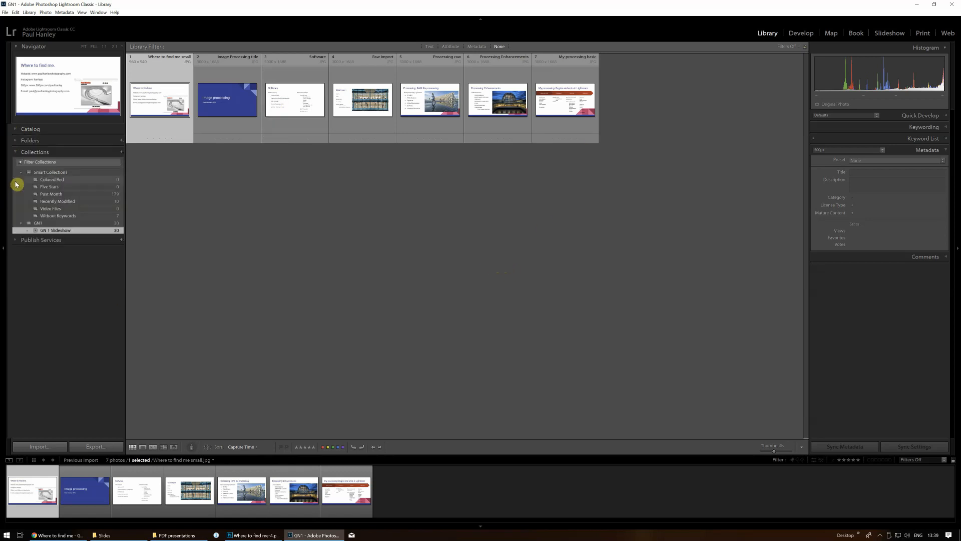
pyautogui.moveTo(375, 230)
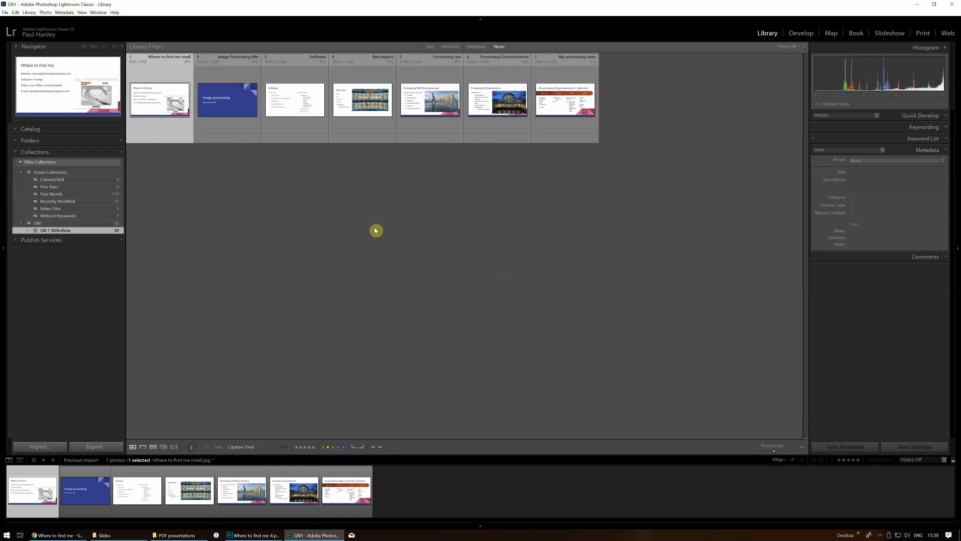
pyautogui.moveTo(558, 106)
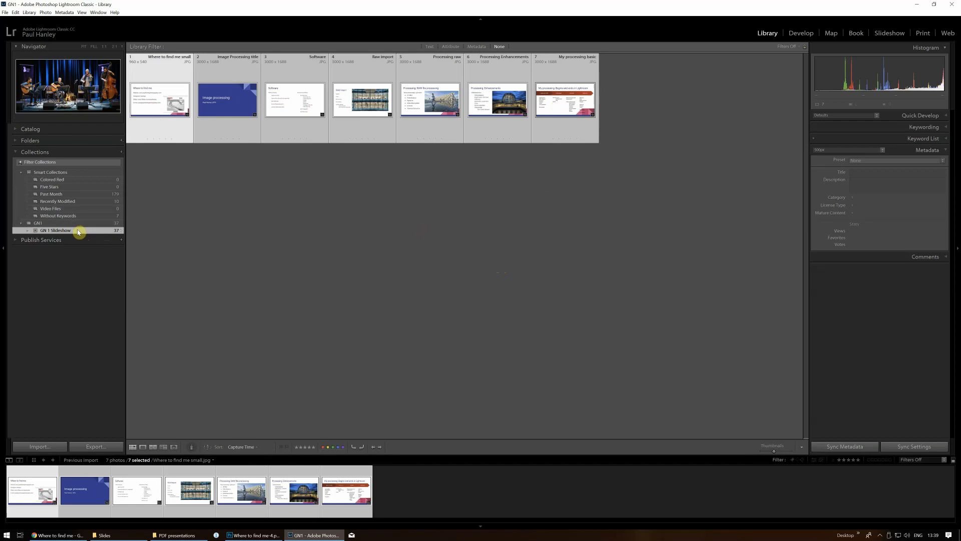
pyautogui.moveTo(82, 230)
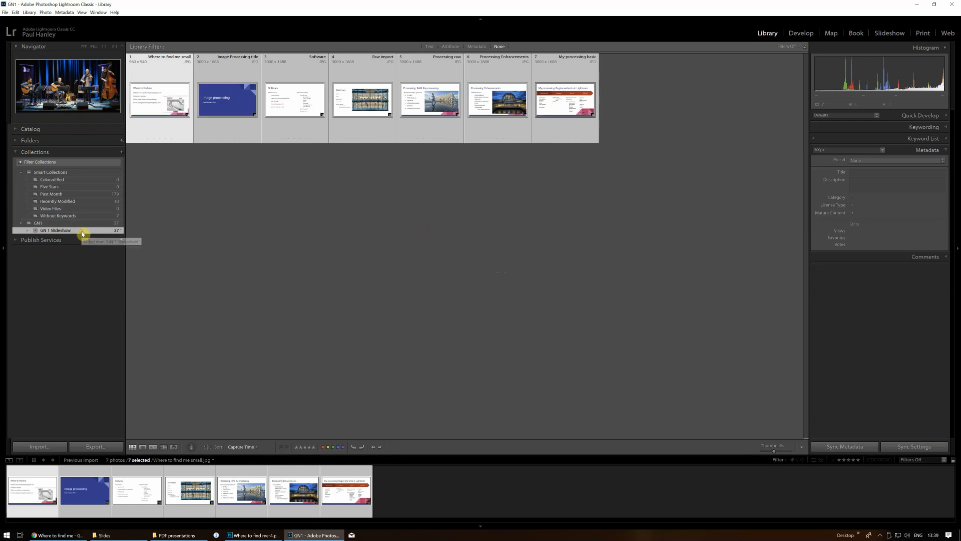
# Show the GN 1 Slideshow collection of 37 photos and select the text slides for reordering.
pyautogui.click(38, 222)
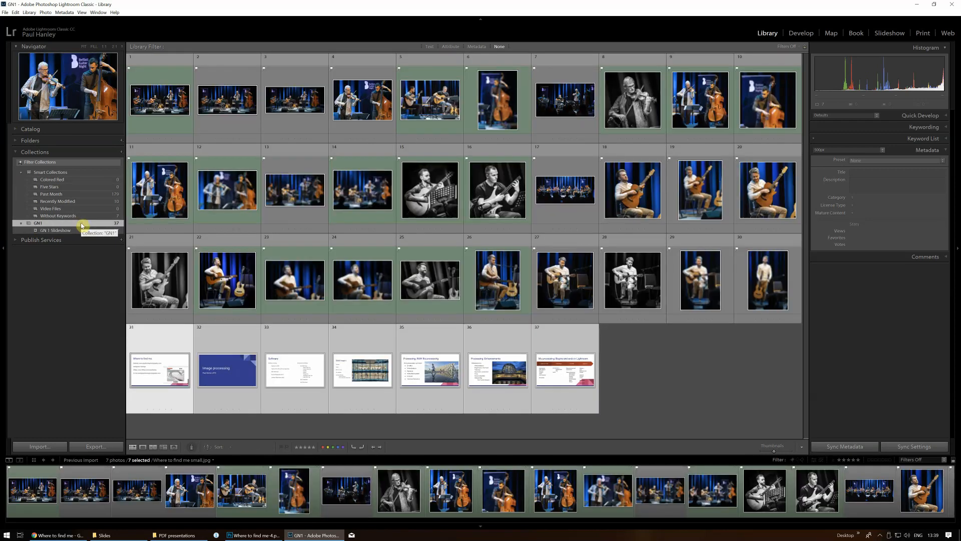
pyautogui.click(38, 222)
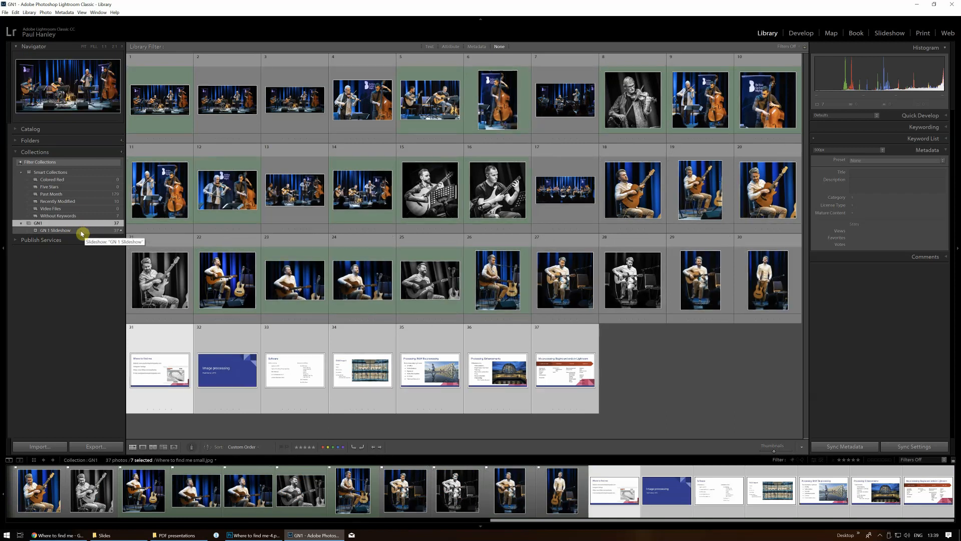
pyautogui.click(55, 230)
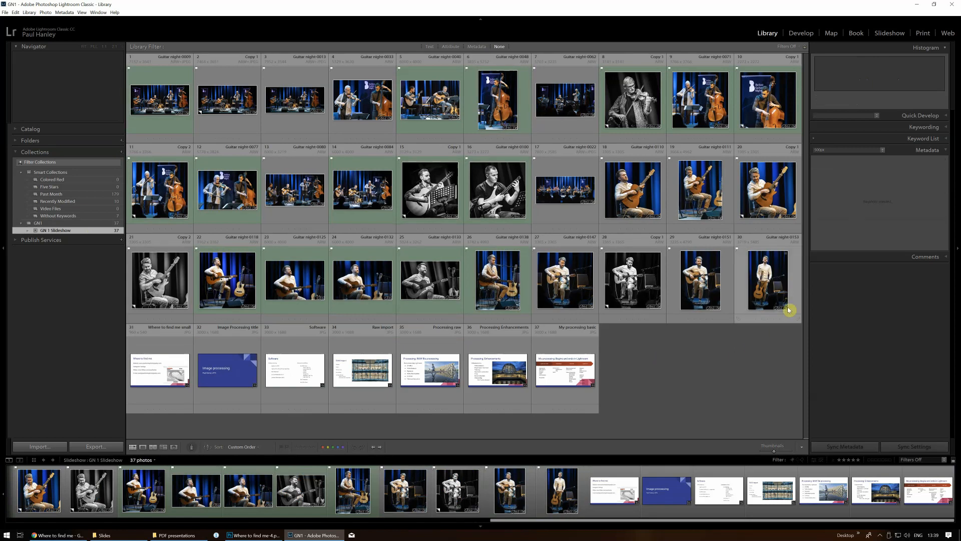
pyautogui.moveTo(797, 365)
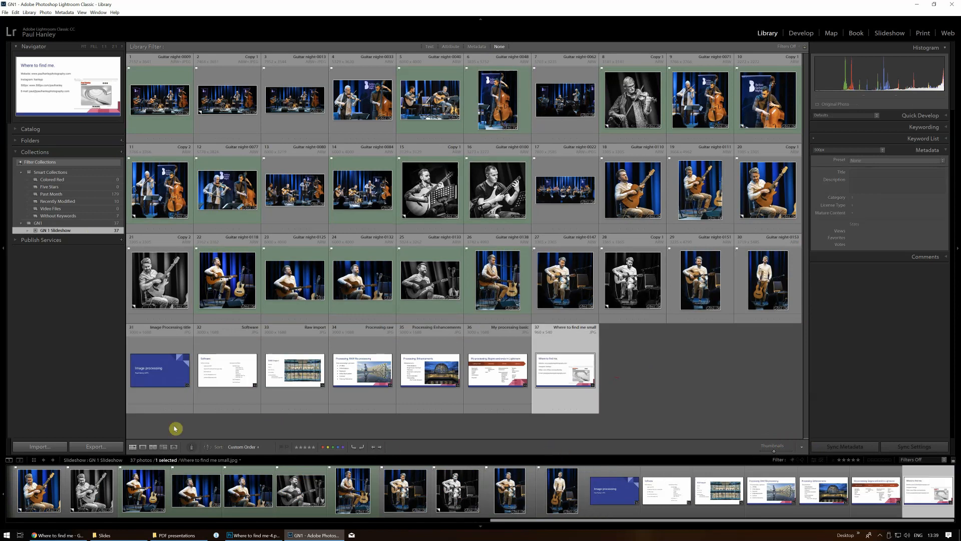
pyautogui.click(159, 369)
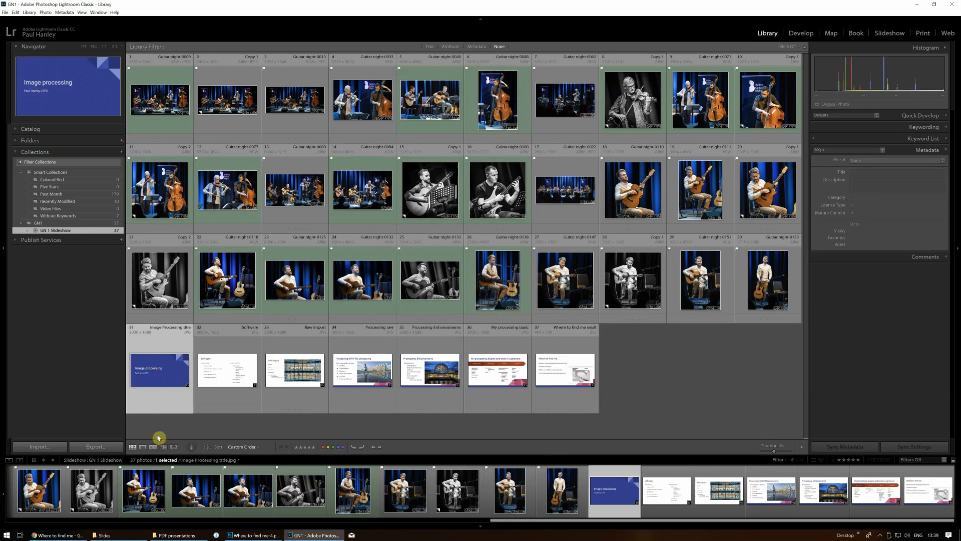
pyautogui.moveTo(433, 372)
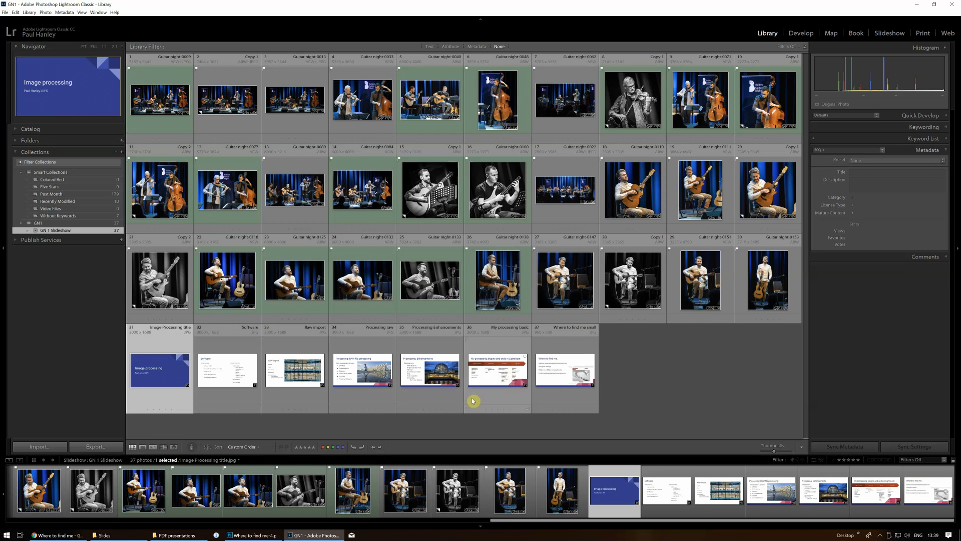
pyautogui.moveTo(489, 397)
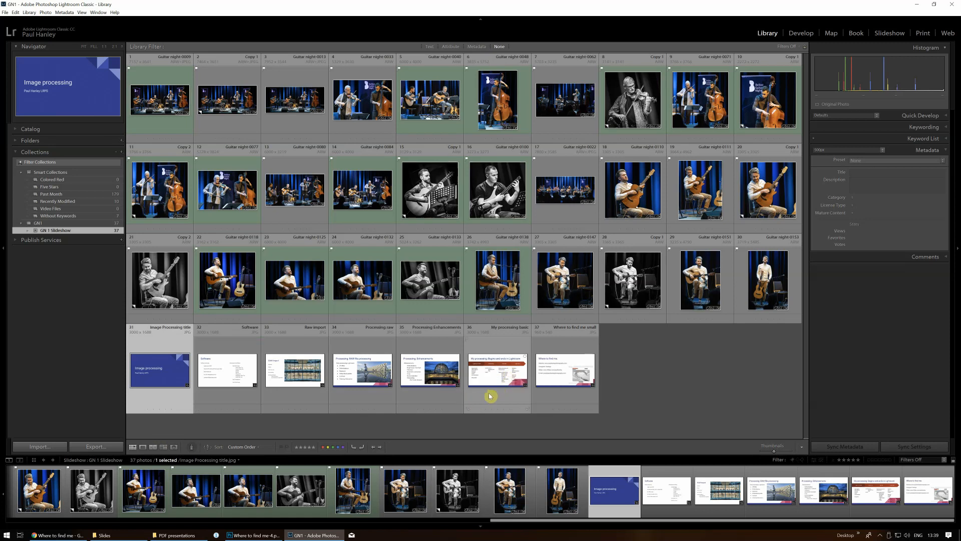
pyautogui.moveTo(359, 435)
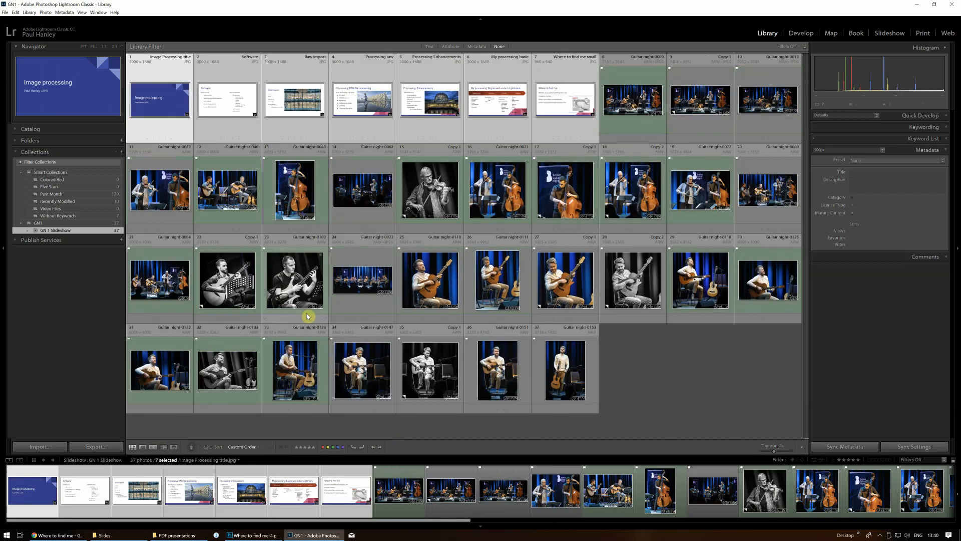
pyautogui.moveTo(657, 417)
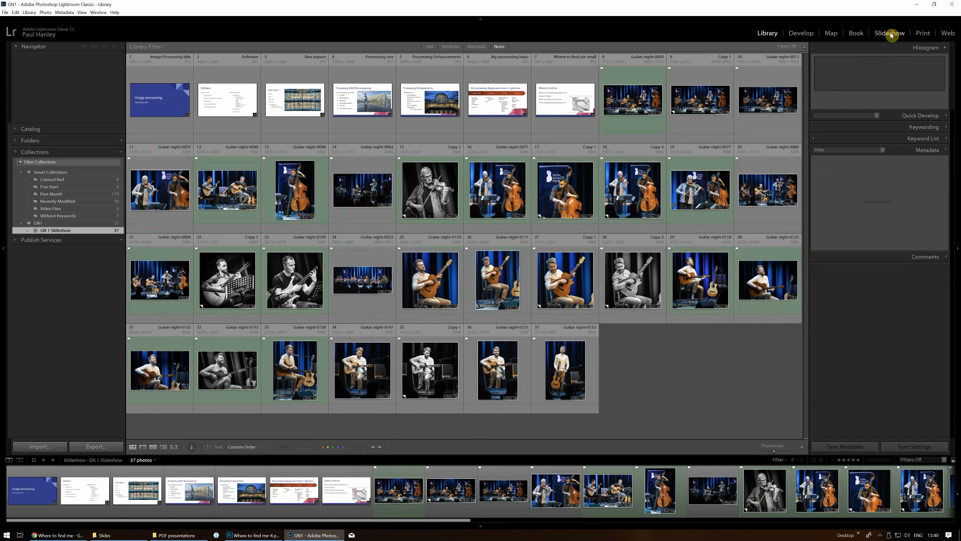
# Switch to the Slideshow module and run a preview through the Belfast Guitar Night intro.
pyautogui.click(889, 33)
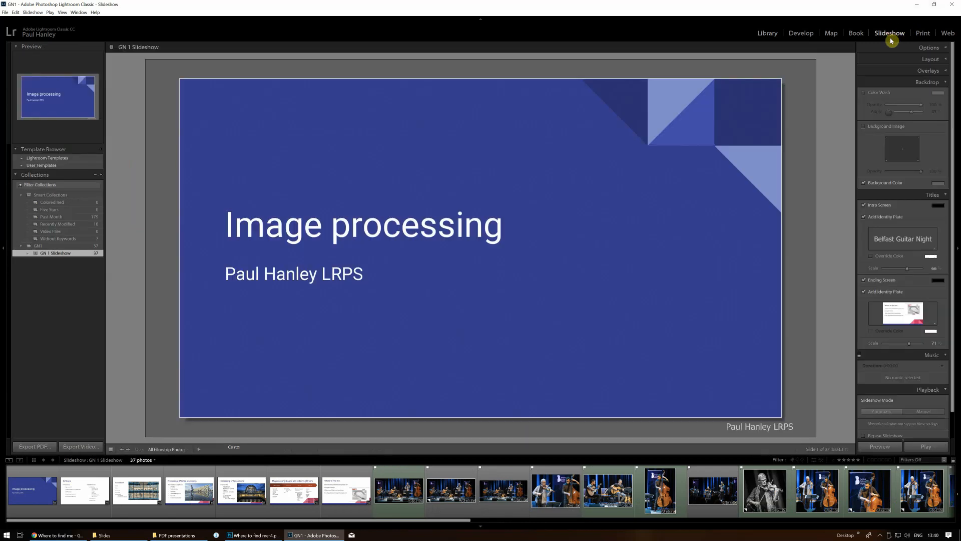
pyautogui.moveTo(885, 96)
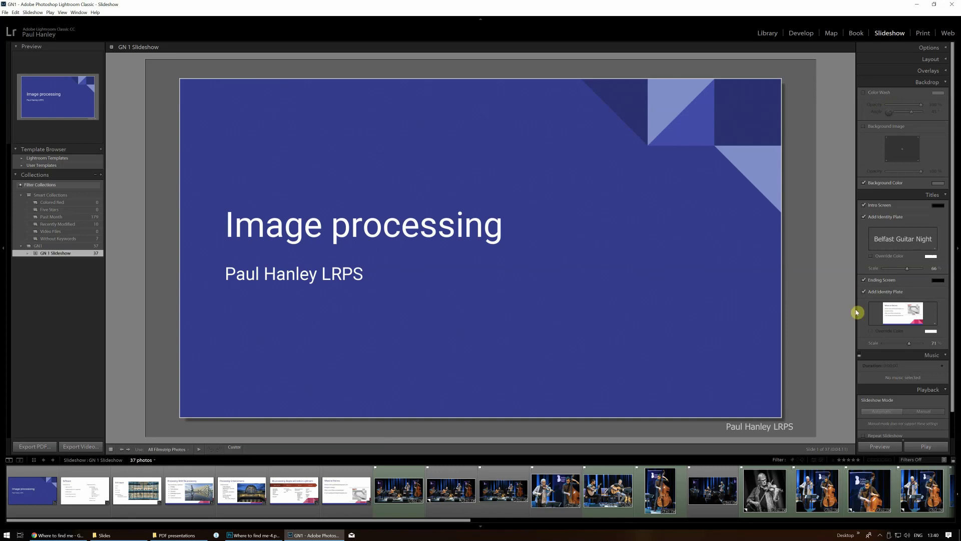
pyautogui.moveTo(808, 445)
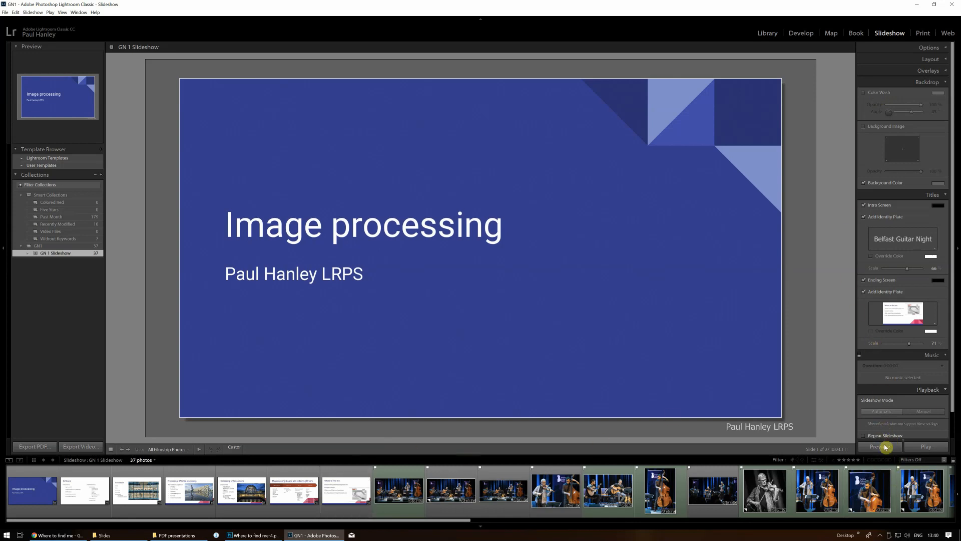
pyautogui.click(881, 447)
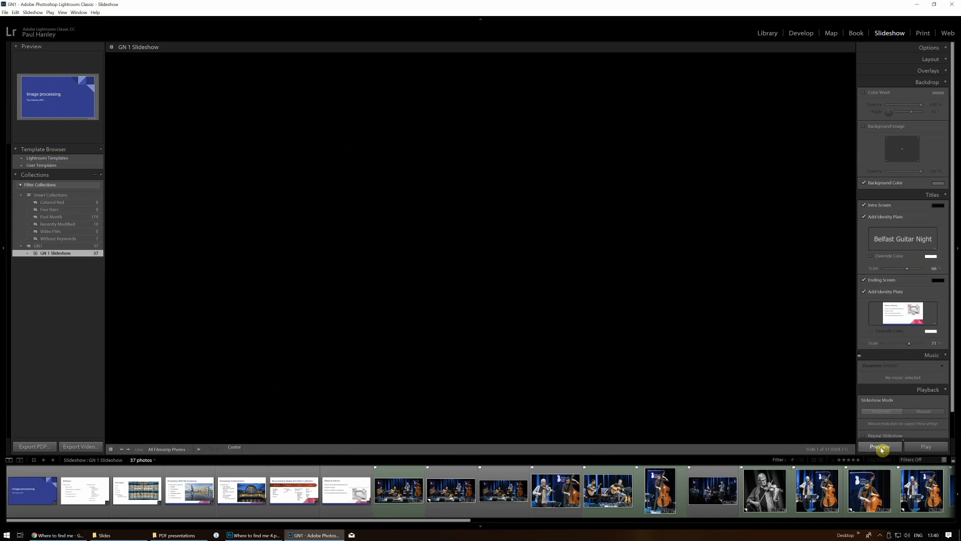
pyautogui.click(879, 446)
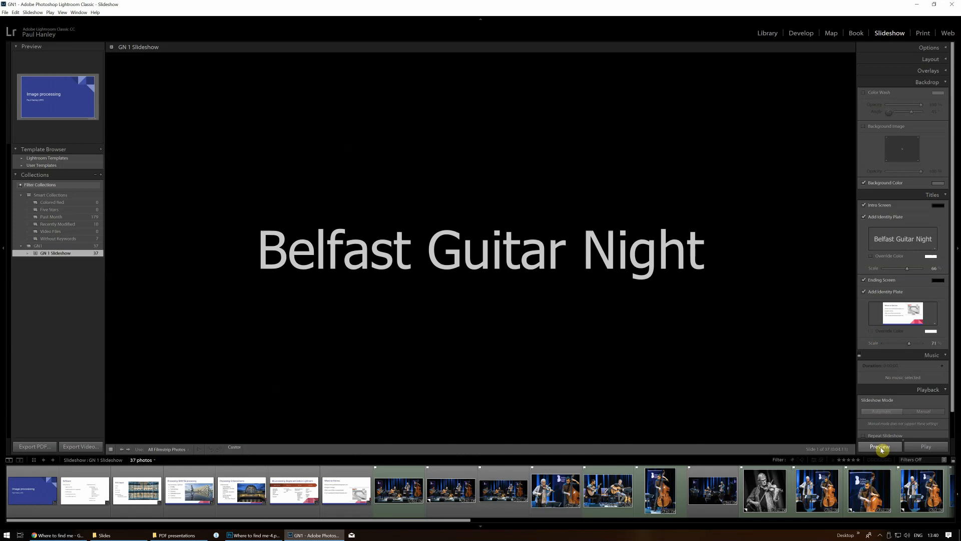
pyautogui.click(32, 489)
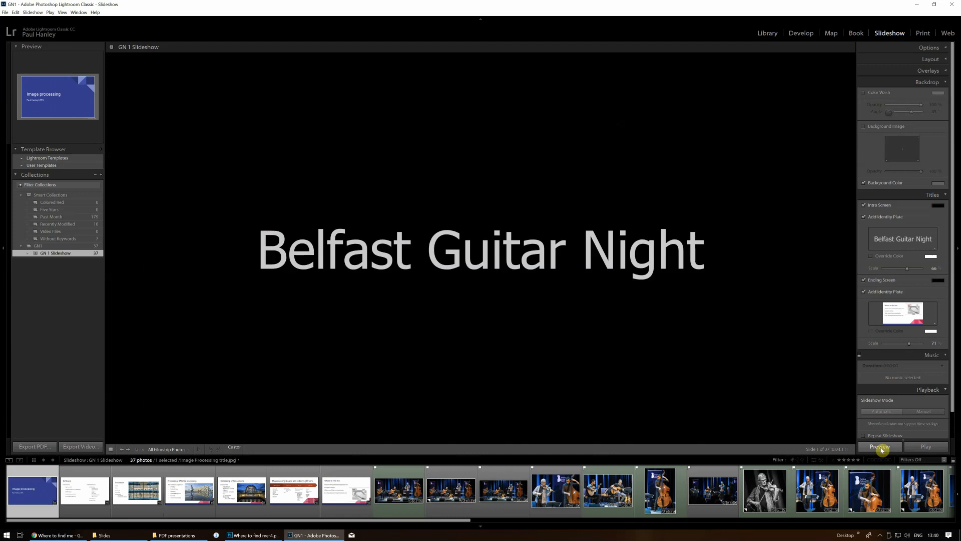
pyautogui.click(880, 445)
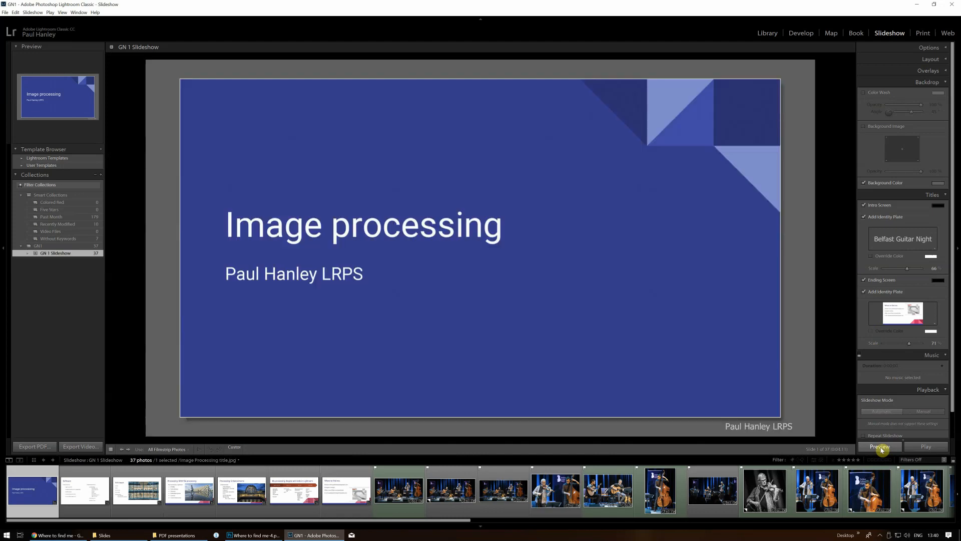
# Step through the Image processing and Software slides, returning to the intro screen.
pyautogui.click(84, 489)
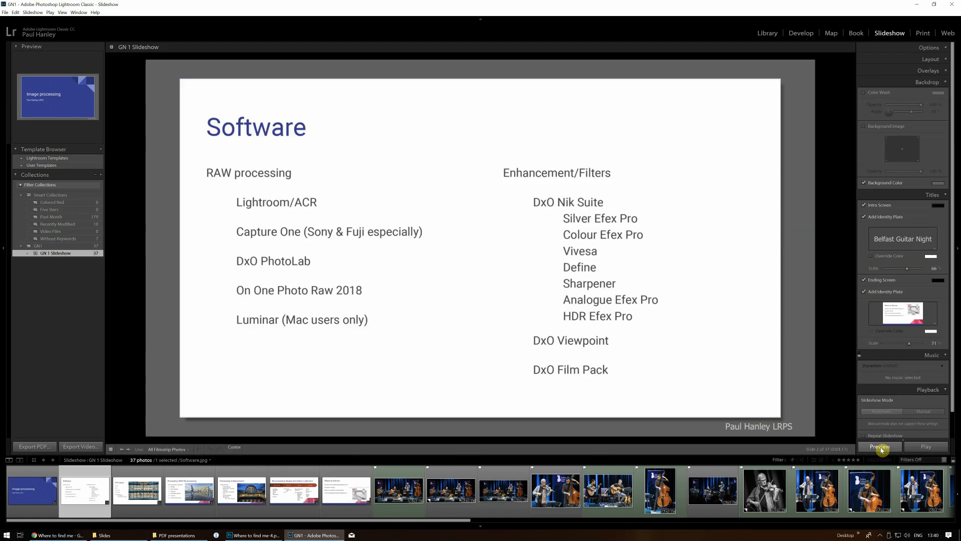
pyautogui.click(137, 489)
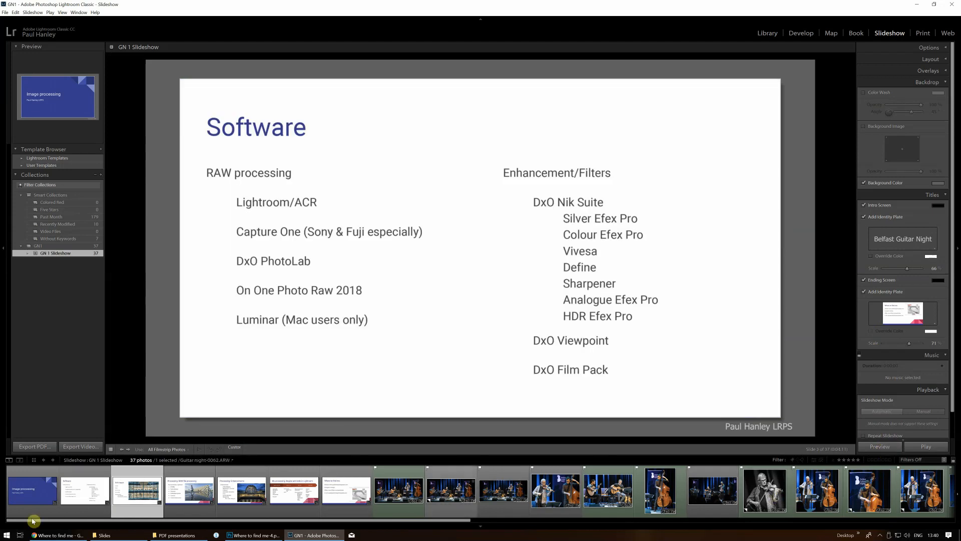
pyautogui.click(32, 490)
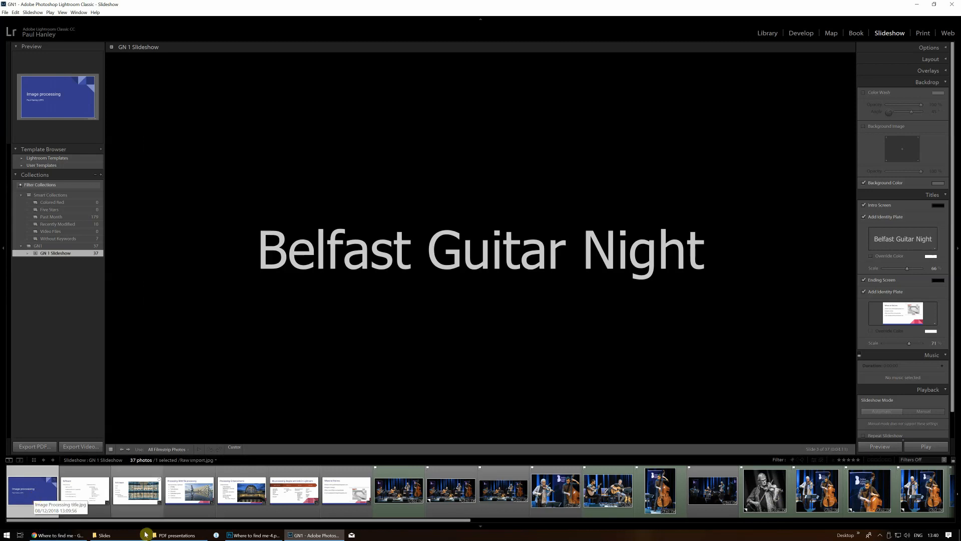
pyautogui.click(607, 491)
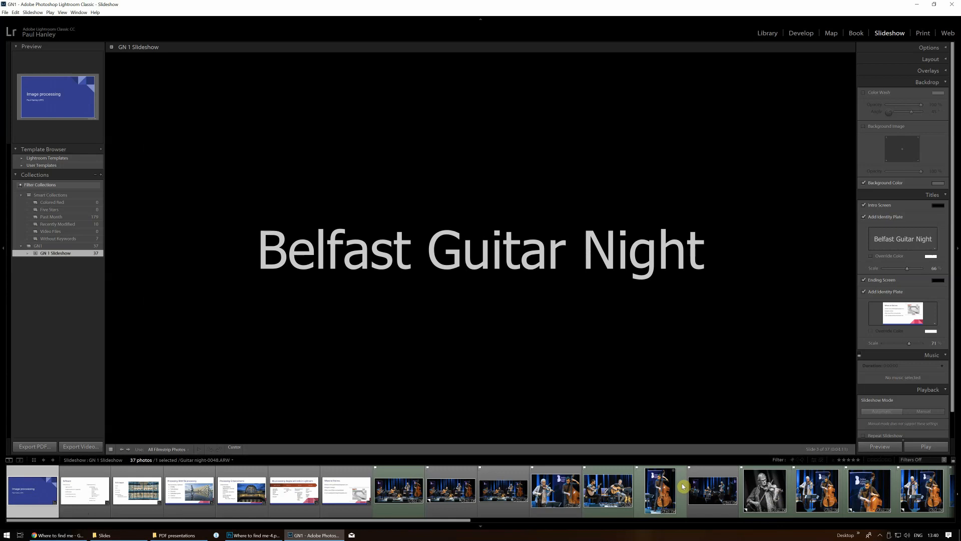
pyautogui.click(190, 490)
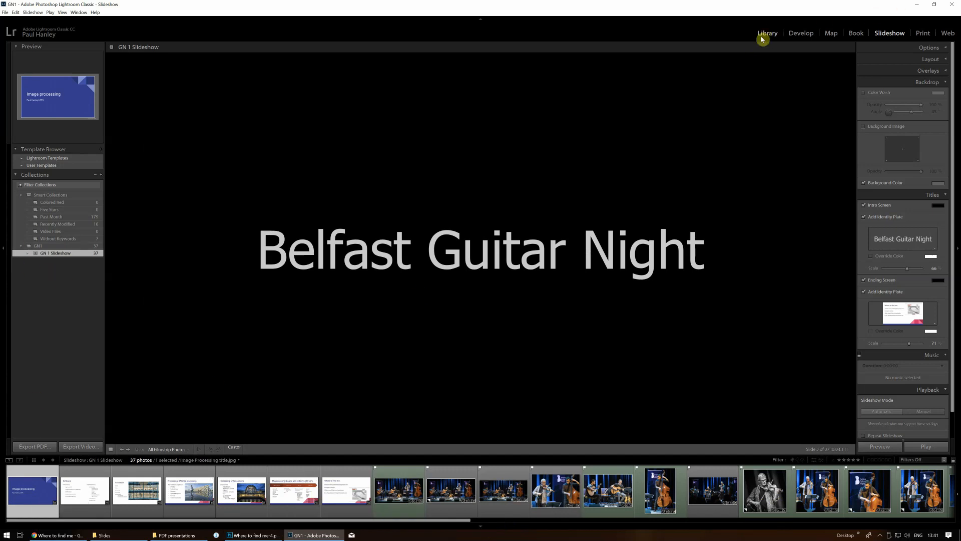
# Move the Raw import slide among the concert photos and the Where to find me slide to the end.
pyautogui.click(767, 32)
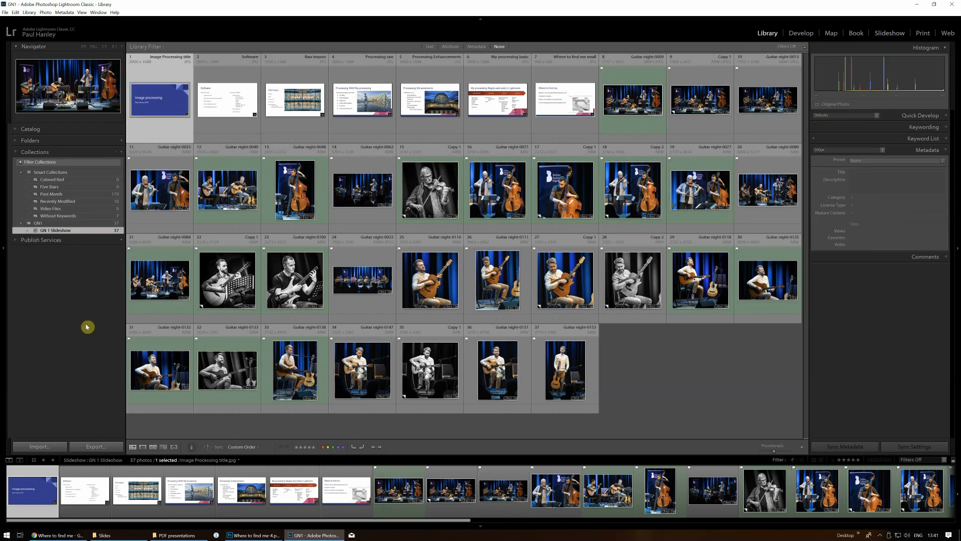
pyautogui.click(294, 101)
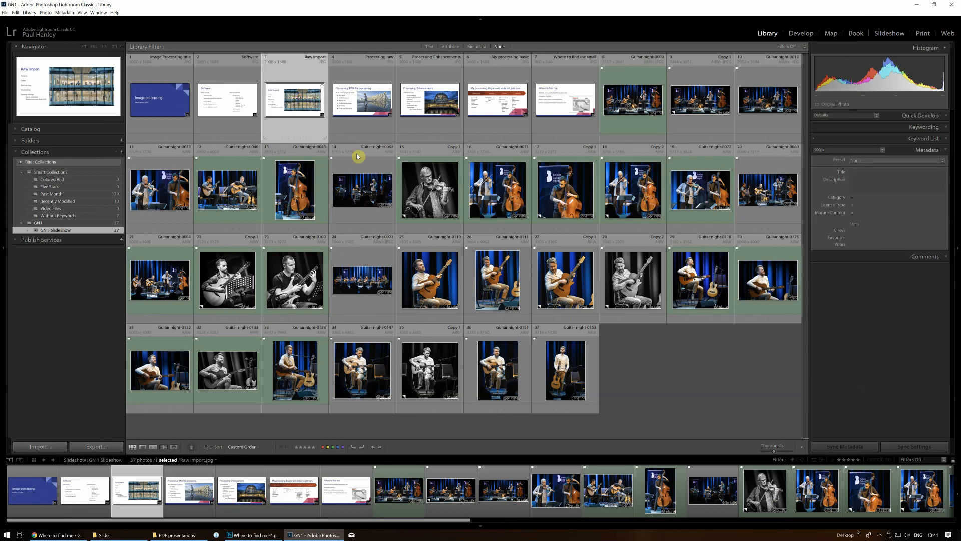
pyautogui.moveTo(443, 158)
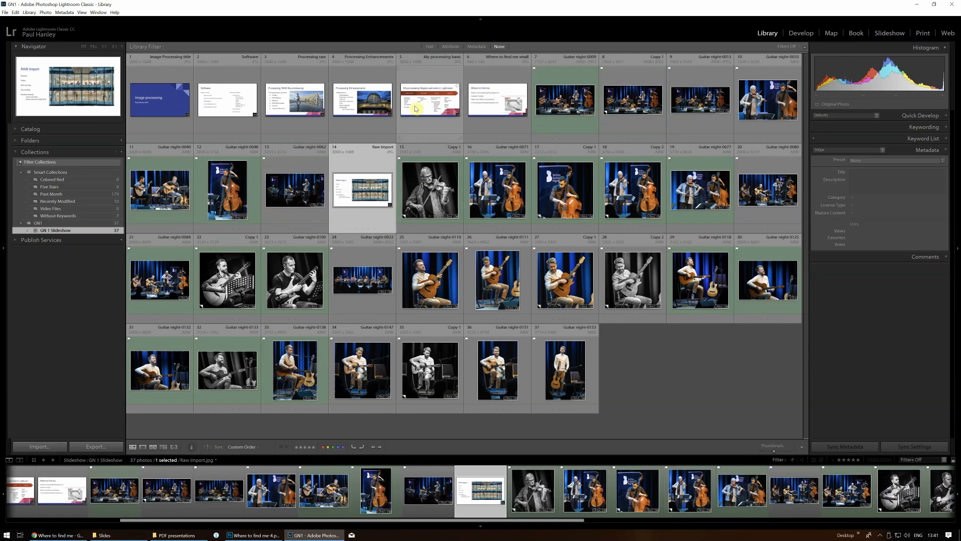
pyautogui.click(498, 100)
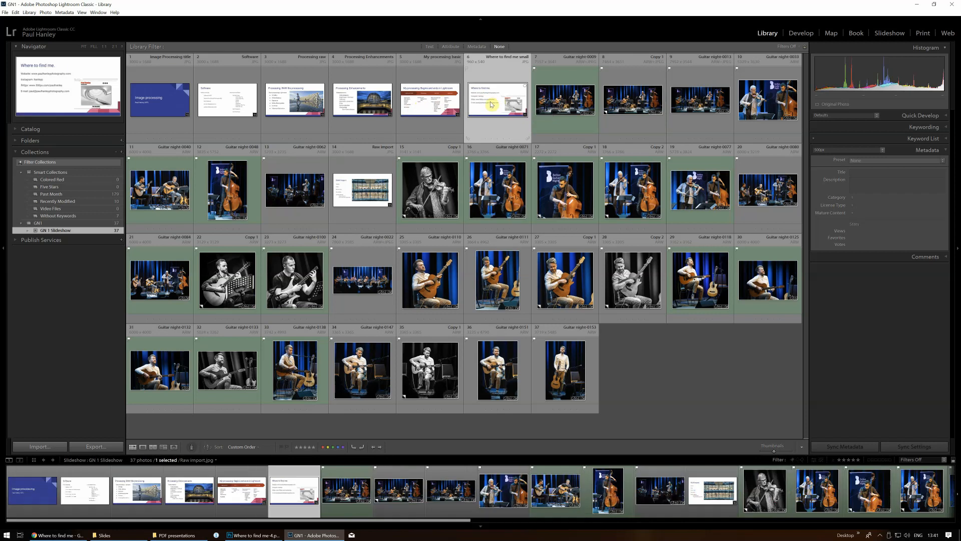
pyautogui.click(496, 101)
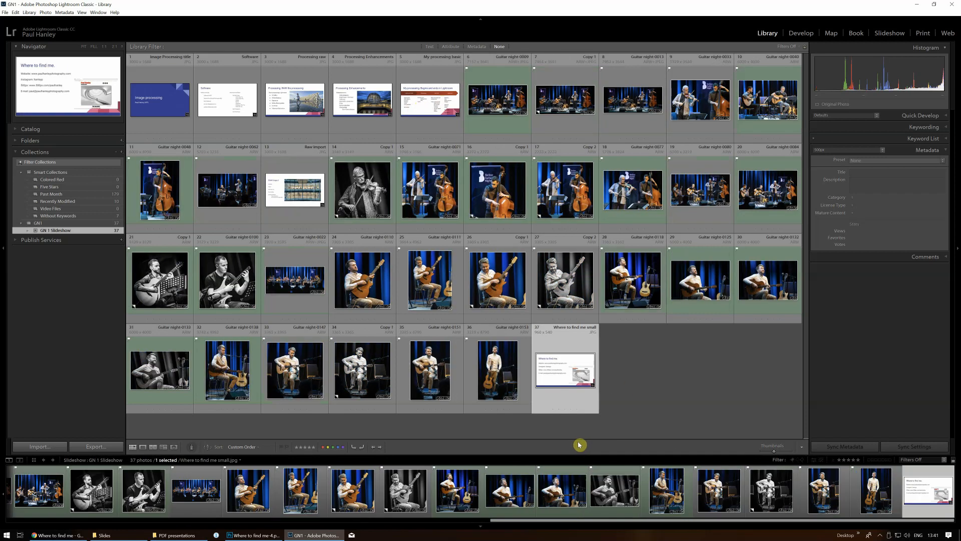
pyautogui.moveTo(642, 370)
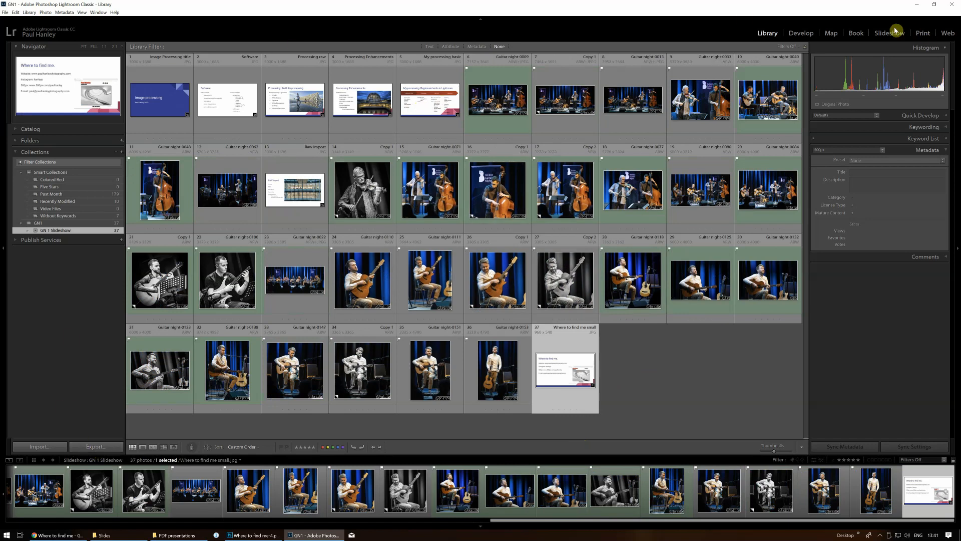
# Return to the Slideshow module and show the Image processing title slide first.
pyautogui.click(888, 32)
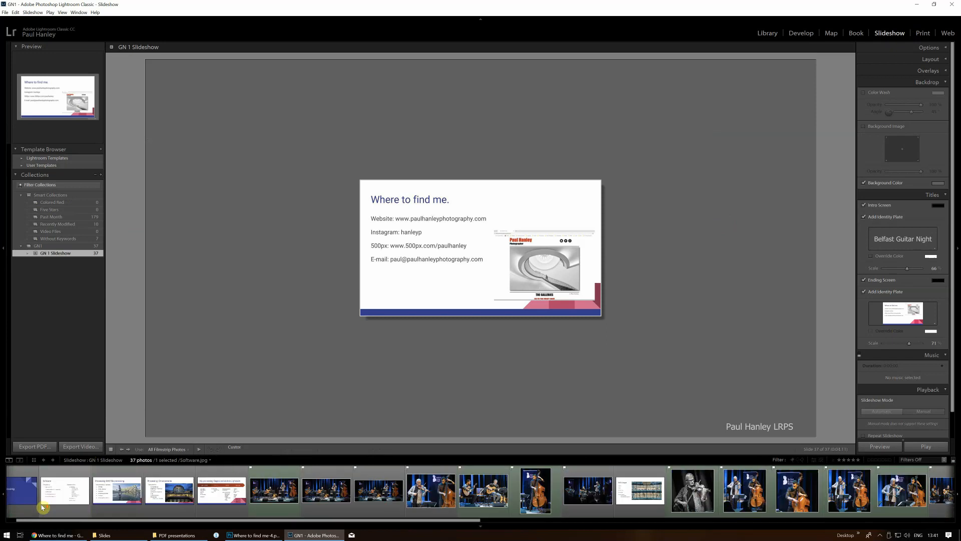
pyautogui.click(31, 489)
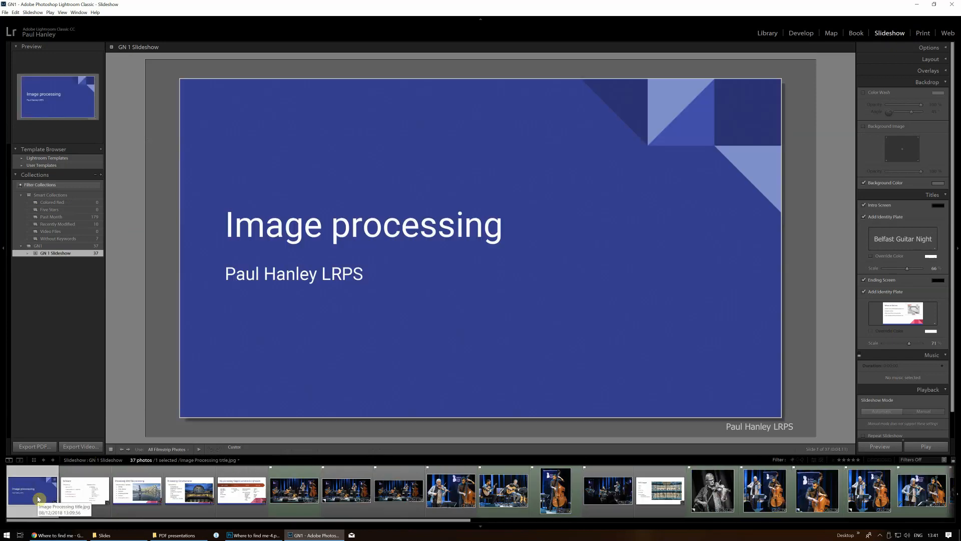
pyautogui.moveTo(34, 467)
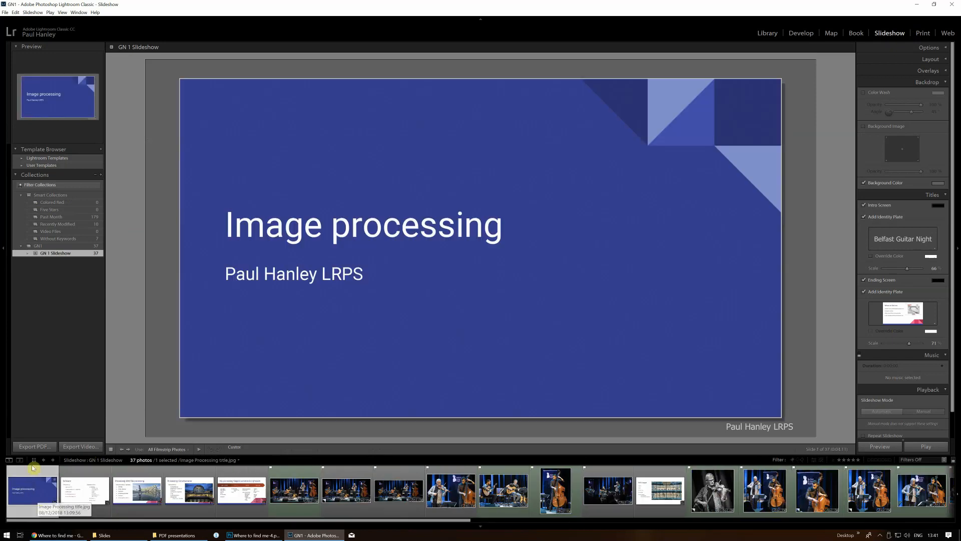